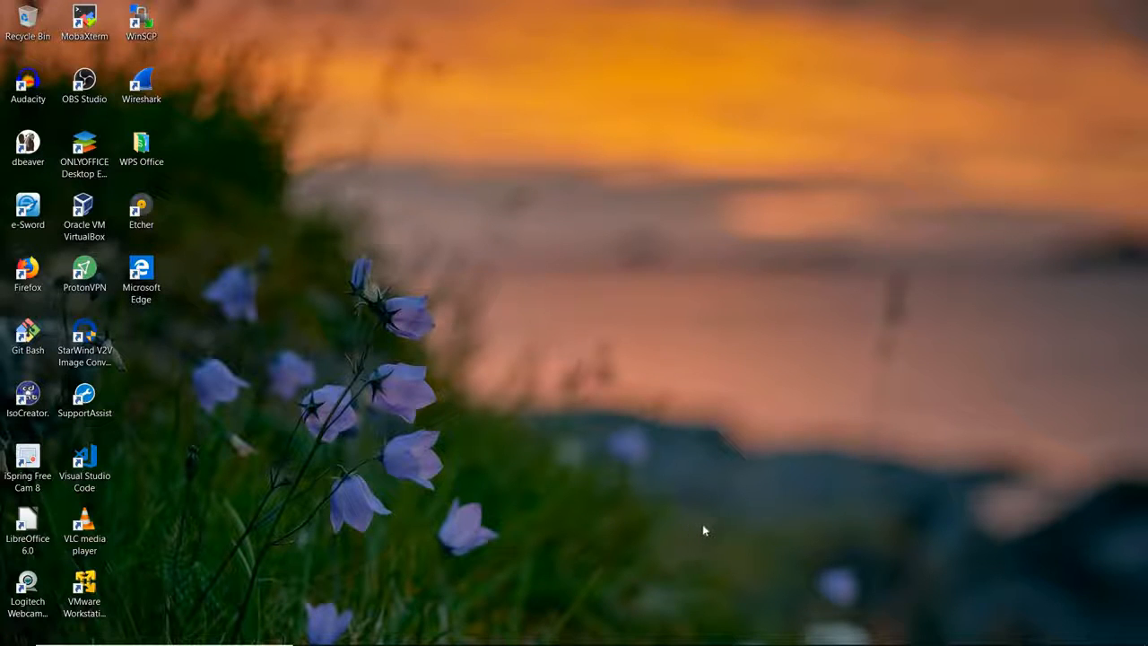
mouse_move(766, 635)
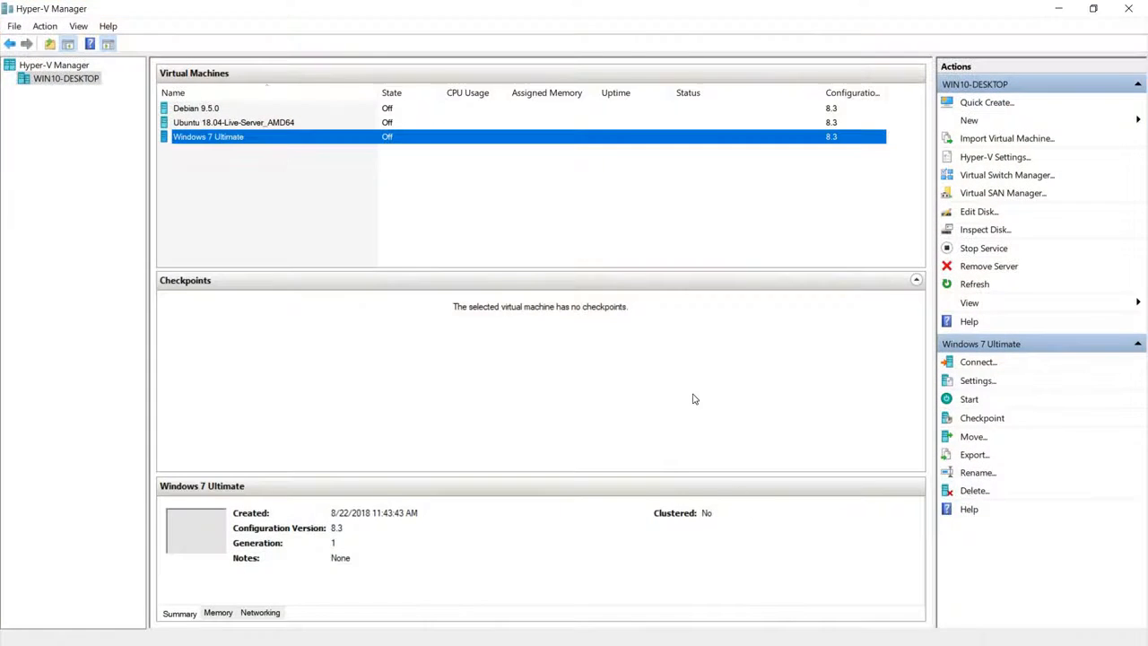
mouse_move(693, 395)
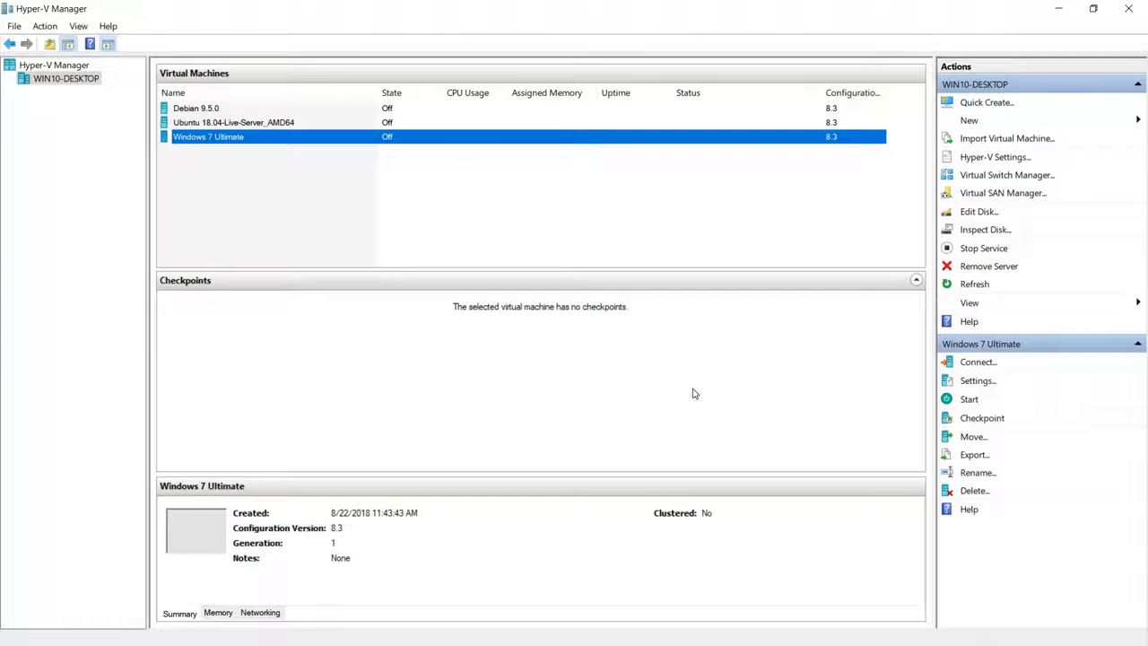
mouse_move(764, 177)
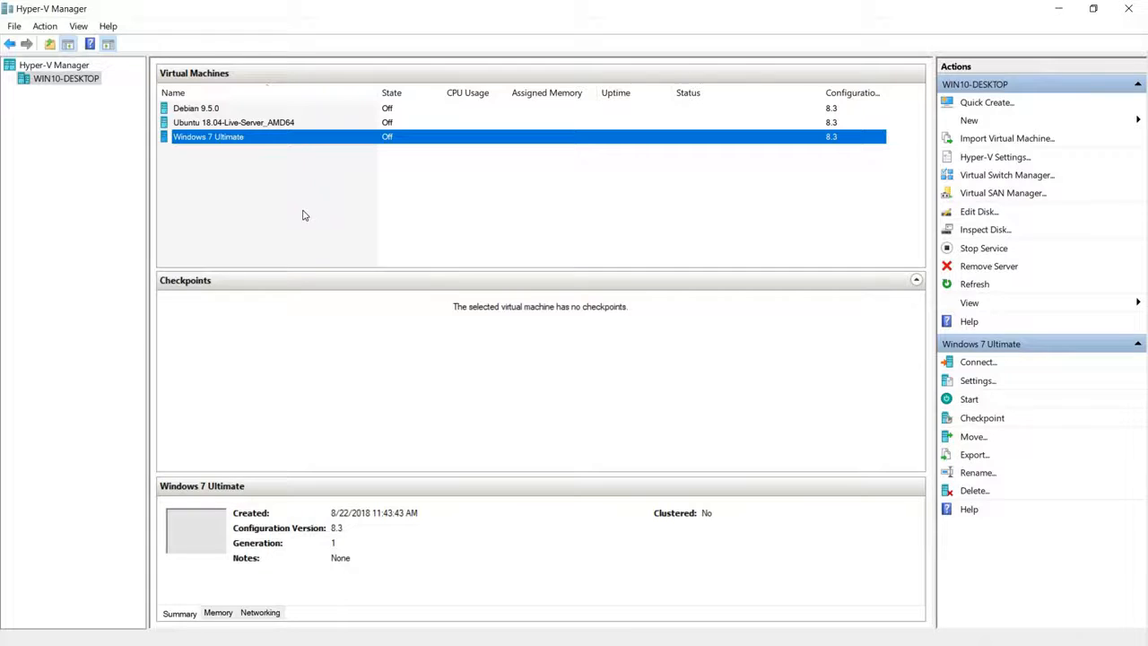
mouse_move(281, 148)
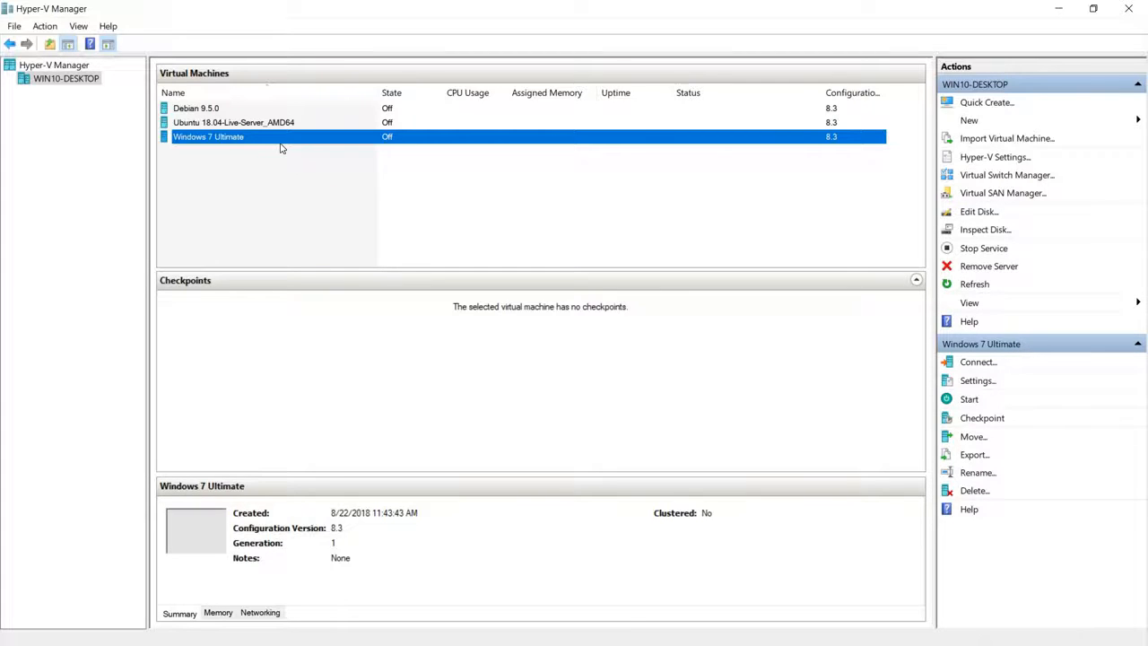
mouse_move(879, 348)
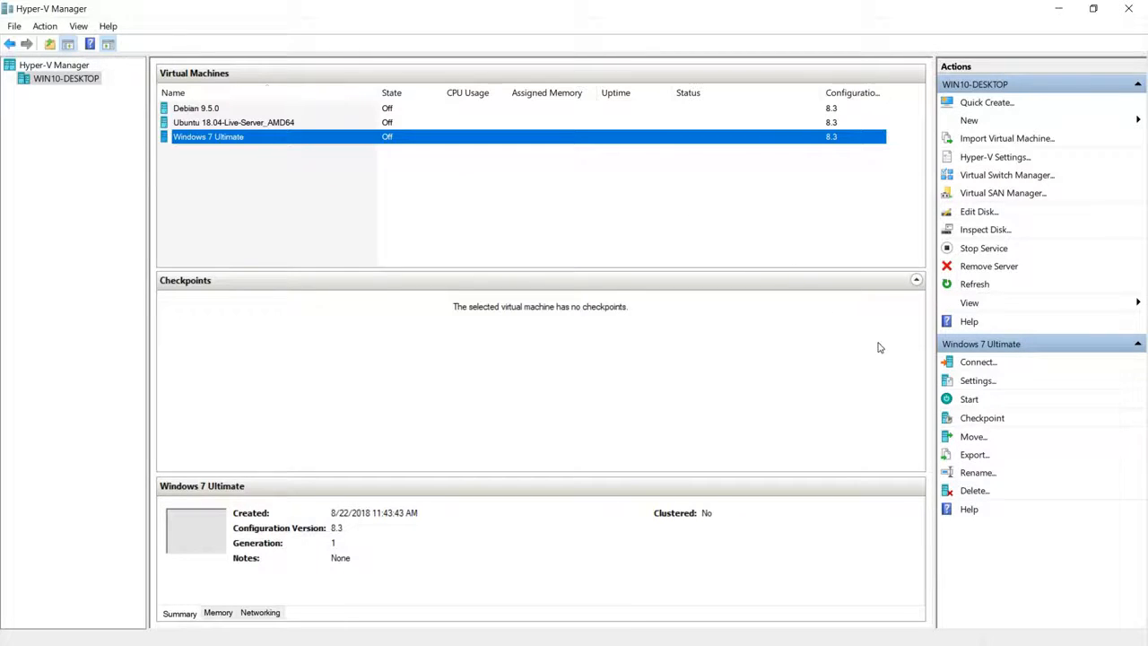
mouse_move(976, 380)
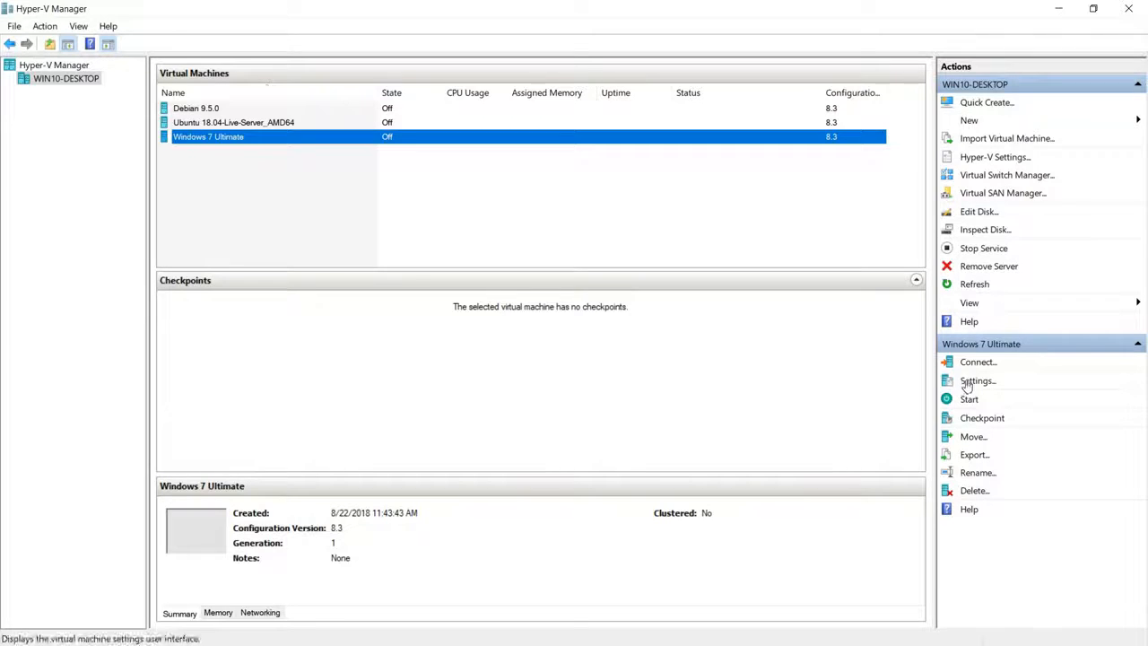
- Check and cancel Windows 7 Ultimate's settings, then start the VM and connect to its console
click(976, 380)
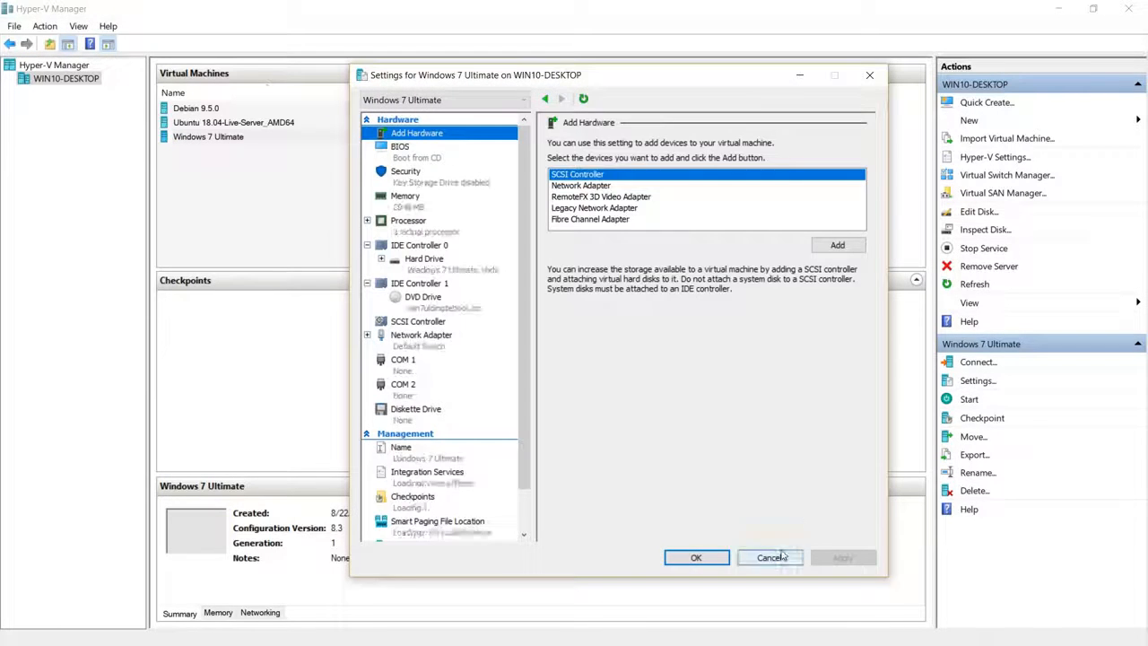
click(771, 556)
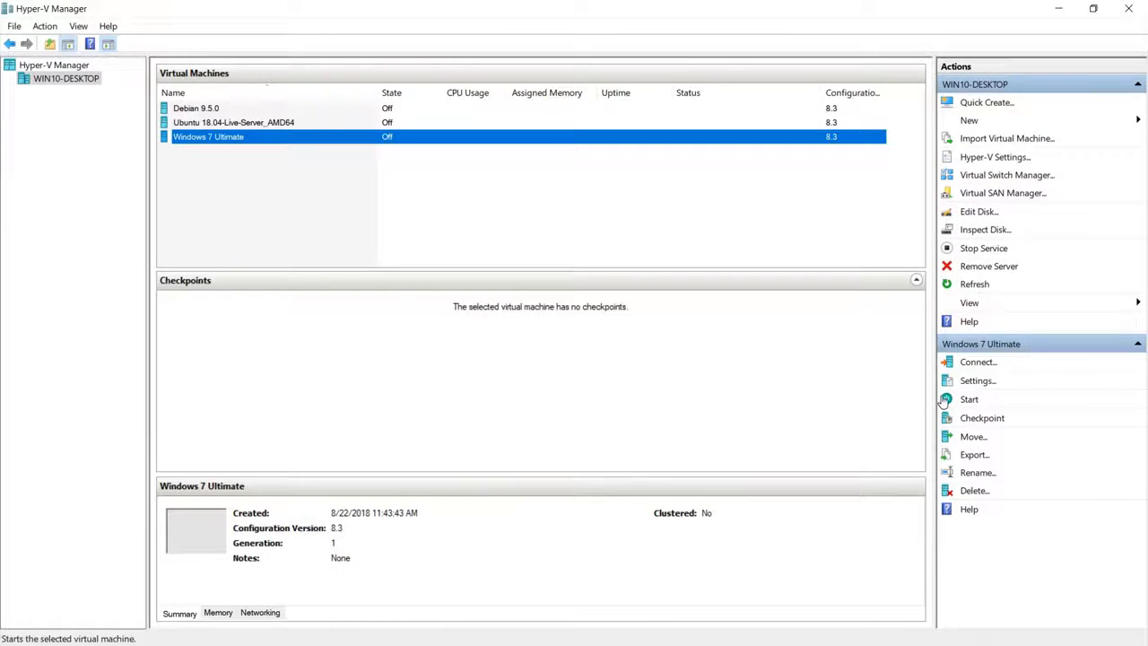
click(982, 417)
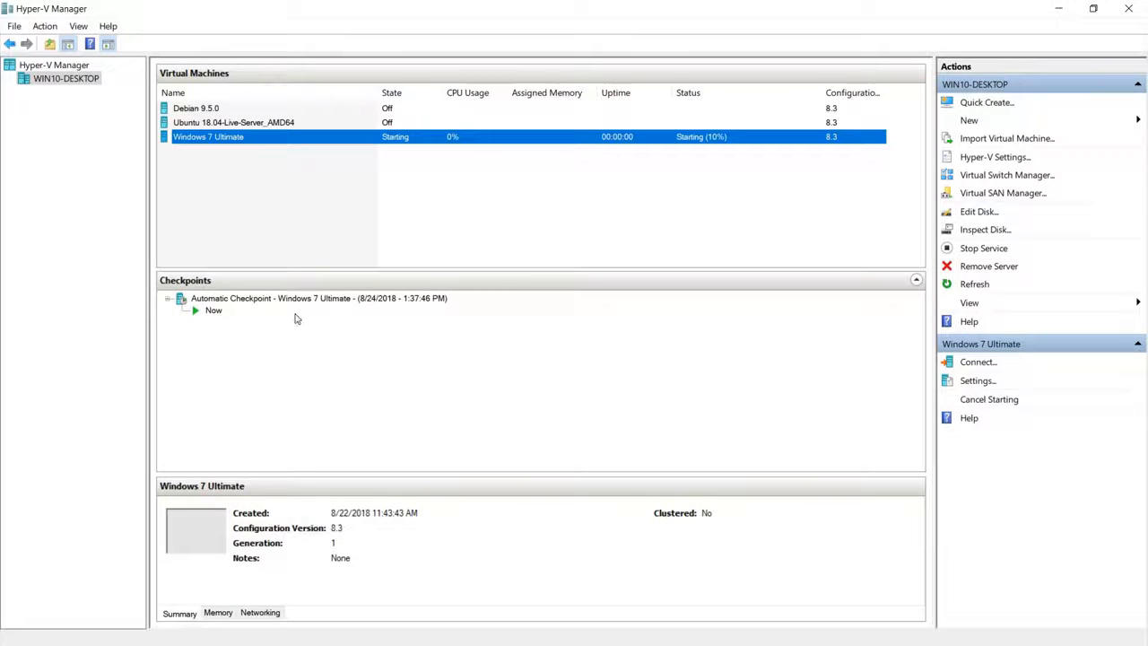
mouse_move(978, 361)
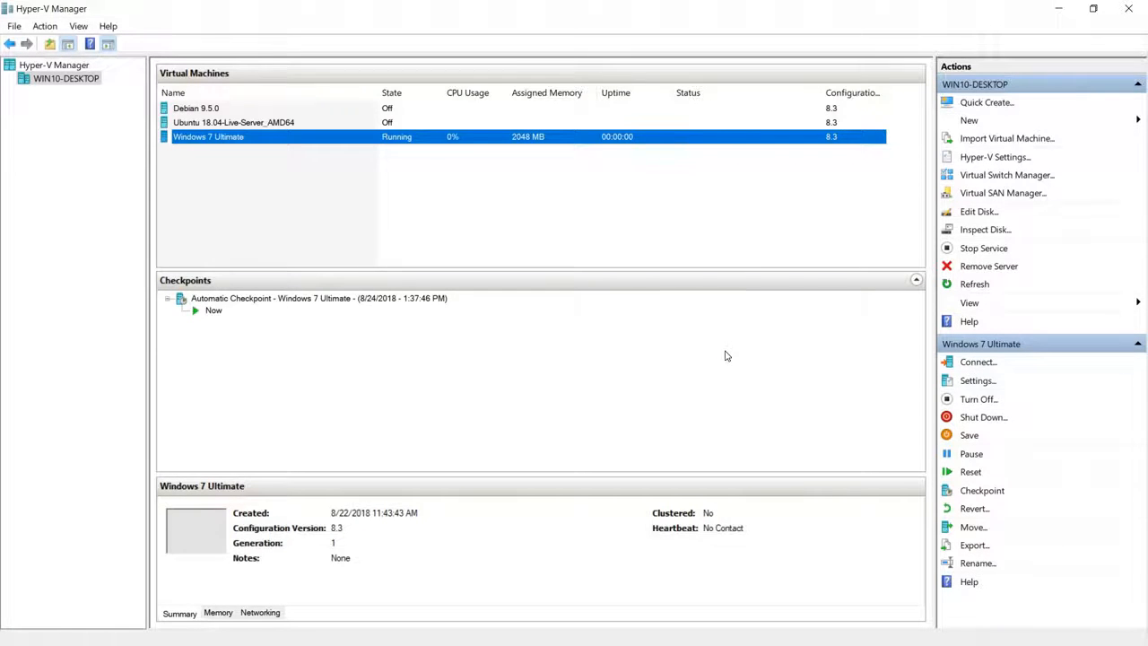
click(976, 361)
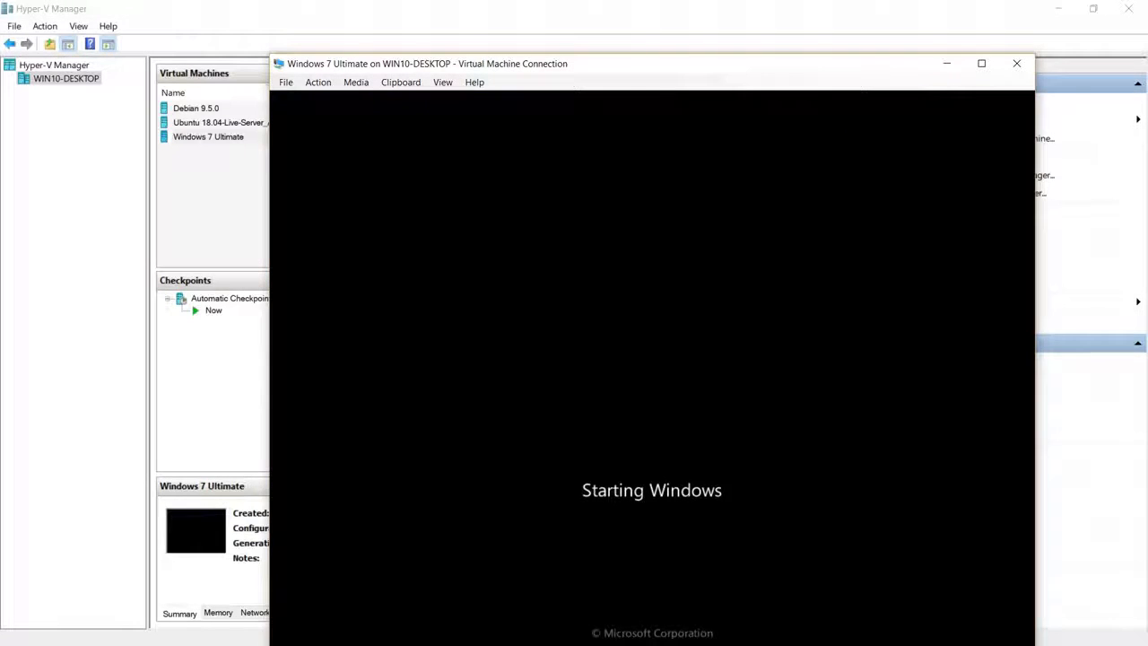
- Switch the console to Full Screen Mode and sign in to Windows 7 with the account password
click(442, 82)
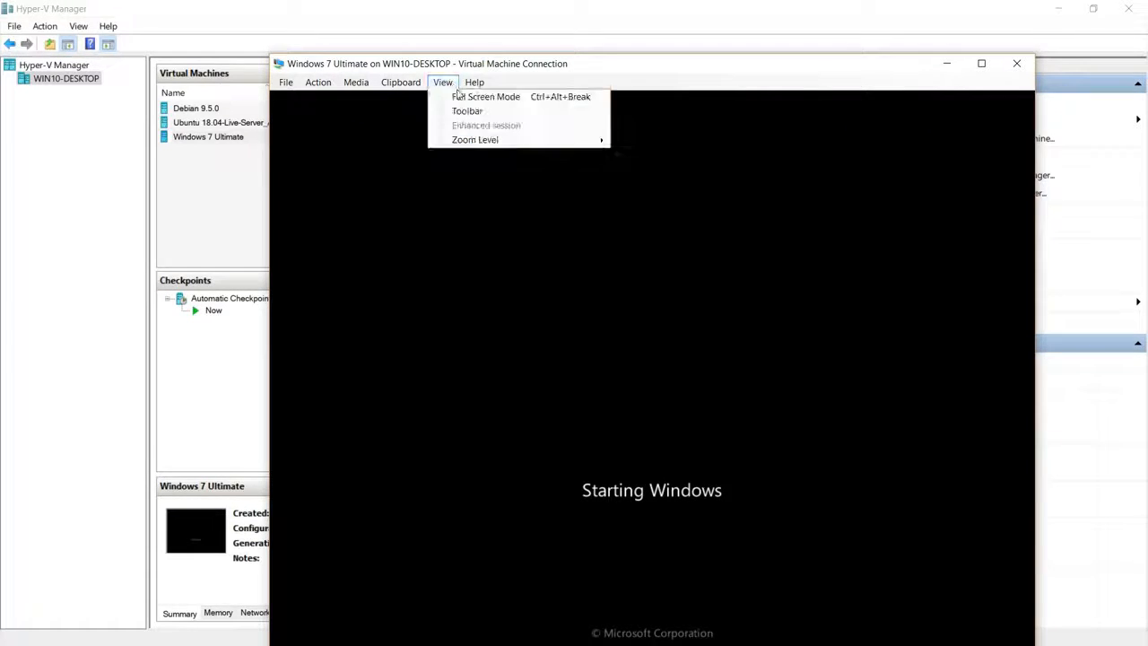
click(485, 96)
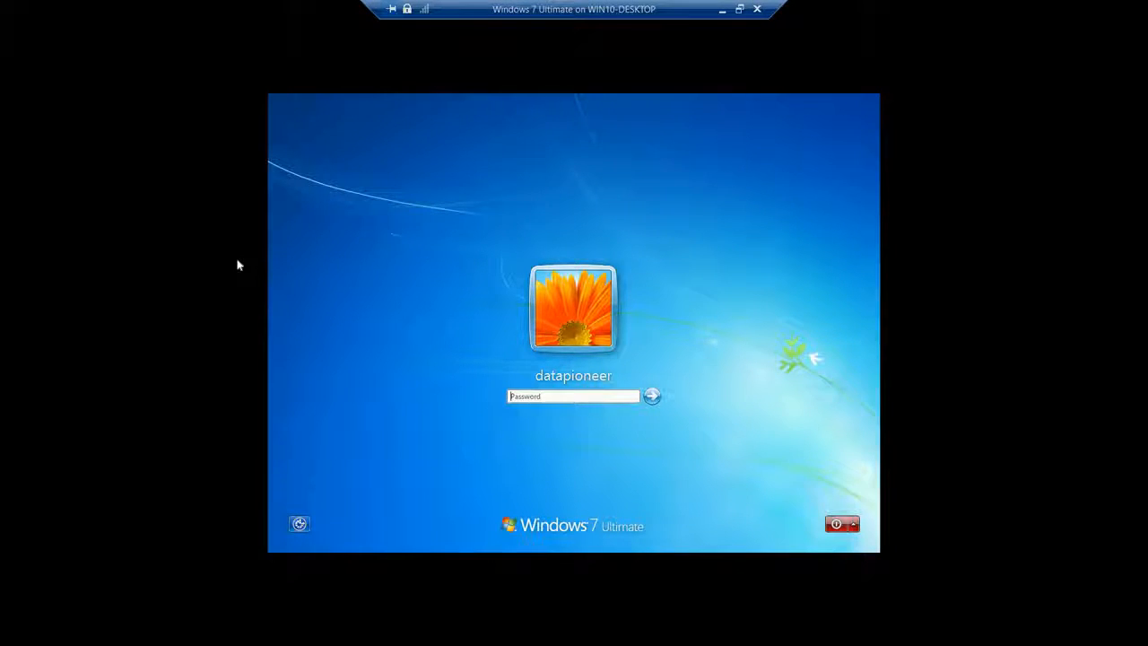
text(password)
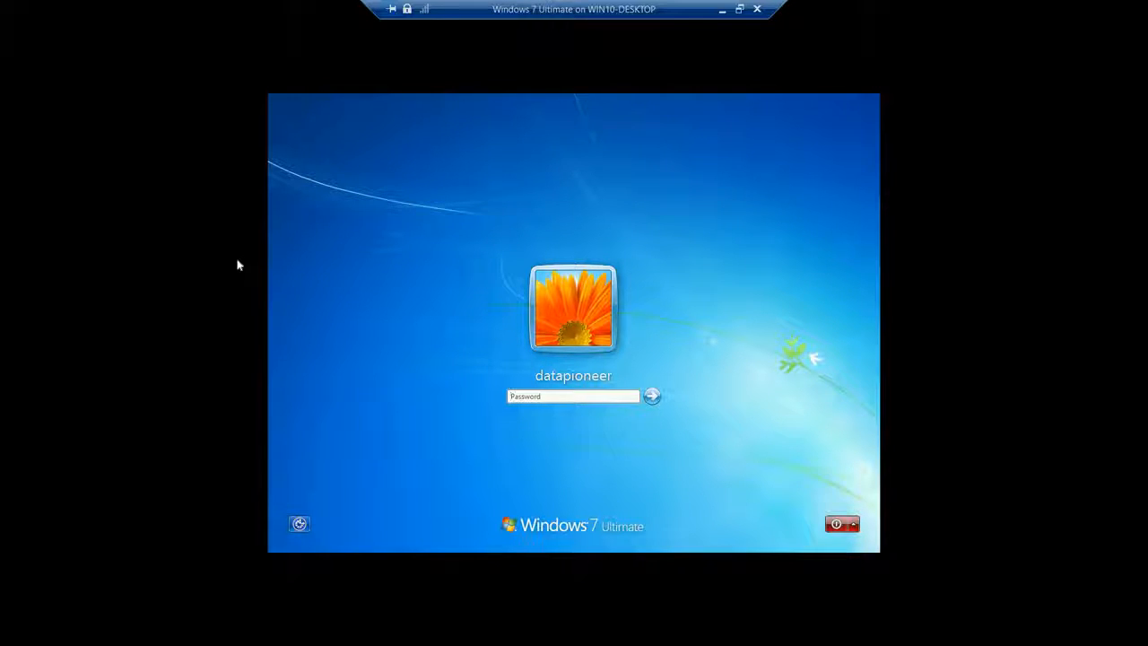
text(password)
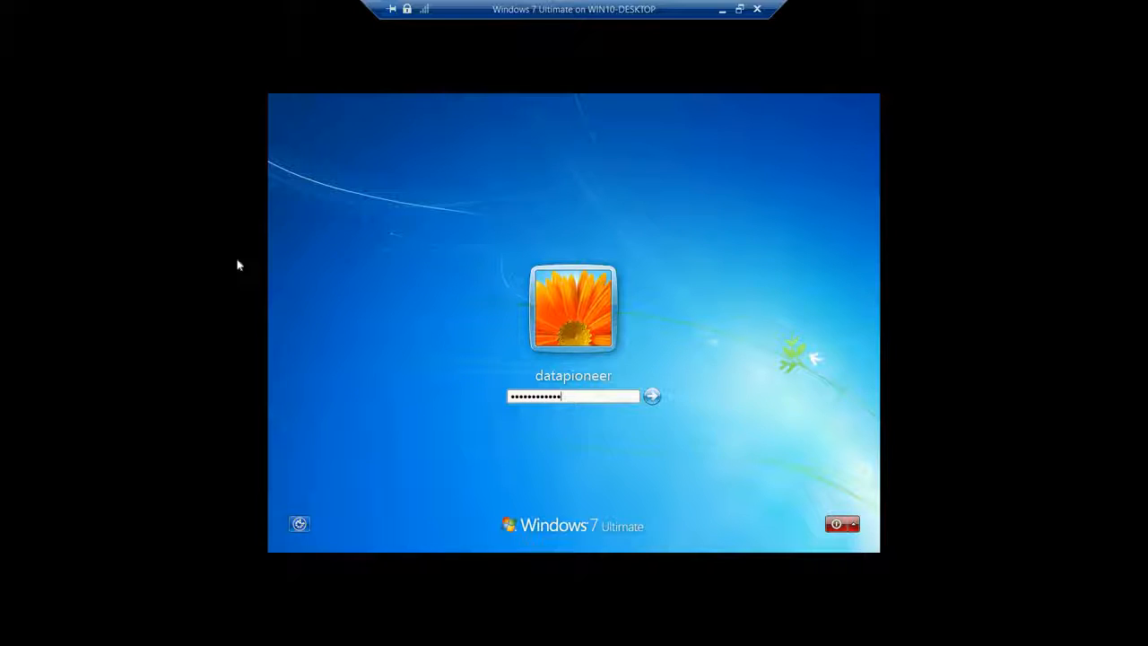
click(651, 396)
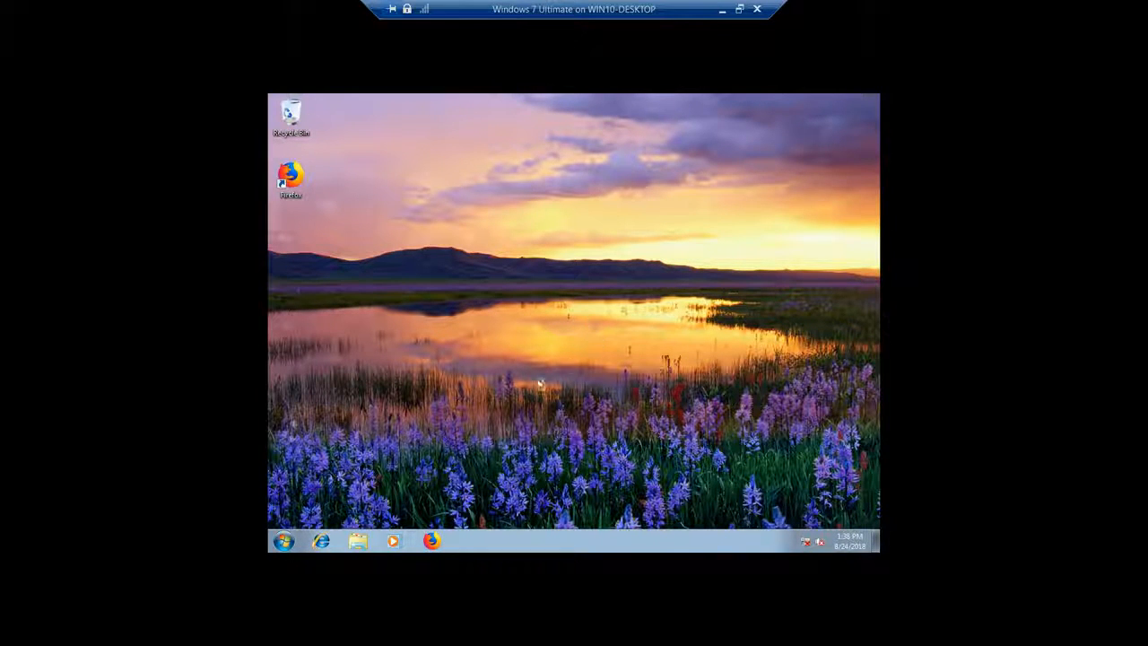
mouse_move(578, 366)
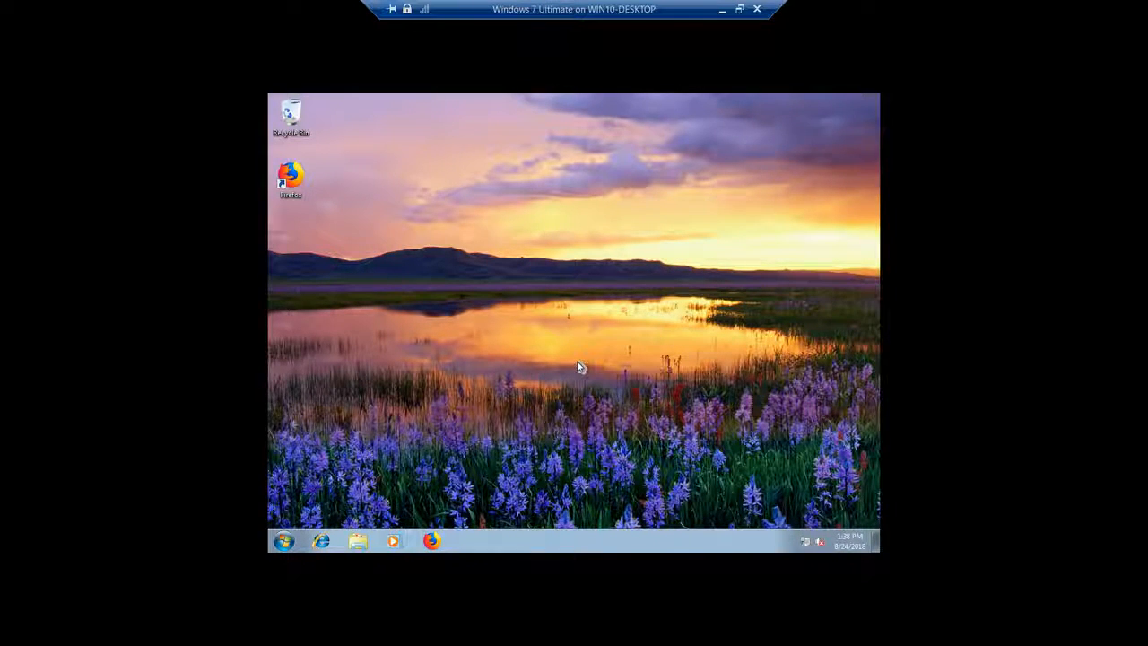
mouse_move(529, 360)
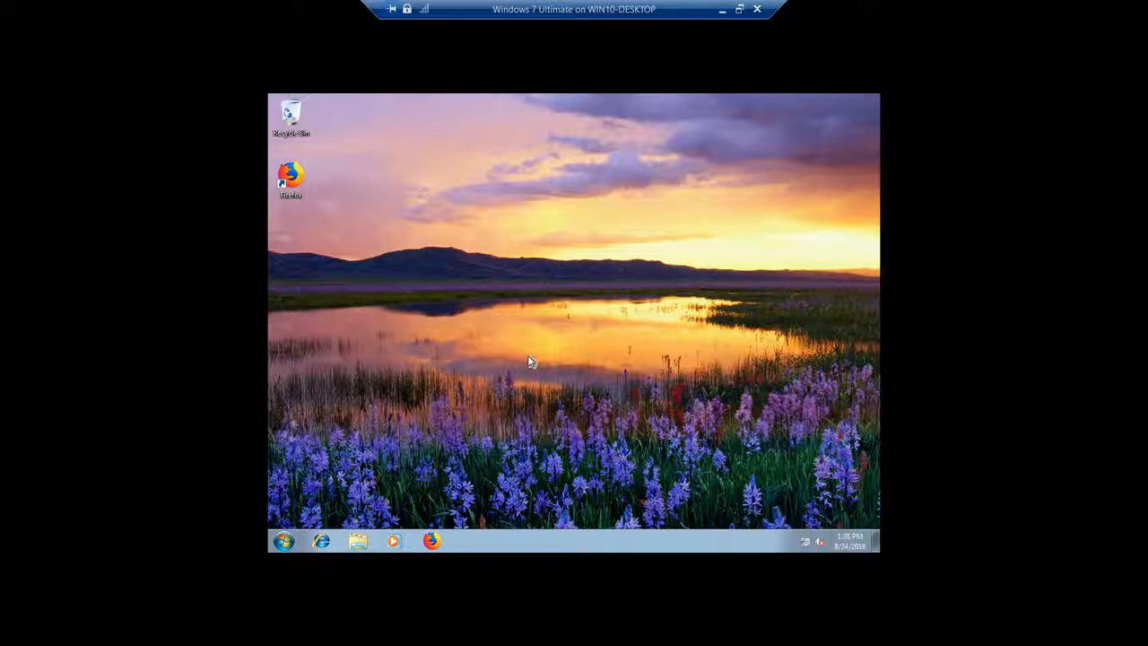
mouse_move(873, 107)
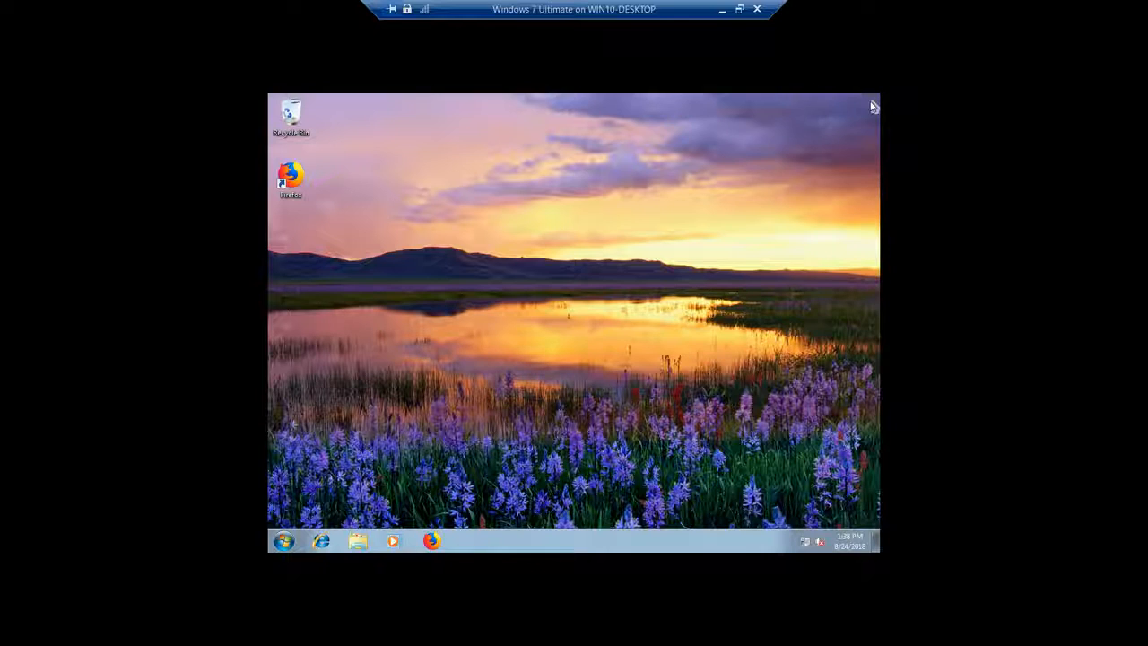
mouse_move(603, 327)
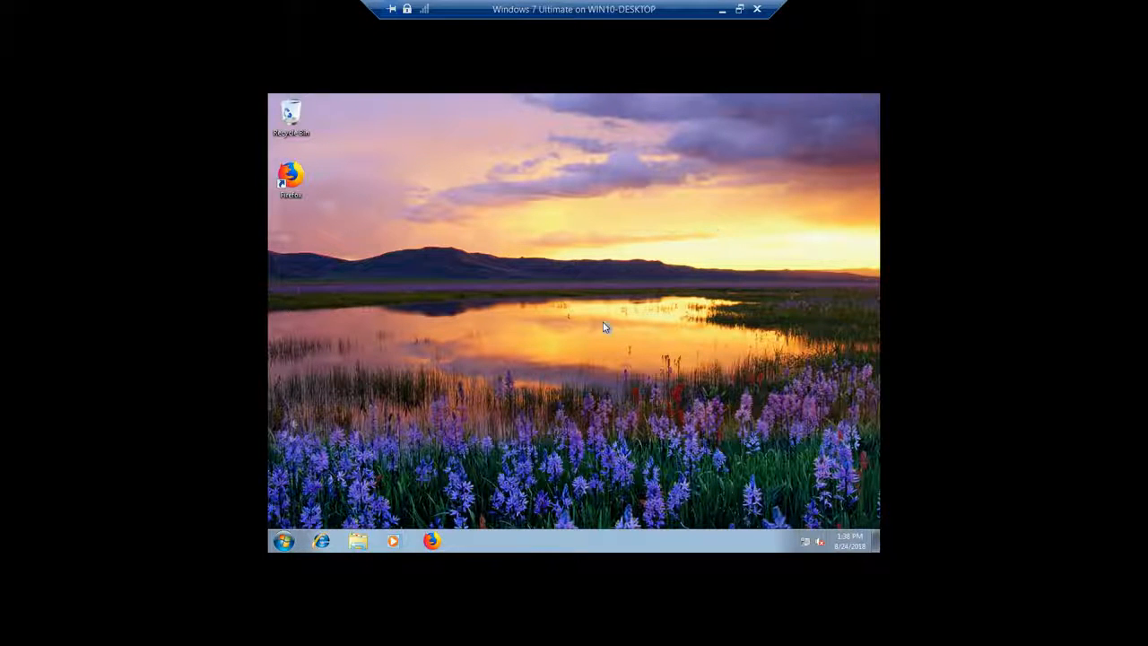
right_click(603, 327)
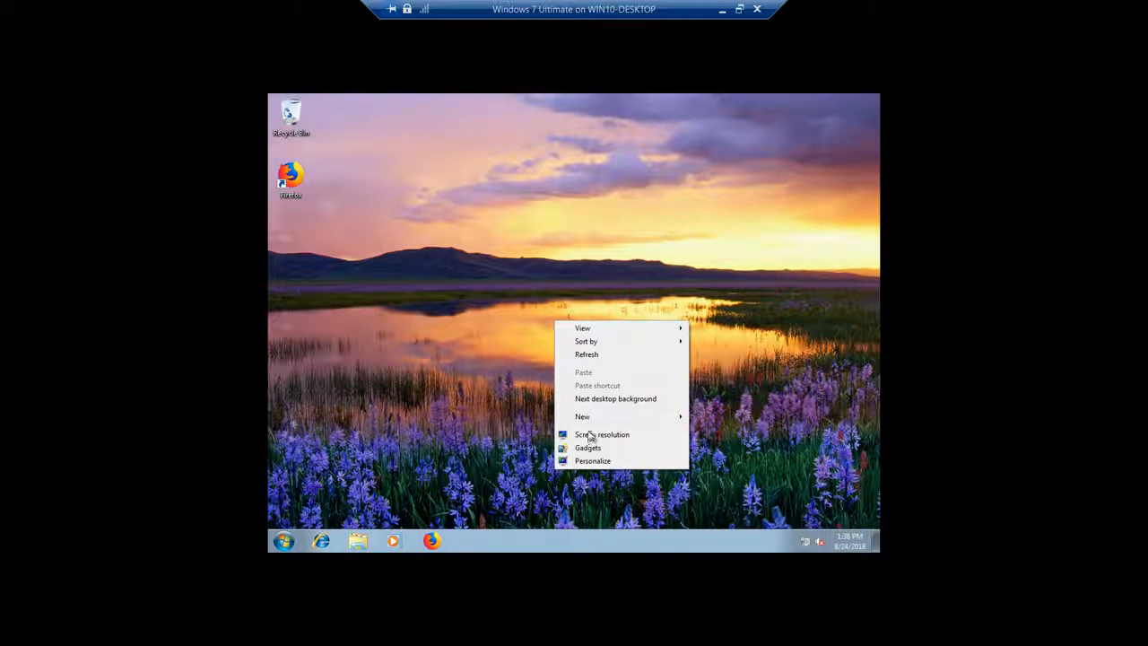
click(602, 434)
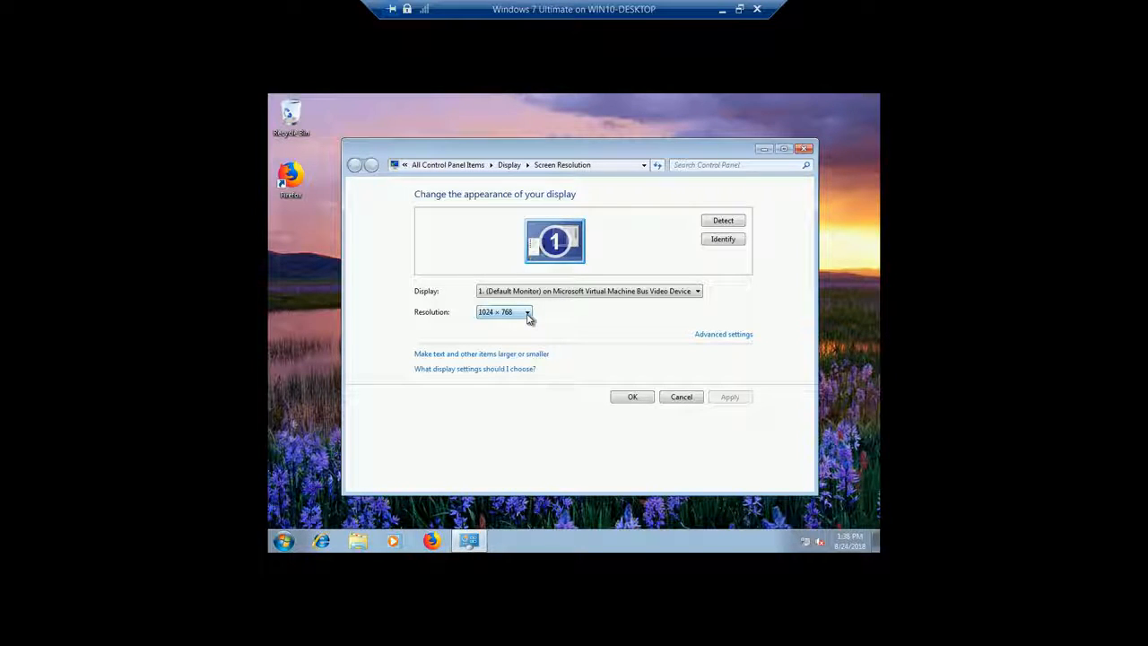
click(526, 311)
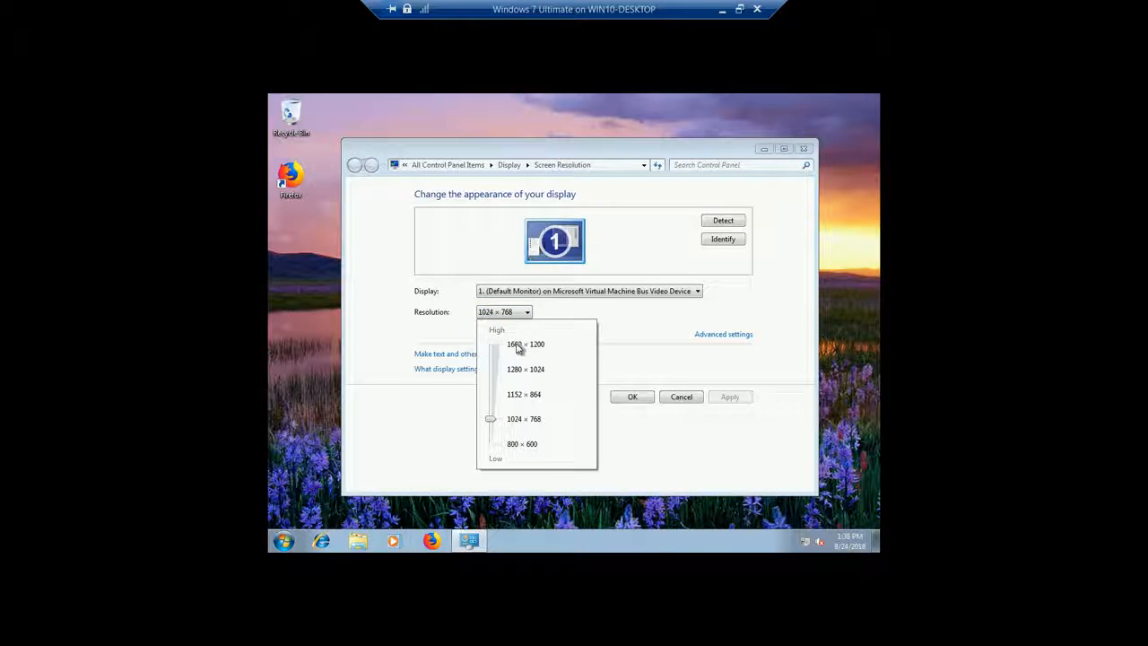
click(525, 344)
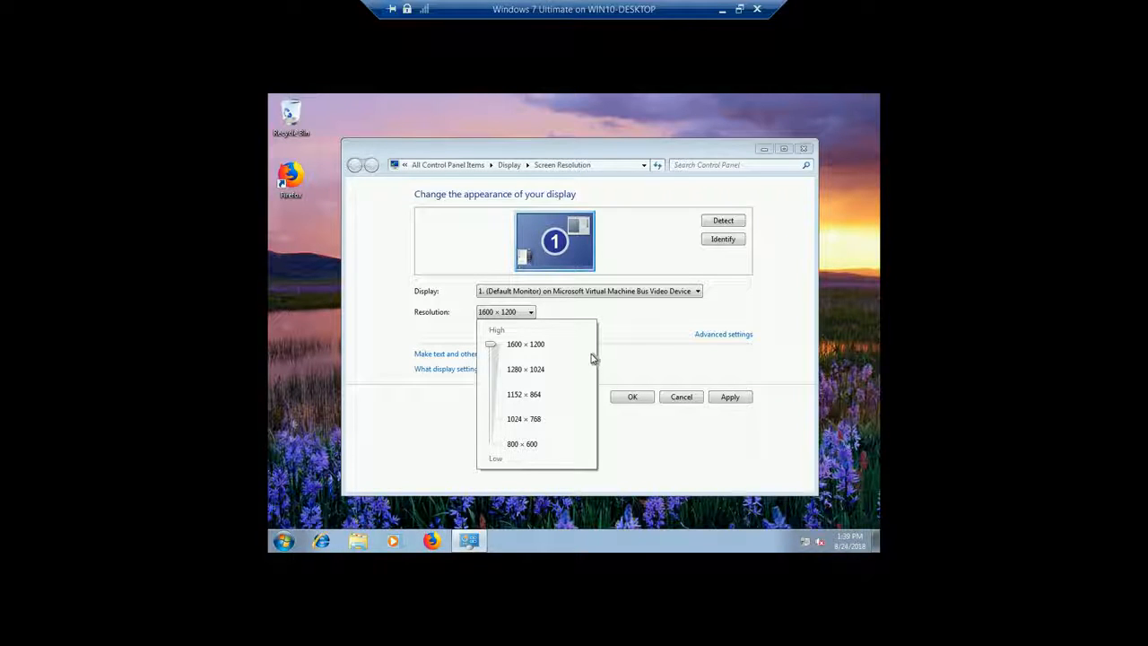
mouse_move(606, 372)
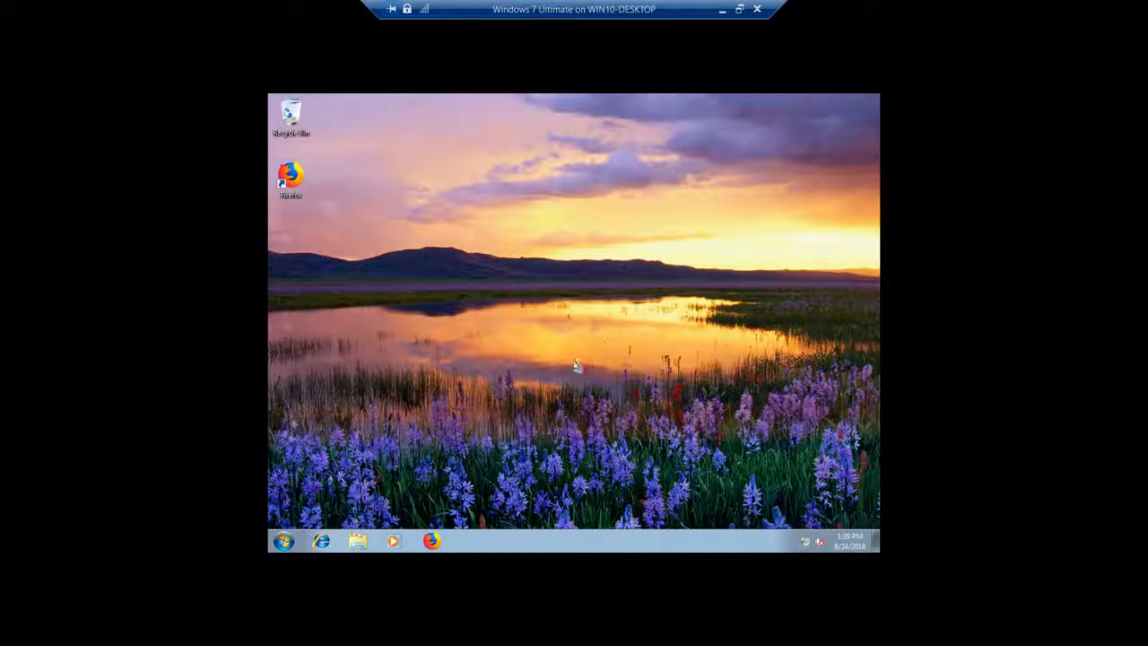
mouse_move(430, 422)
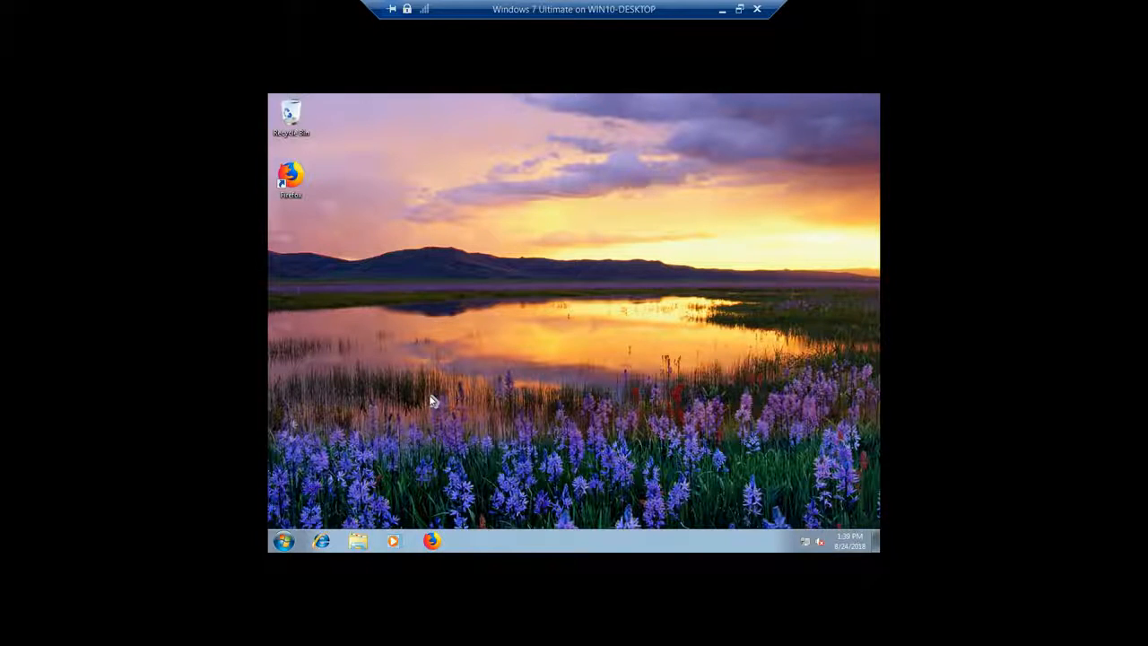
mouse_move(433, 395)
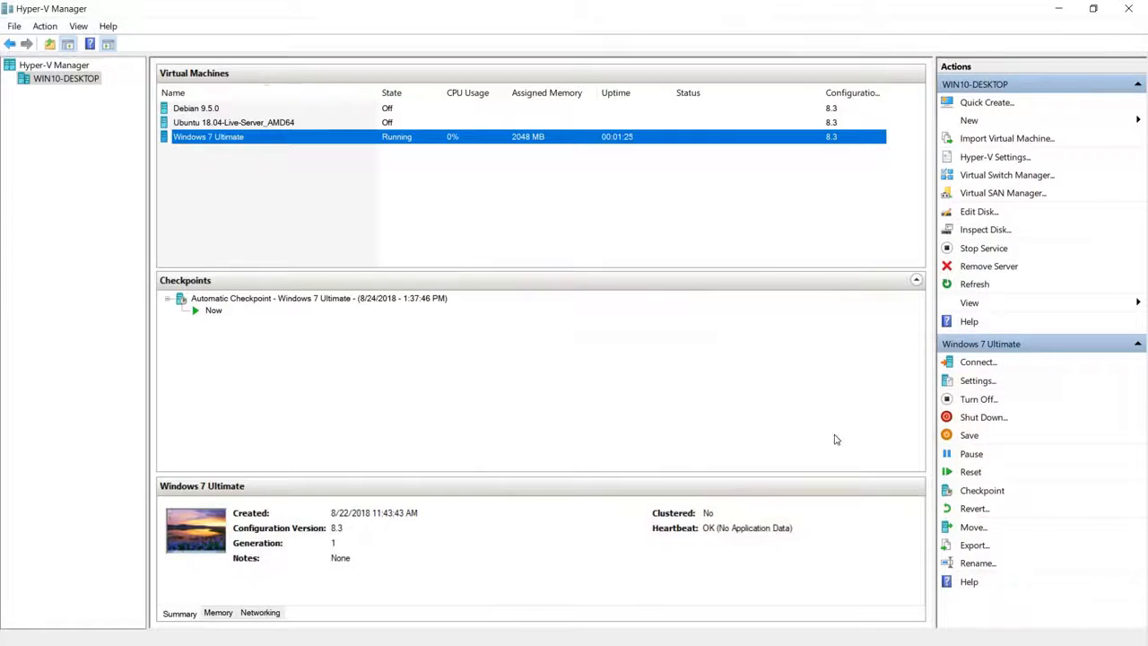
mouse_move(841, 526)
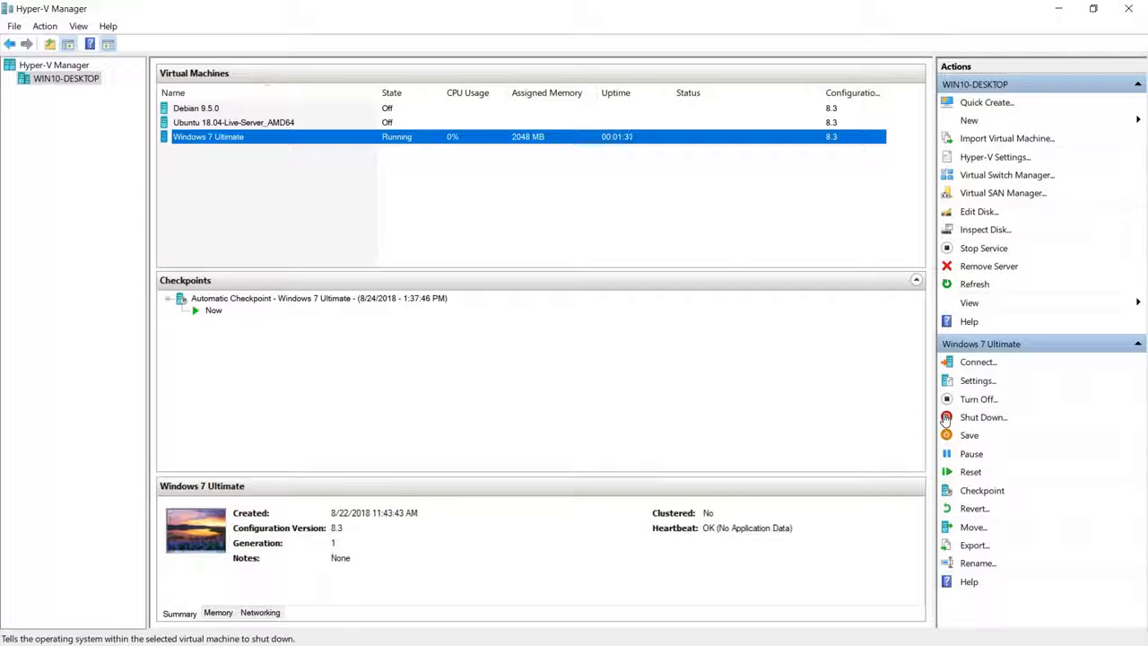
- Shut down the Windows 7 Ultimate virtual machine from Hyper-V Manager
click(983, 417)
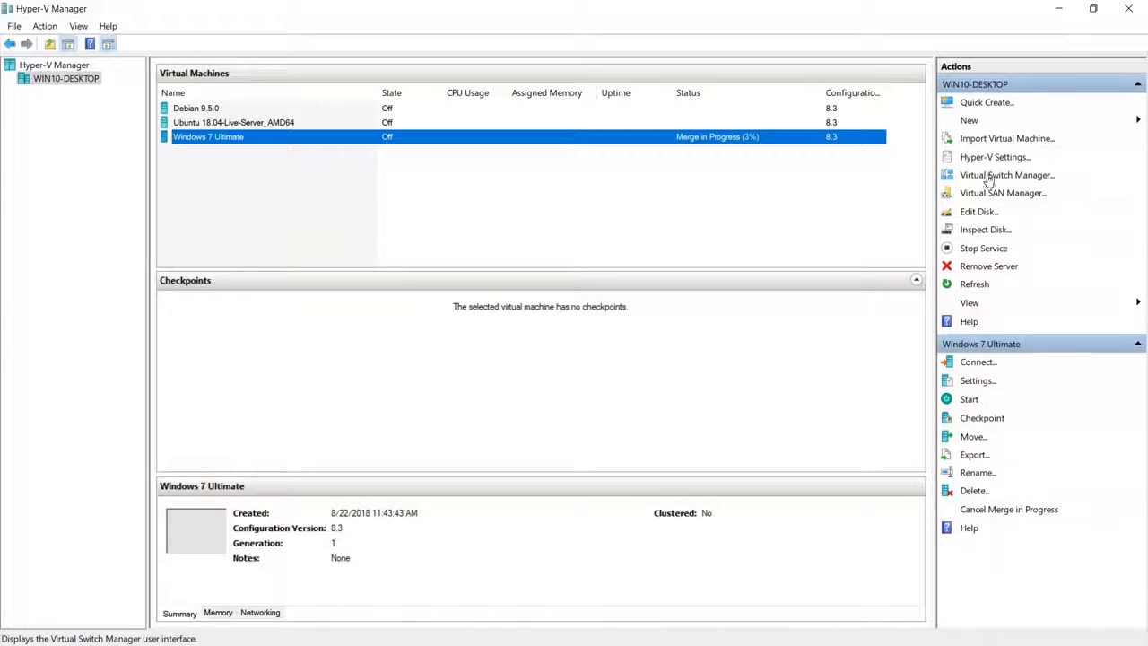
- In Virtual Switch Manager, create an Internal virtual switch named LAN and save it
click(1006, 175)
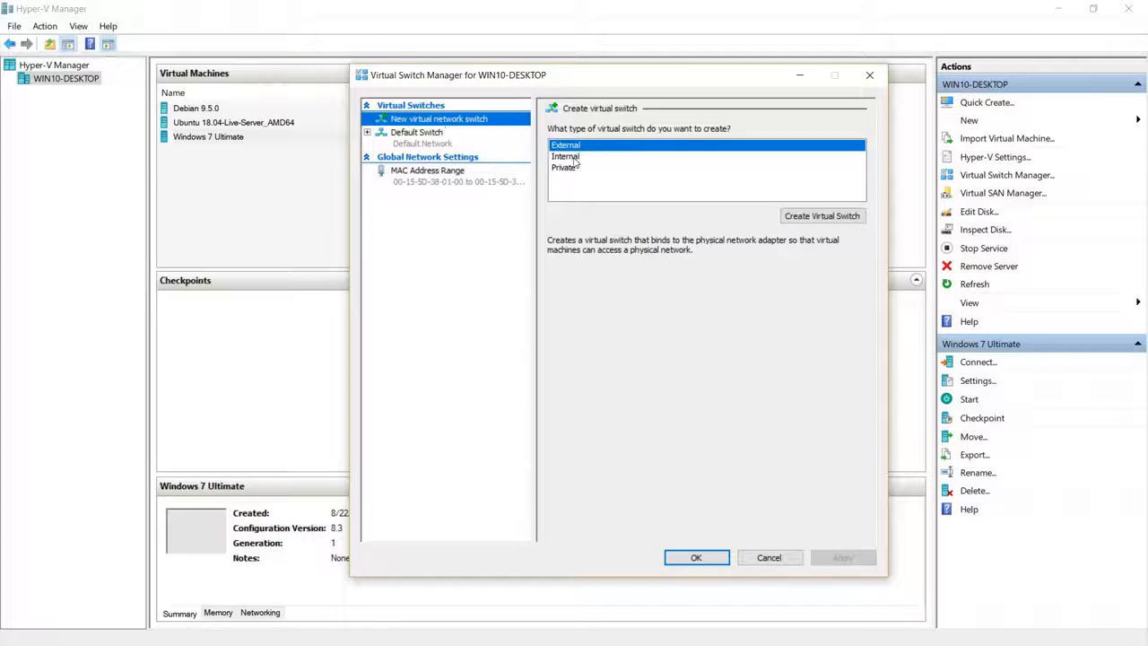
click(565, 156)
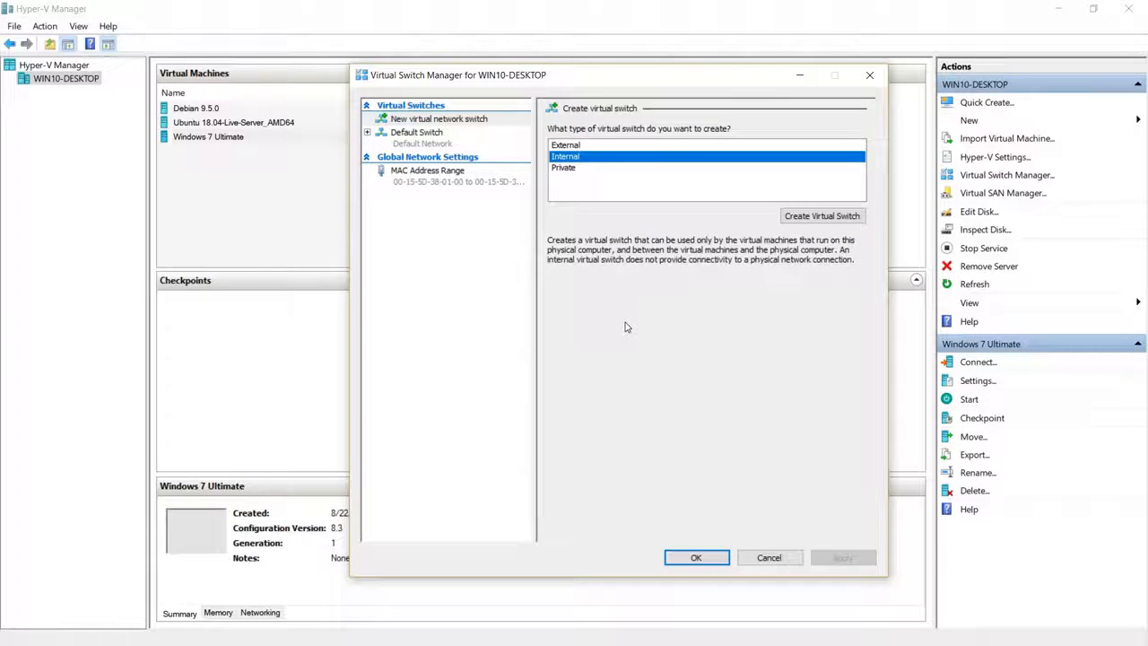
mouse_move(626, 362)
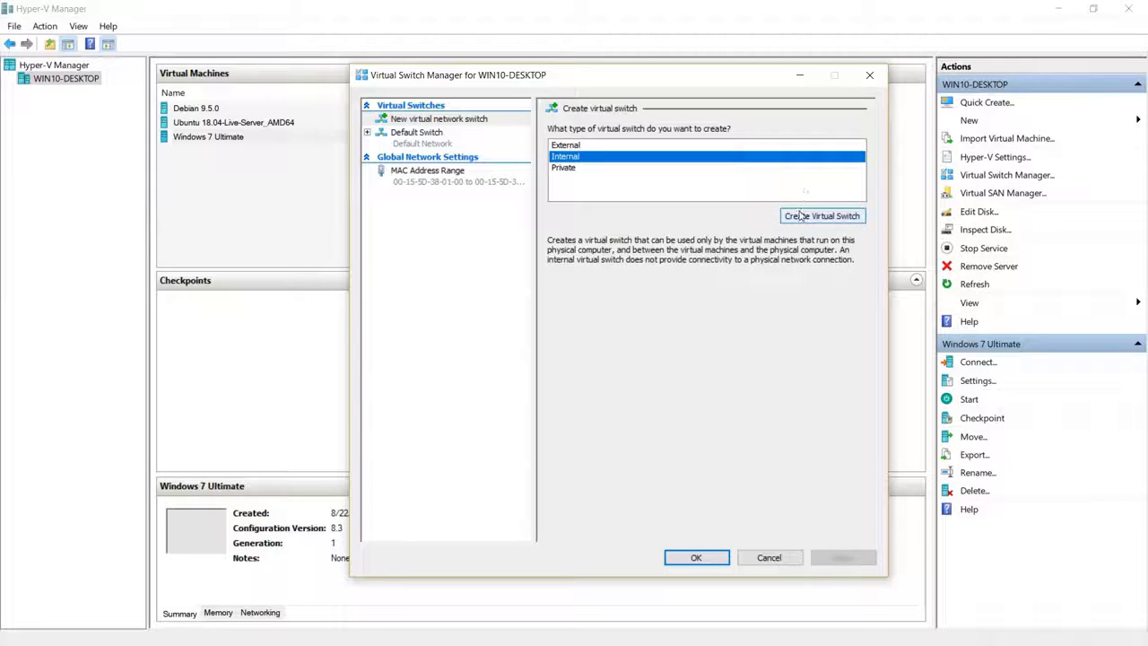
click(822, 215)
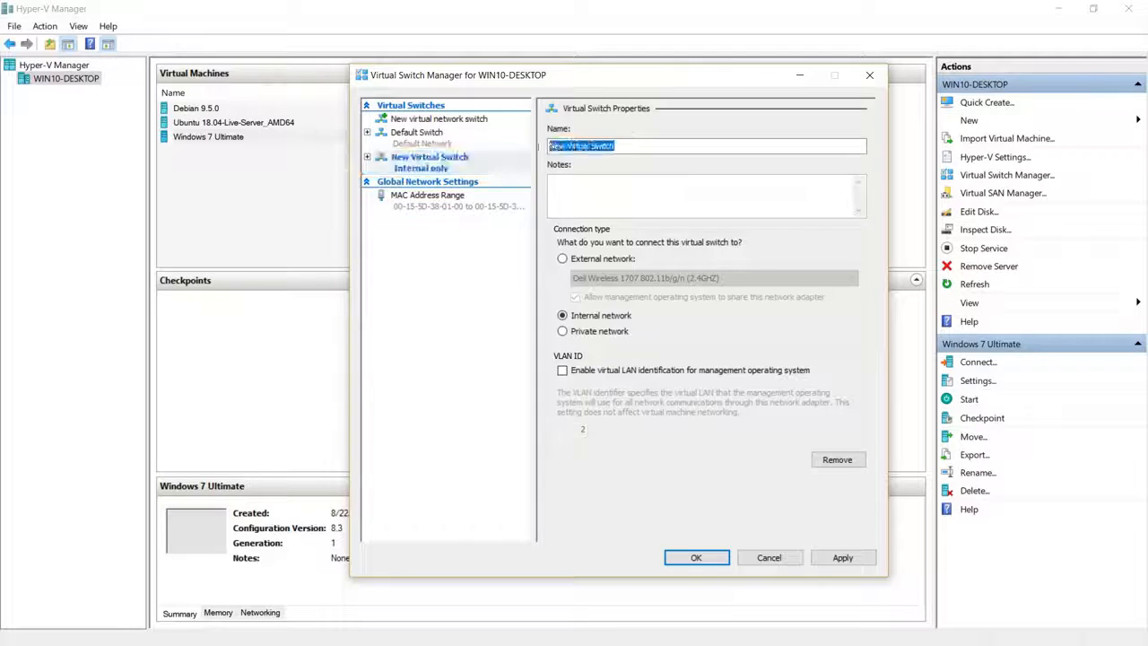
text(U)
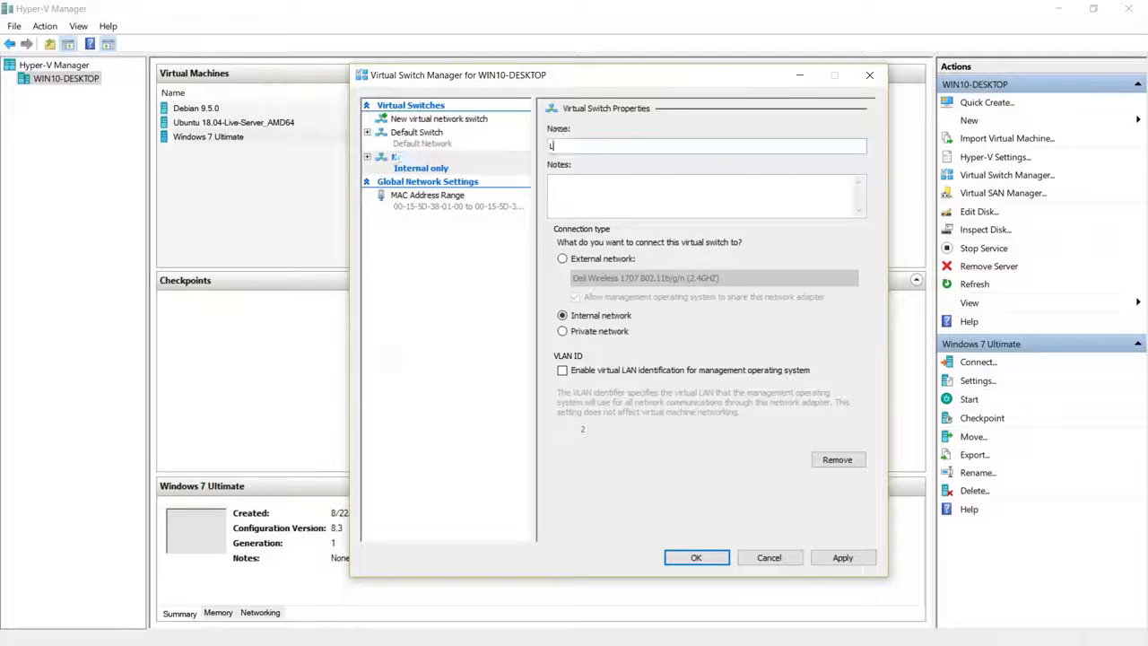
text(AN)
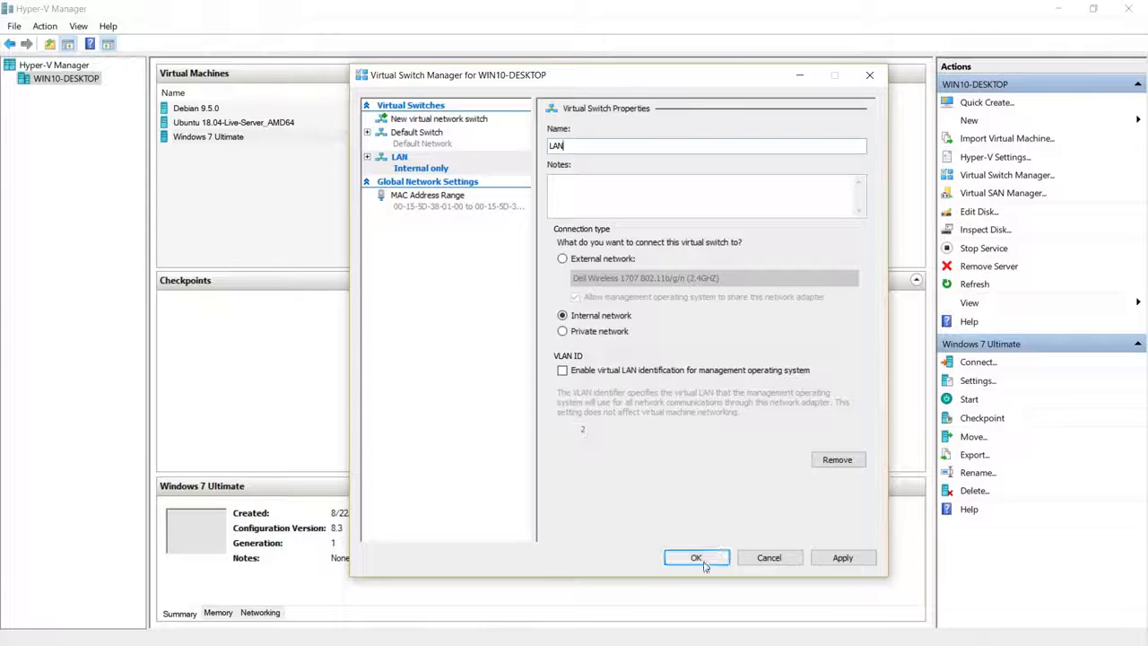
click(697, 557)
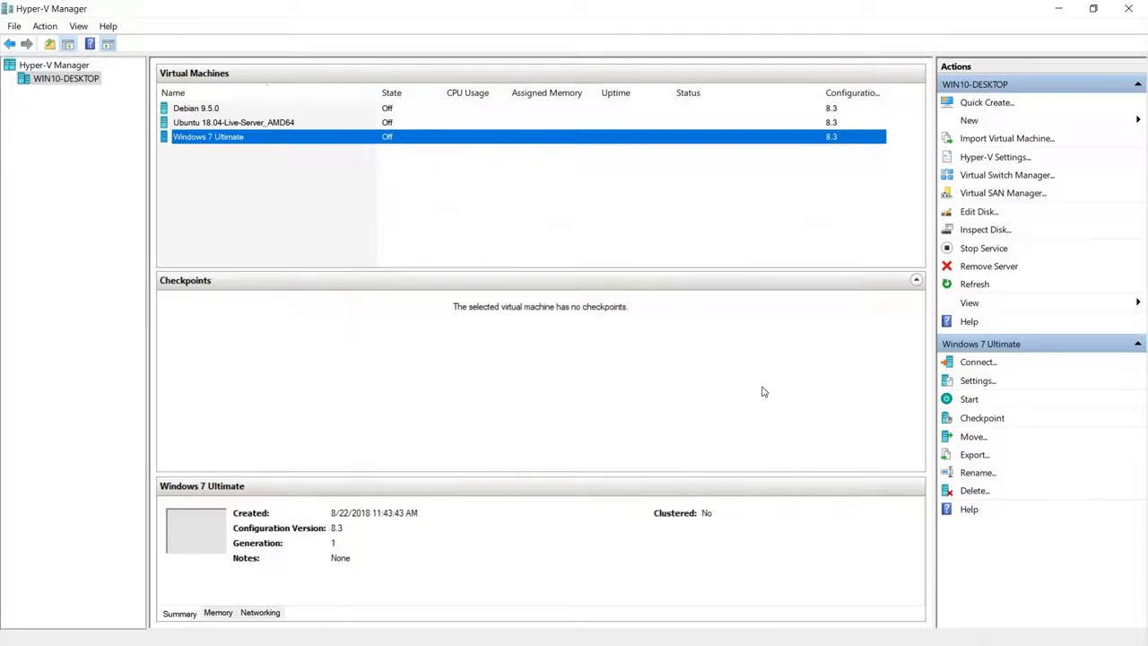
mouse_move(888, 365)
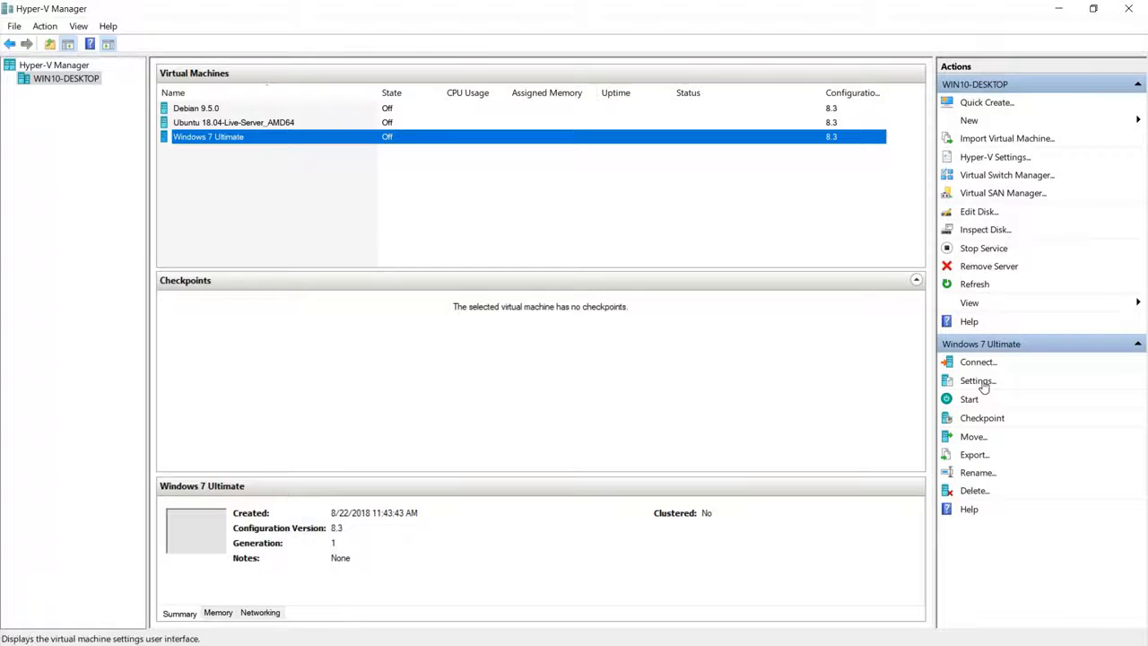
- Add a Network Adapter to Windows 7 Ultimate using the LAN virtual switch and save
click(978, 381)
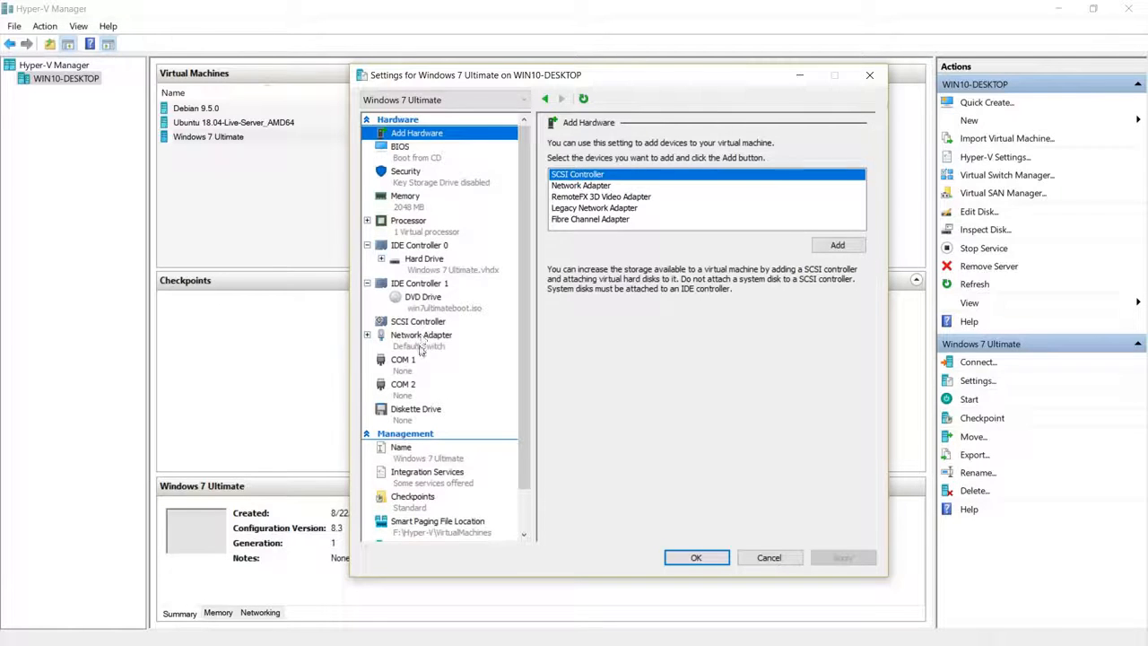
mouse_move(435, 356)
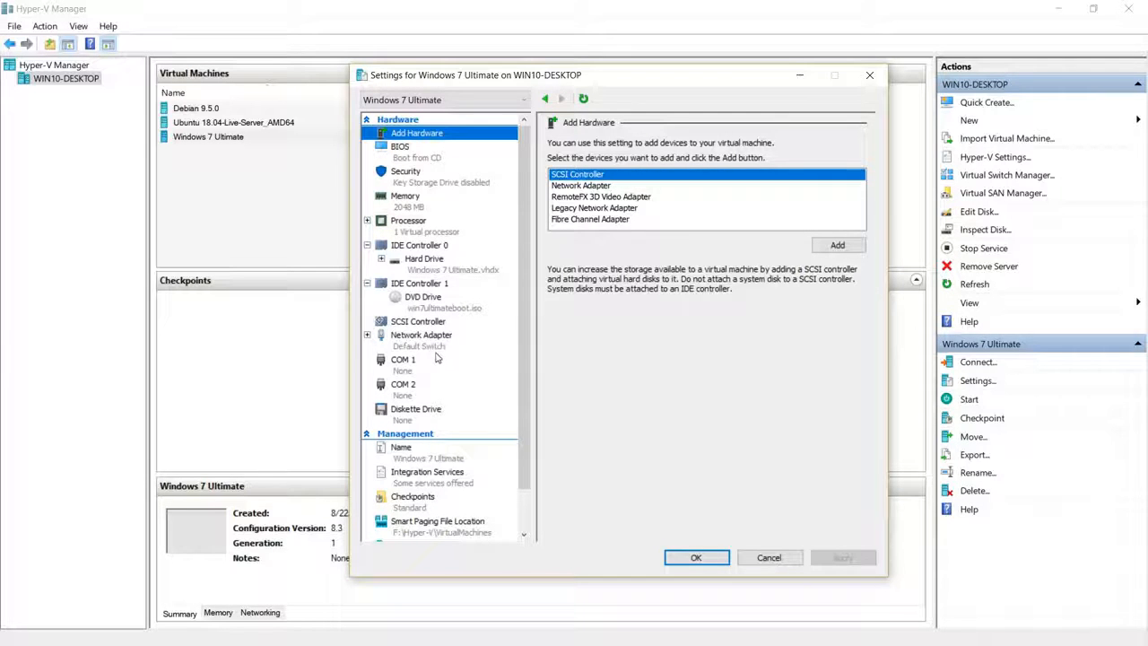
mouse_move(435, 181)
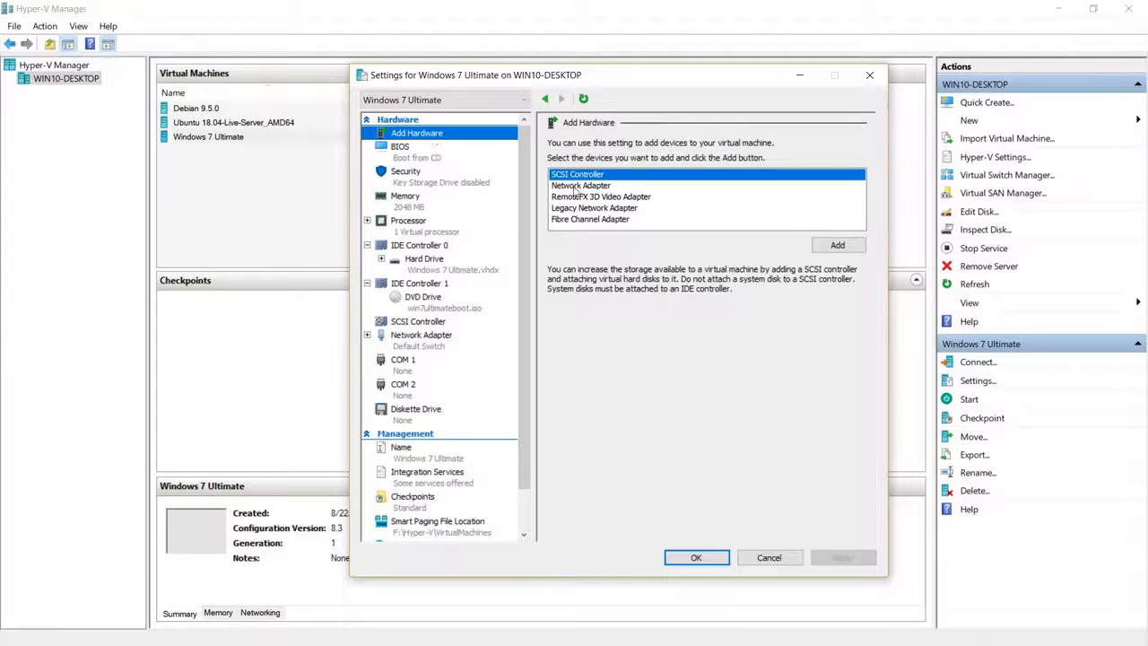
click(580, 186)
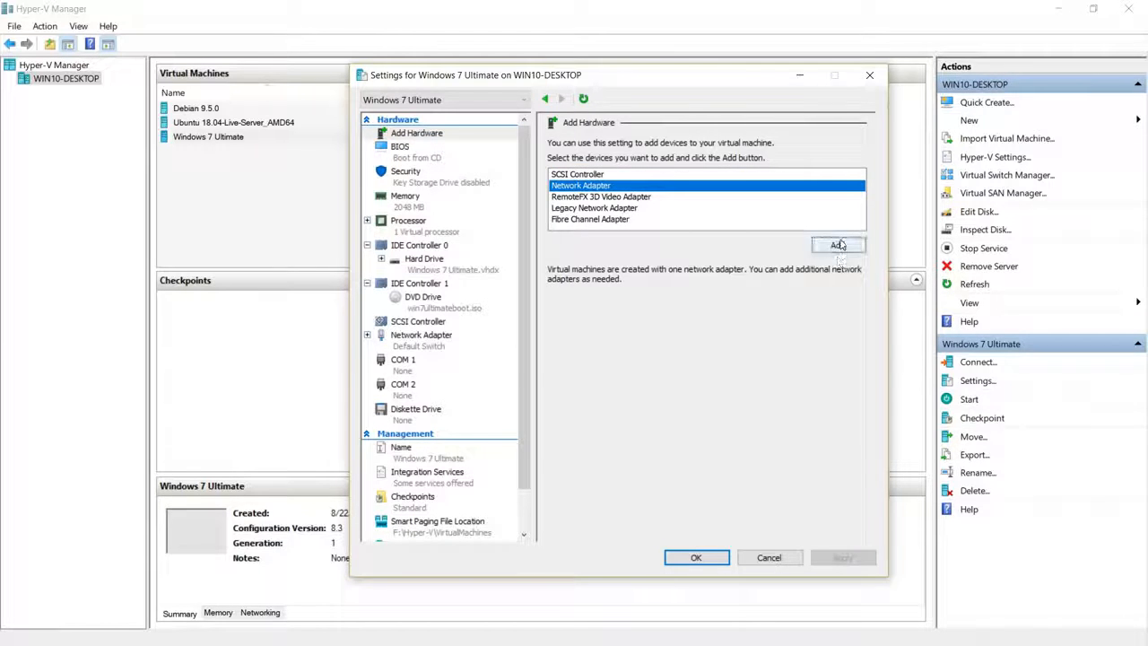
click(836, 245)
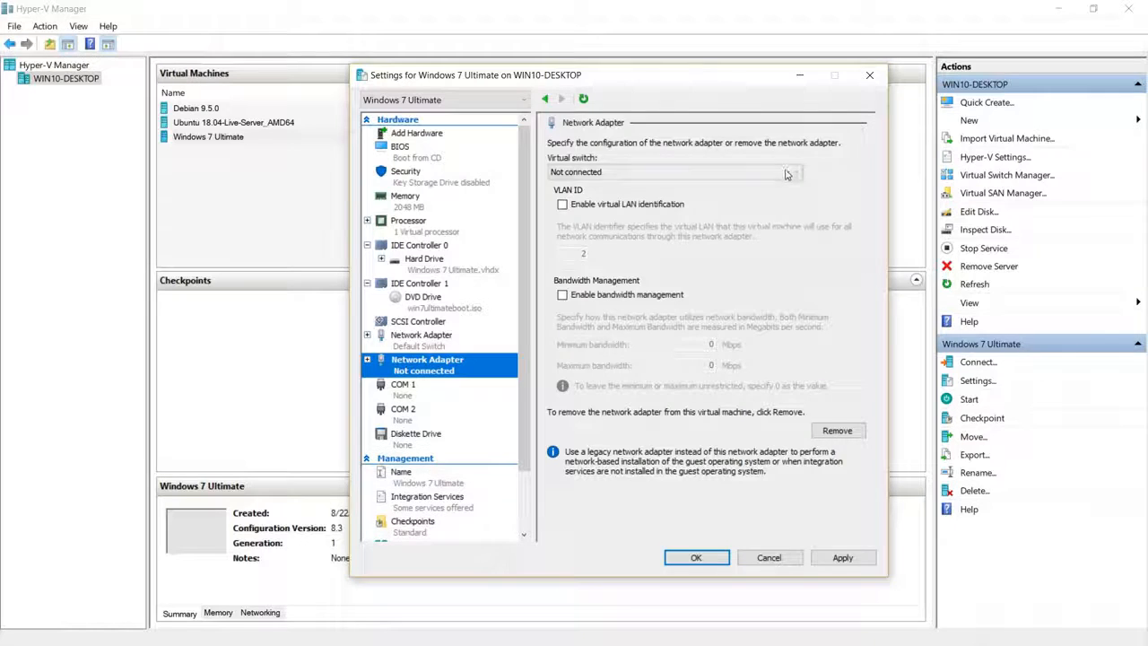
click(675, 171)
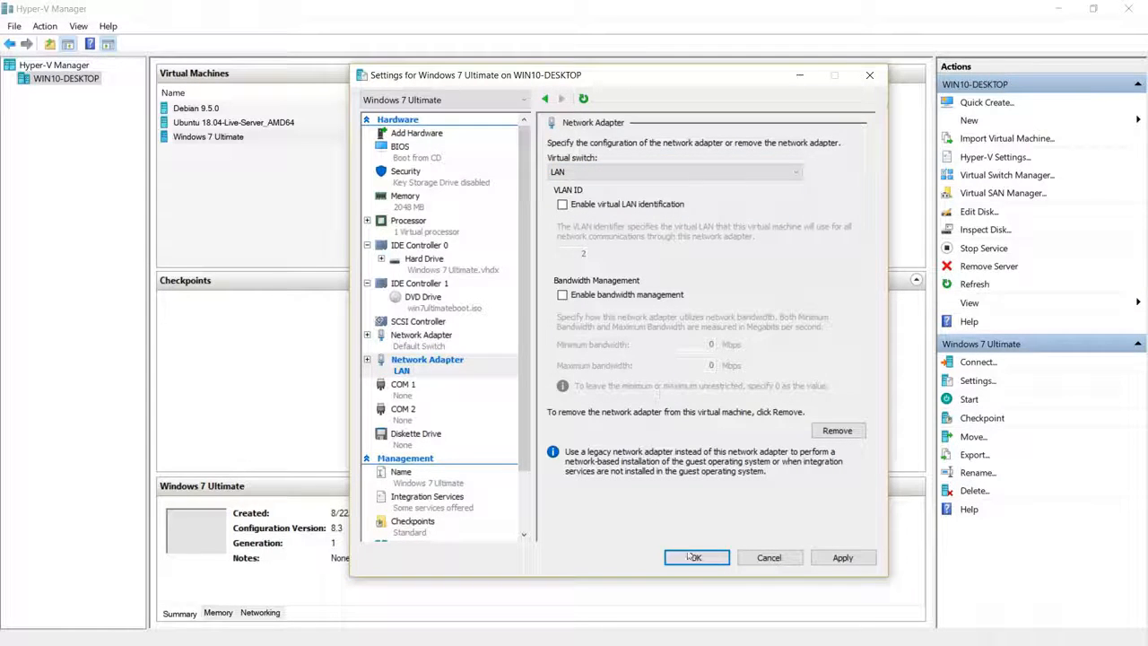
click(696, 557)
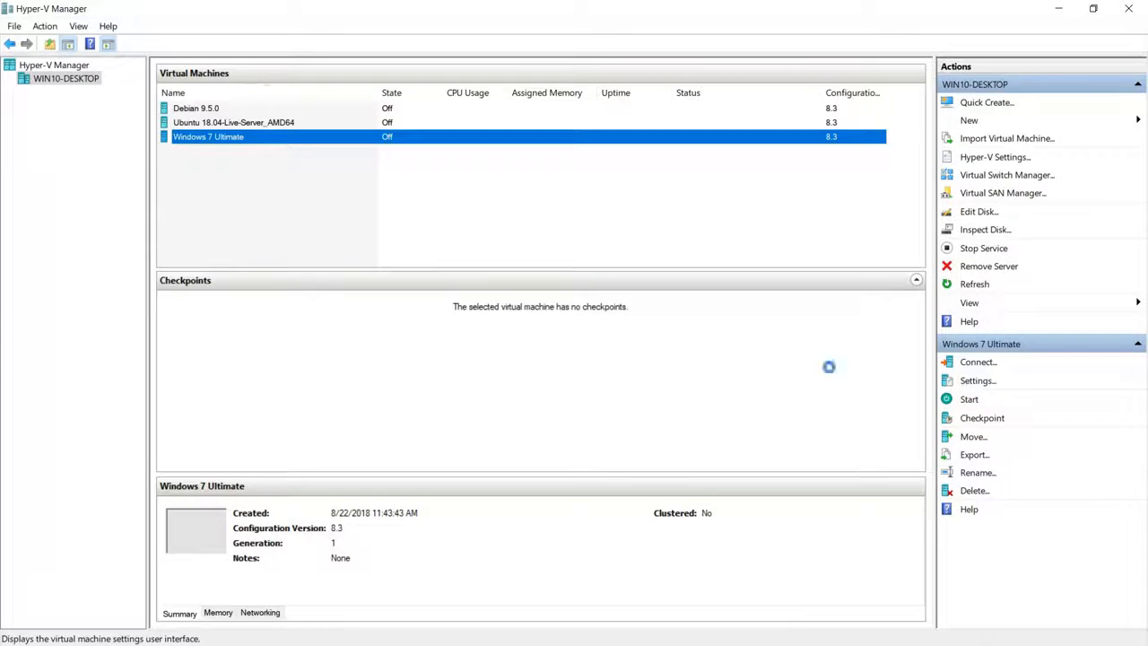
click(976, 380)
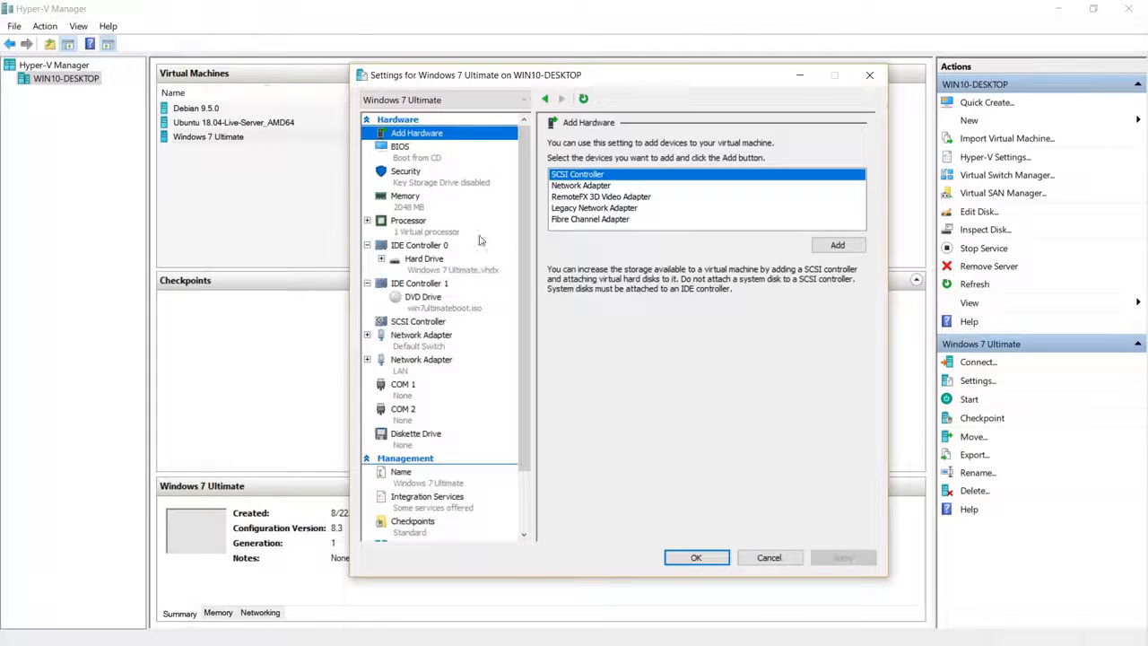
mouse_move(415, 349)
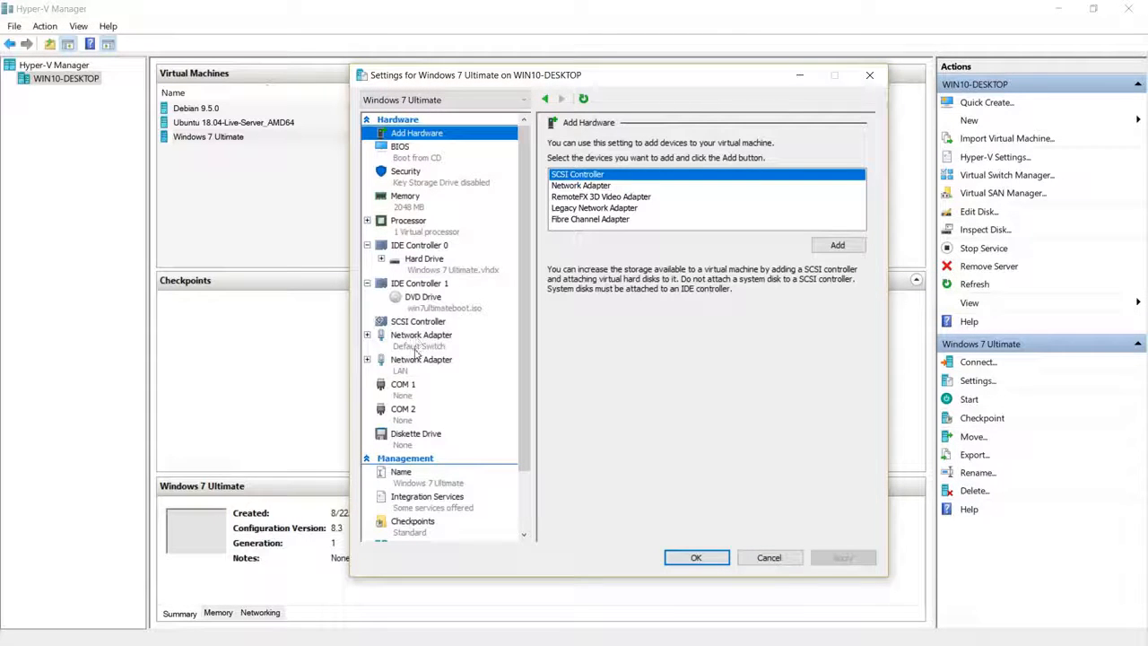
mouse_move(451, 354)
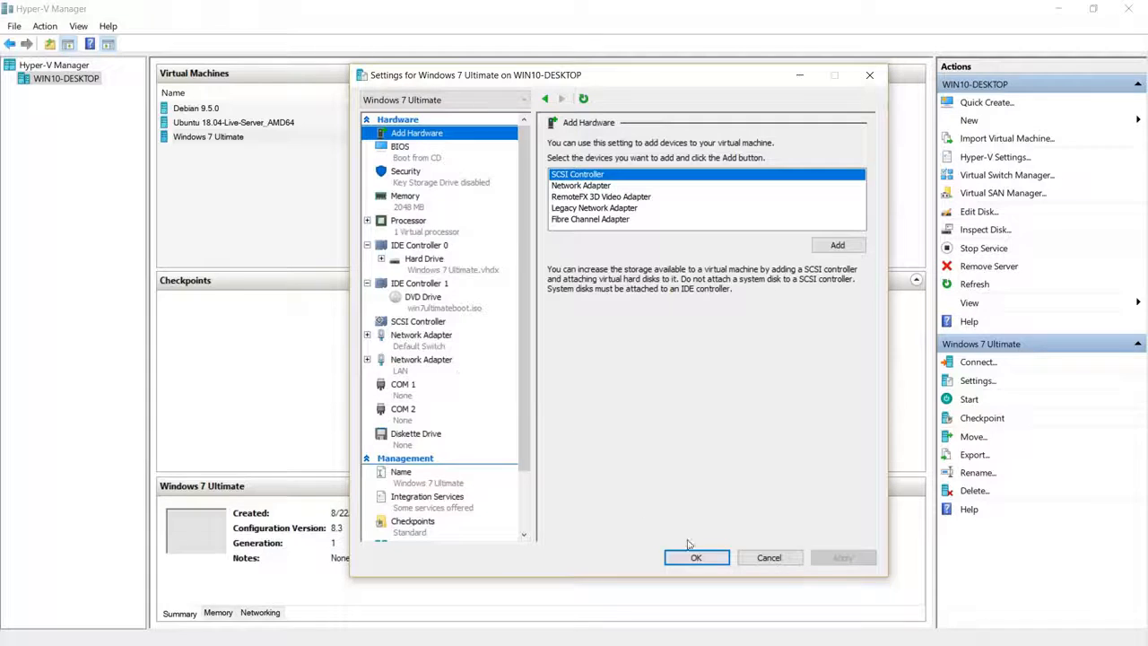
click(696, 557)
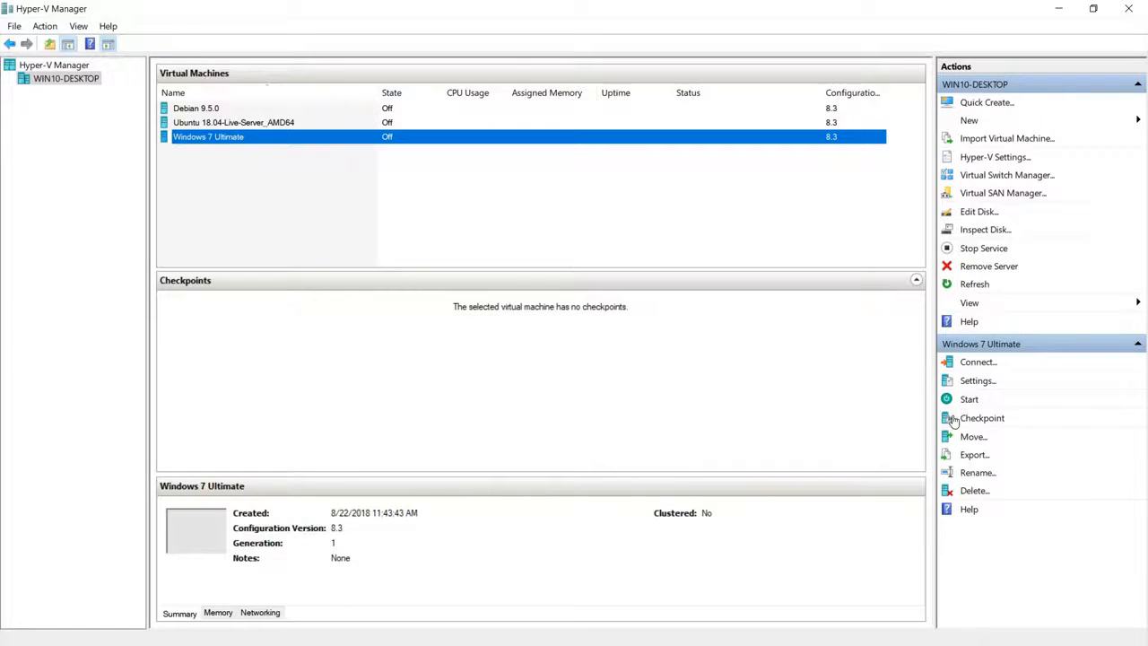
- Start Windows 7 Ultimate, connect to its console, and switch to Full Screen Mode
click(983, 417)
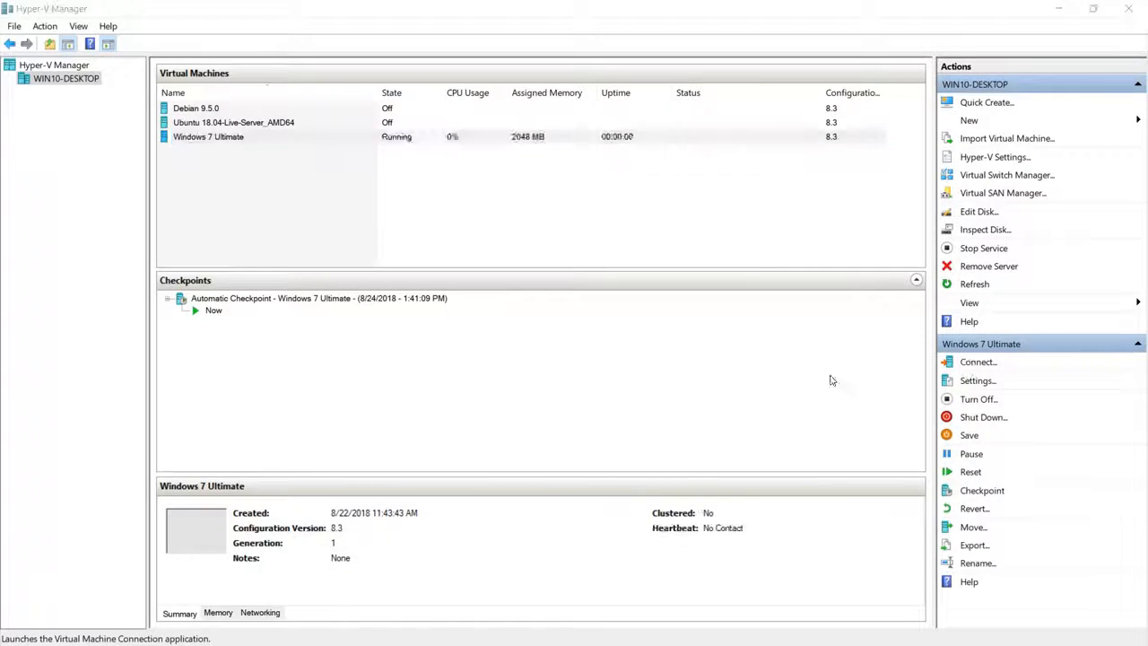
click(977, 361)
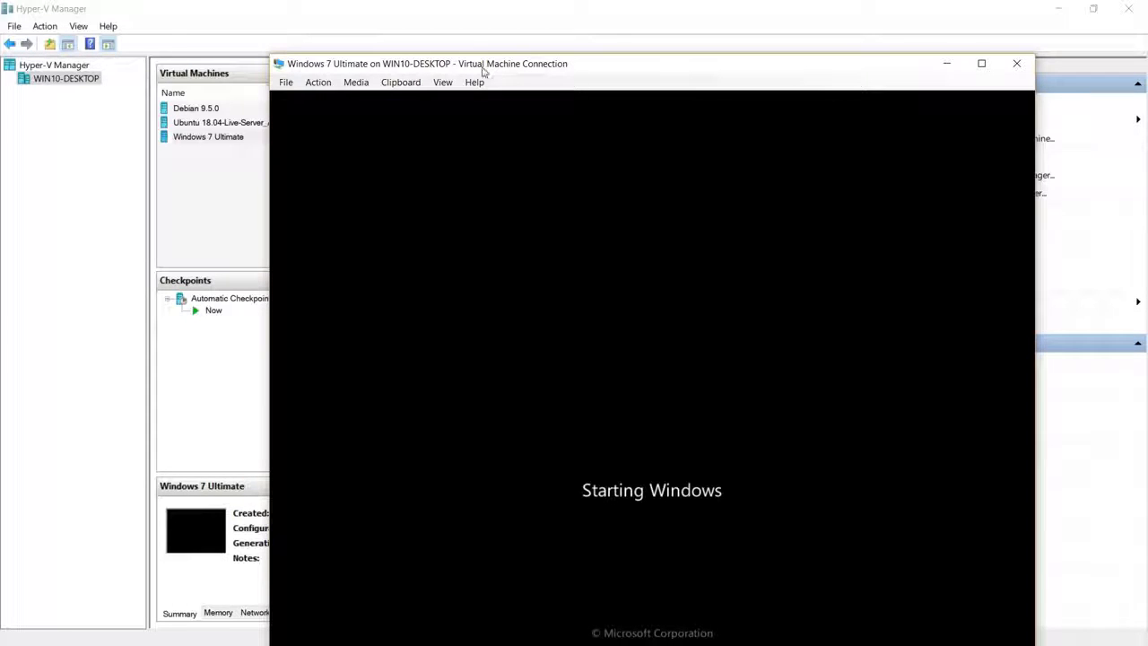
click(442, 82)
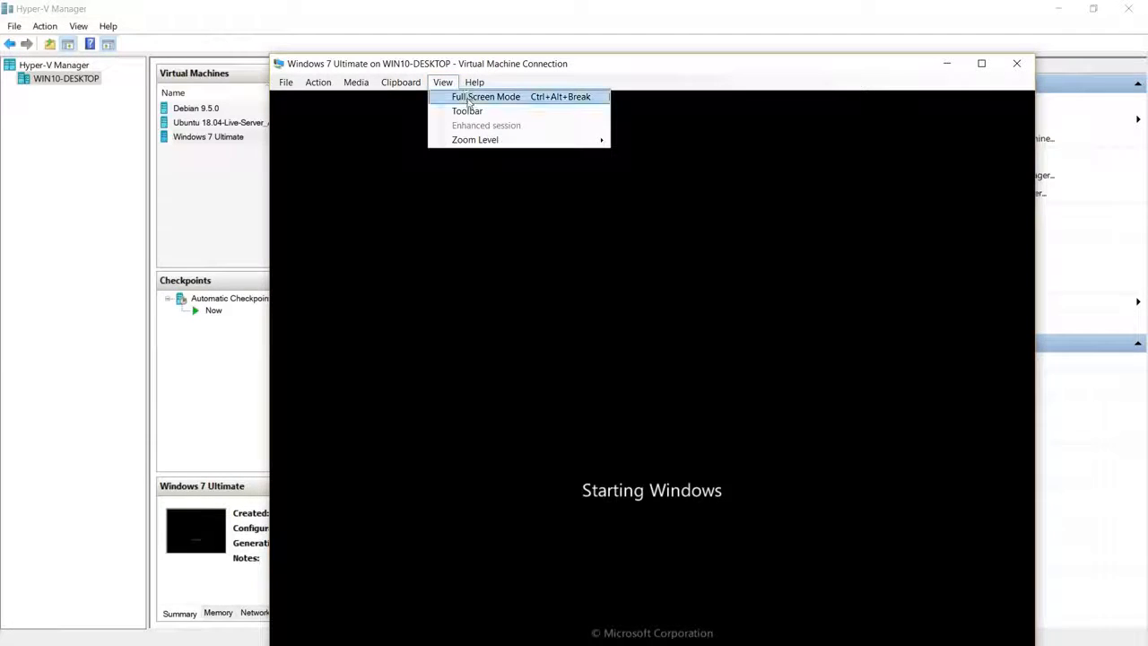
click(486, 96)
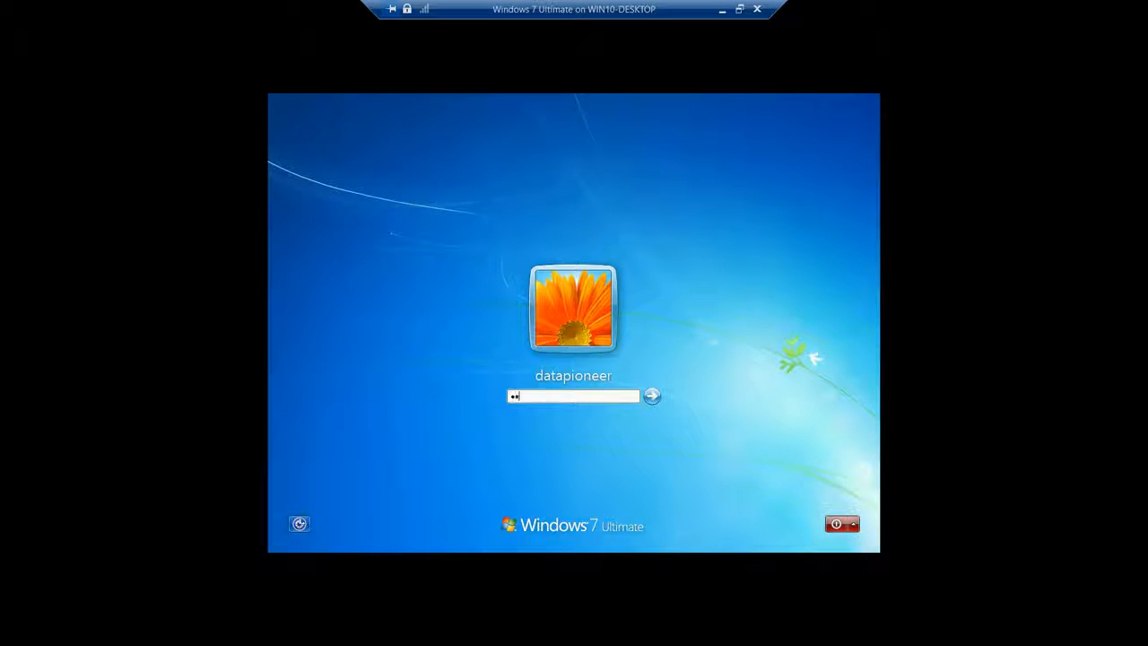
- Submit the password to sign in to Windows 7, then open the Start menu
click(651, 396)
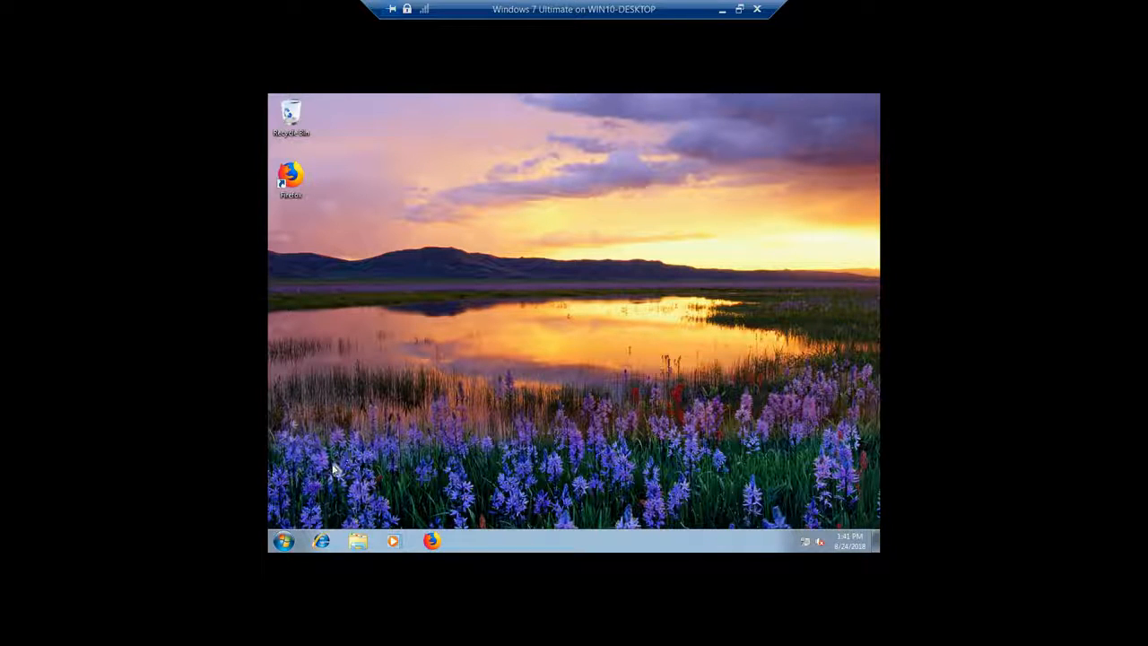
mouse_move(310, 497)
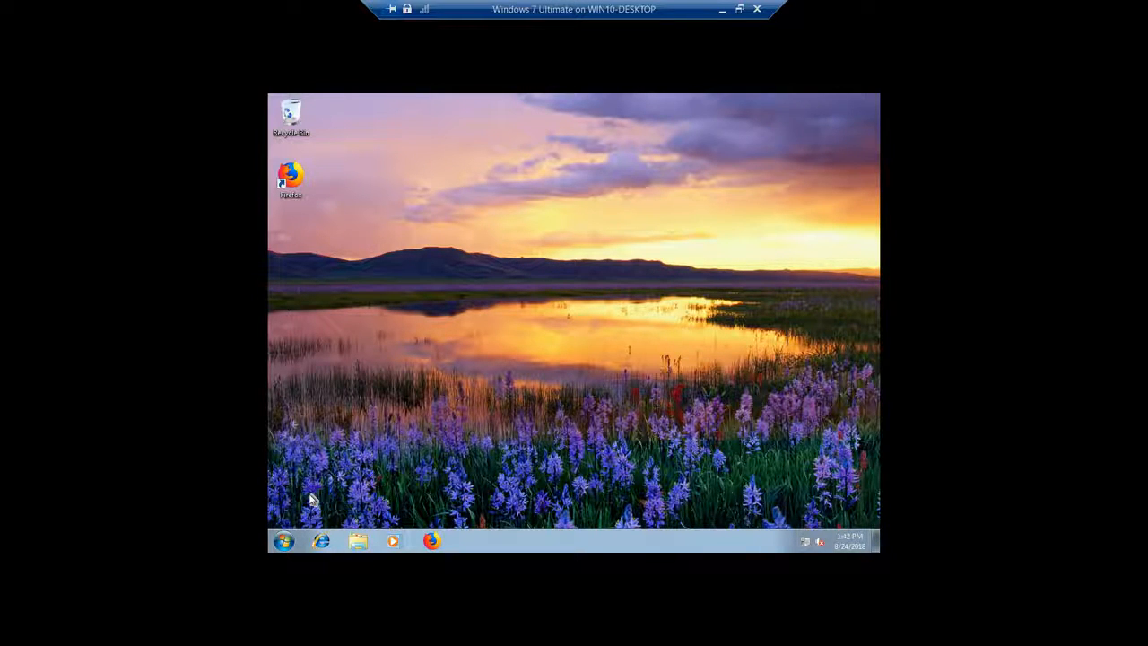
mouse_move(441, 429)
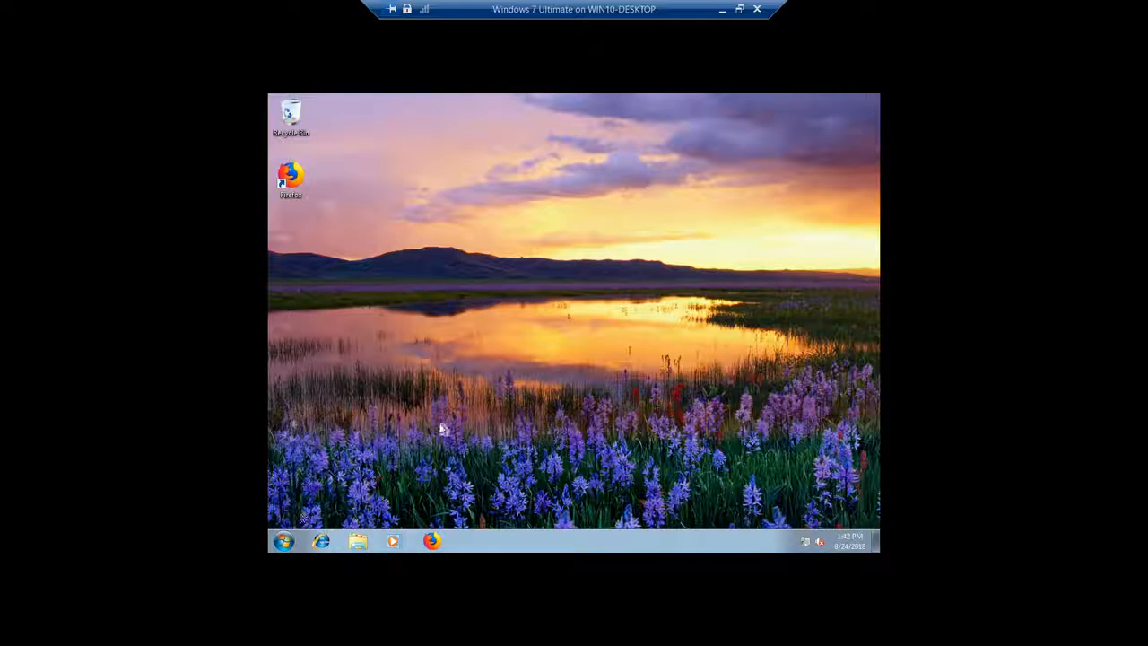
mouse_move(564, 415)
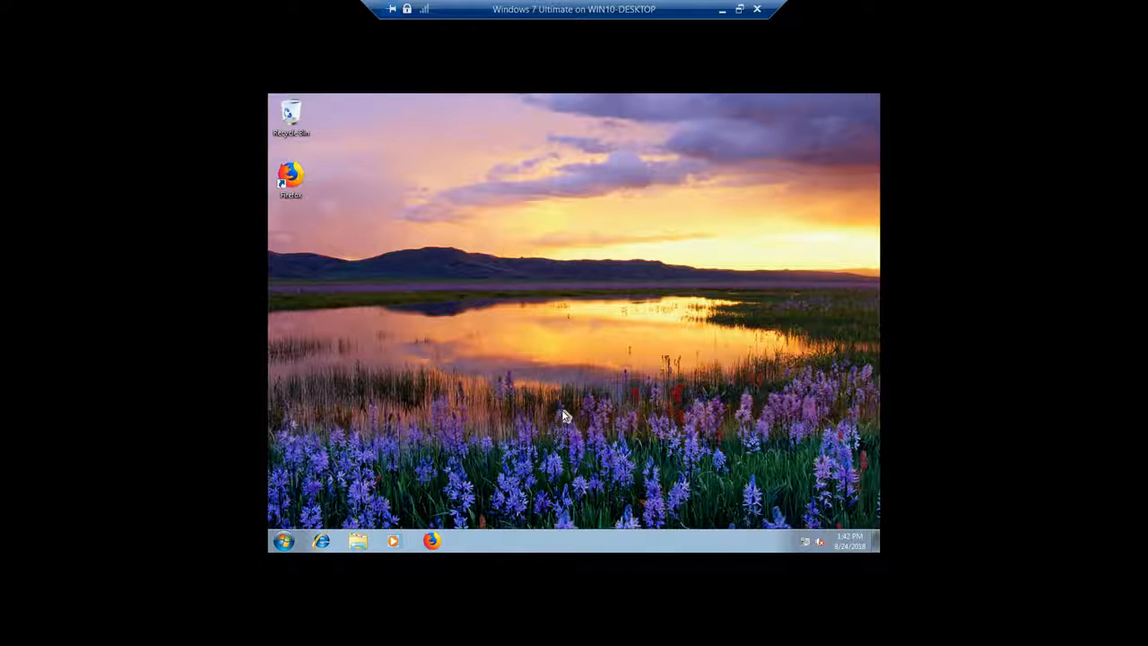
mouse_move(348, 463)
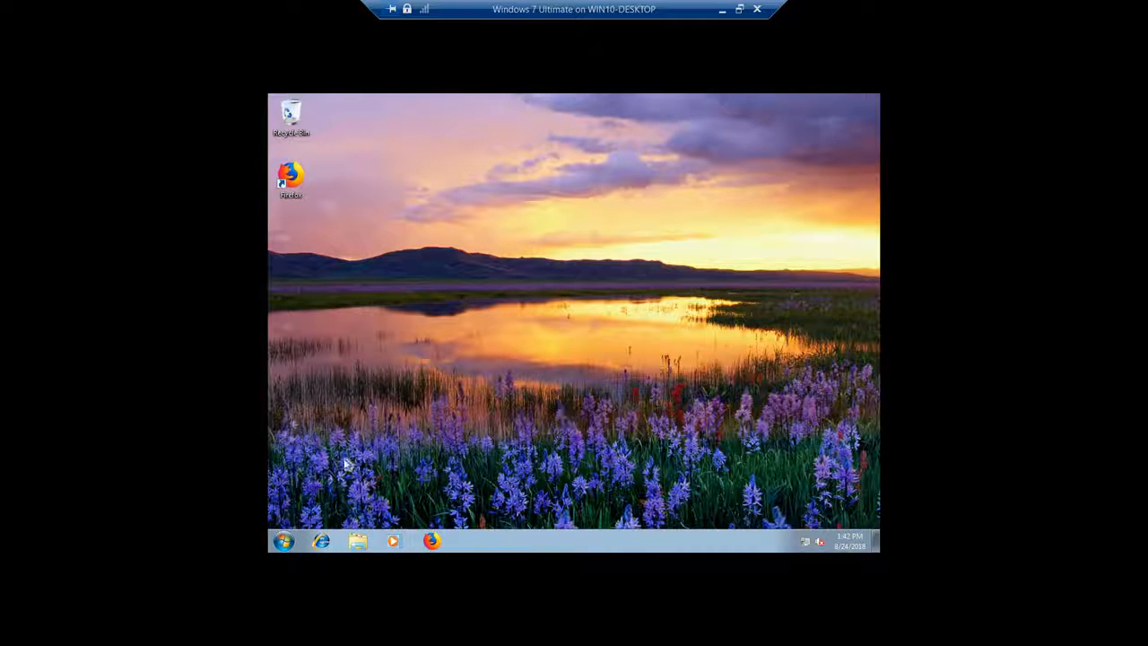
click(284, 540)
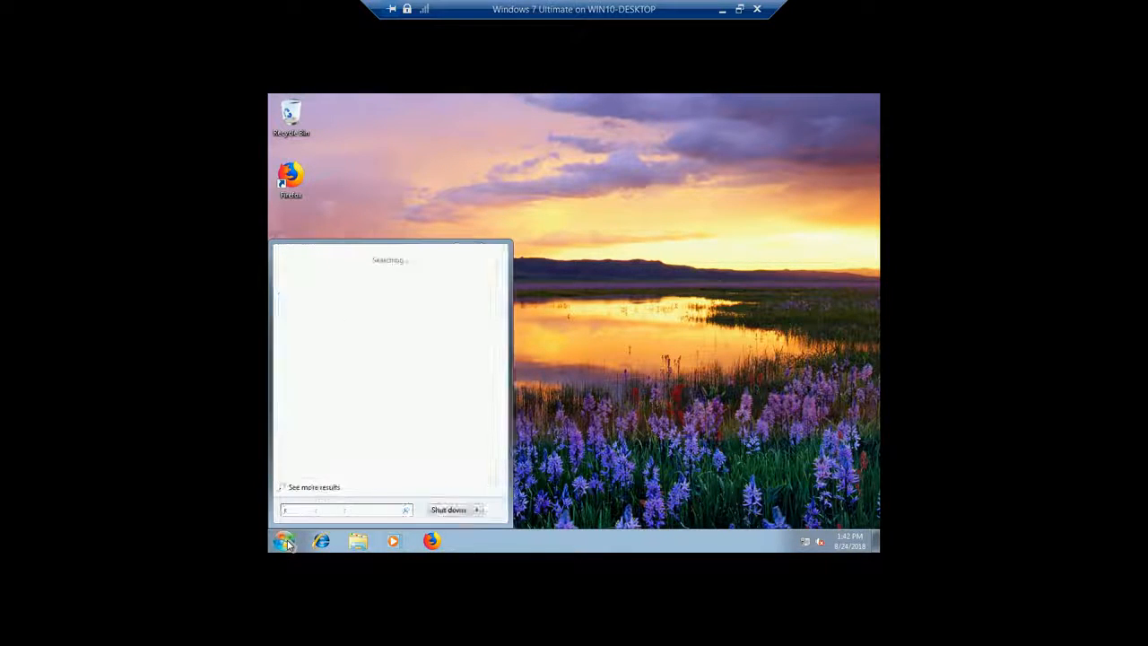
- Search 'remote' and allow Remote Desktop connections from computers running any version
text(remote)
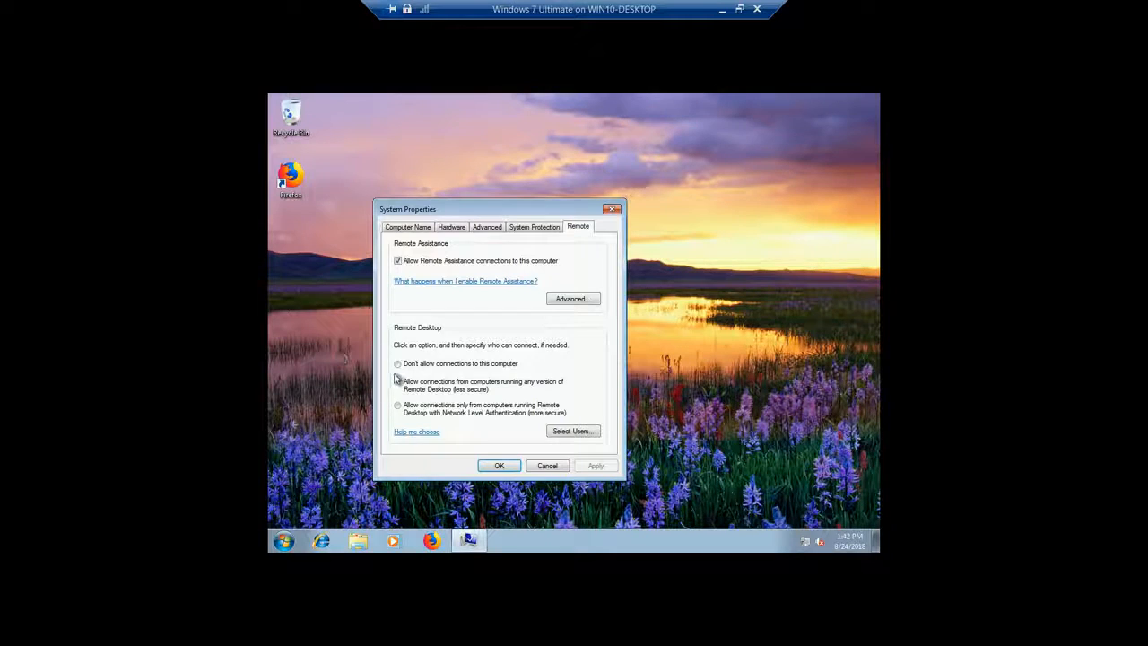
click(397, 363)
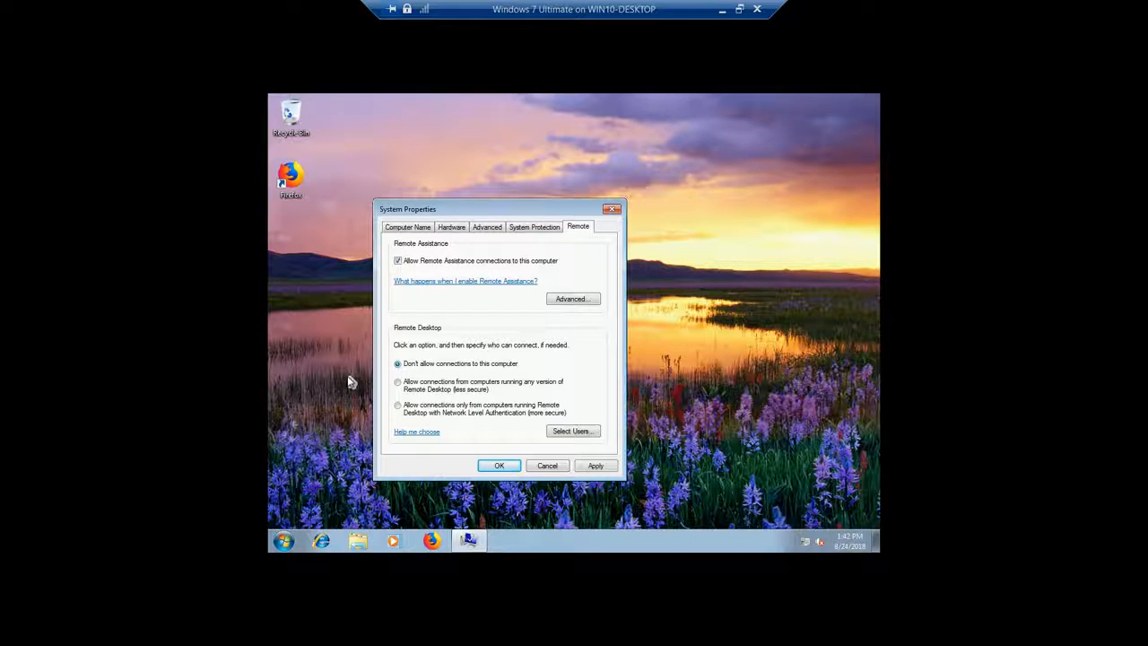
mouse_move(377, 388)
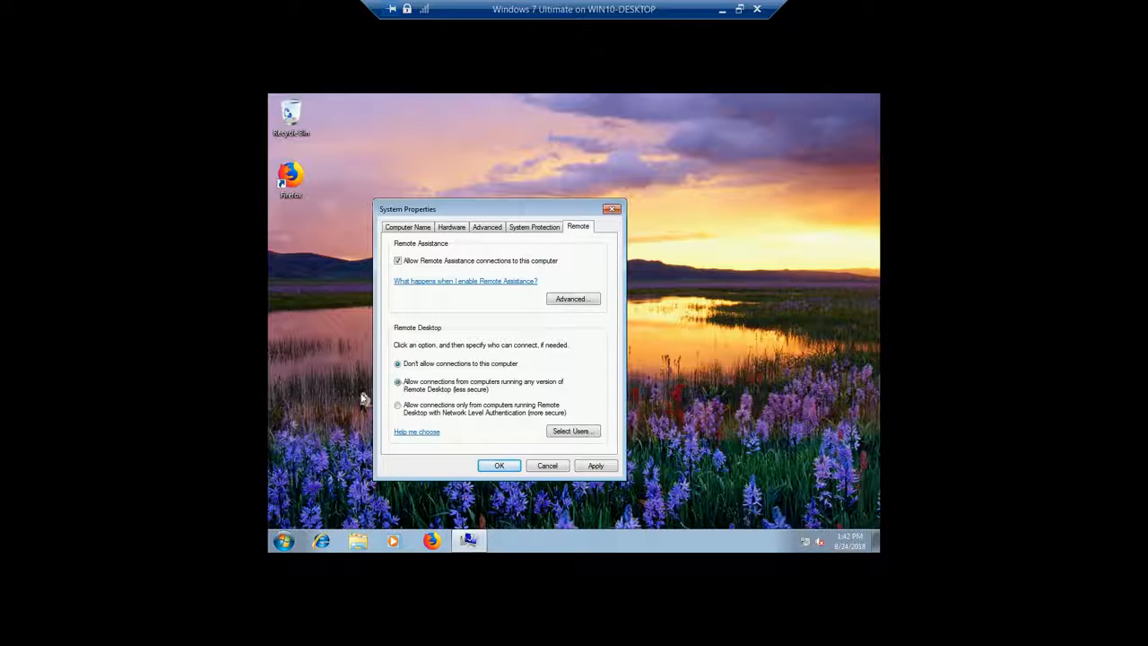
click(397, 381)
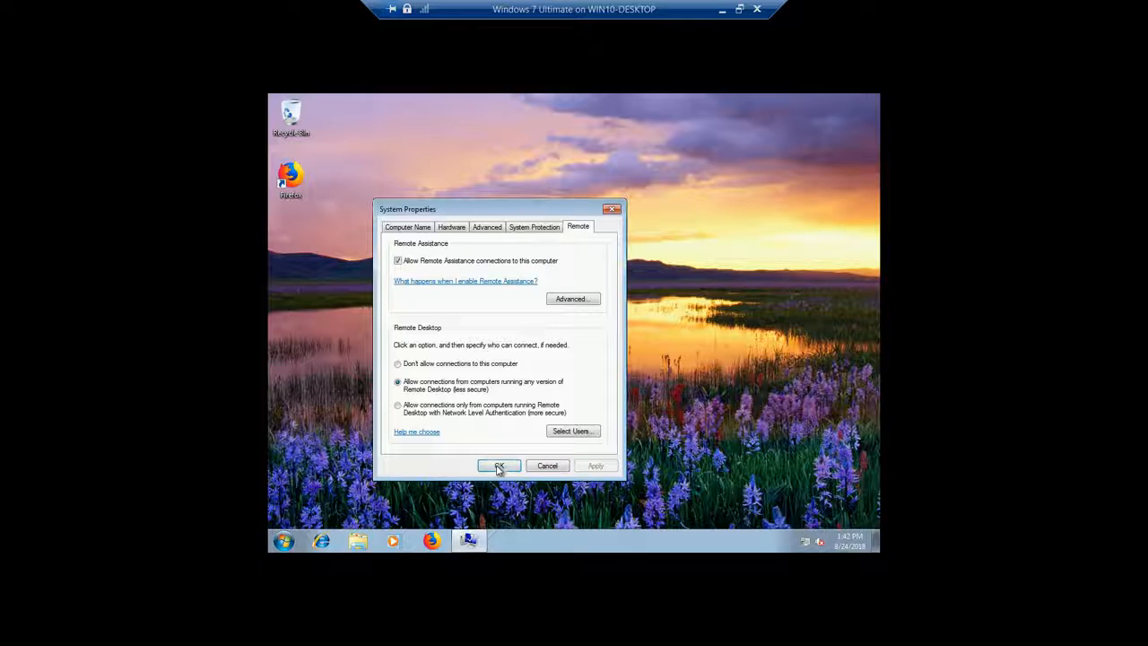
click(499, 465)
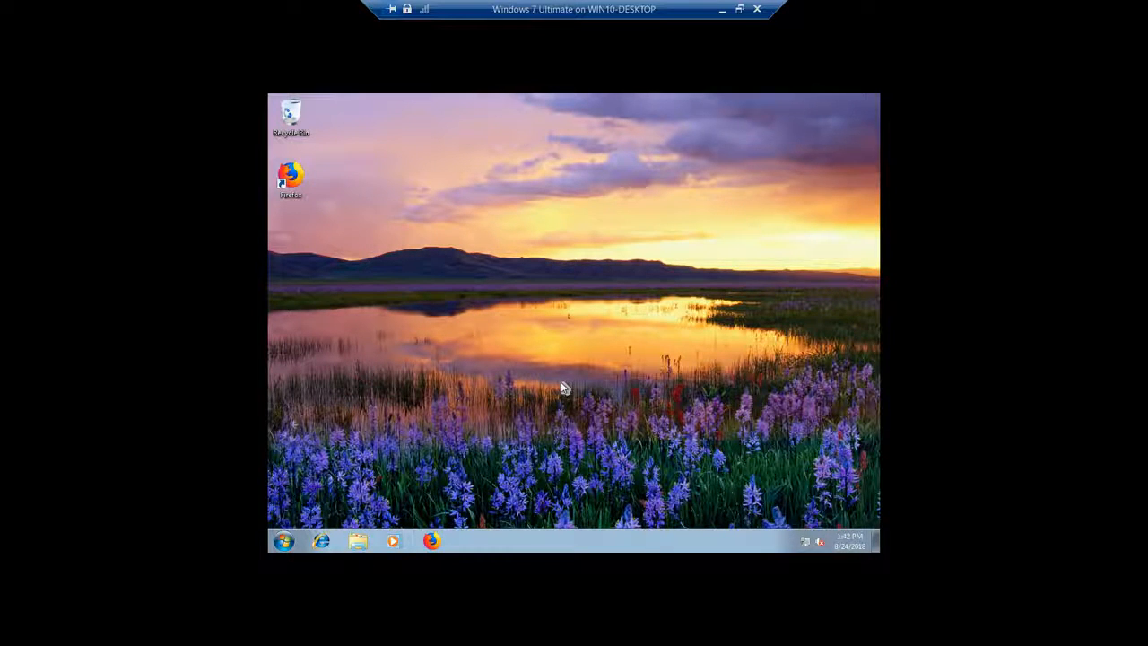
mouse_move(547, 355)
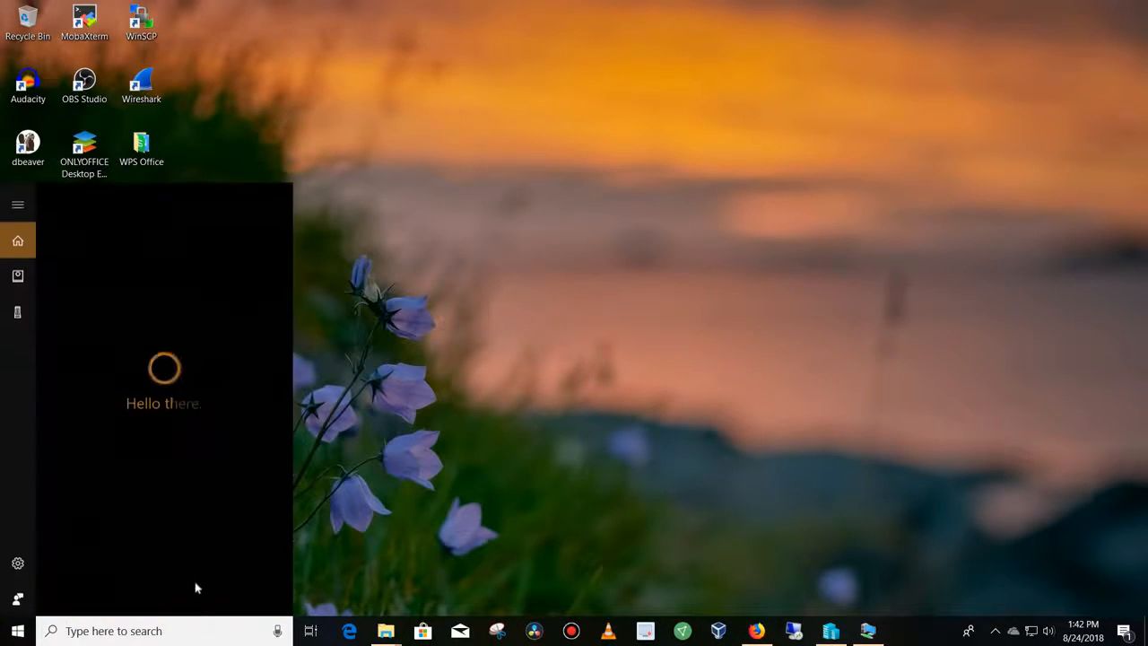
- Run ipconfig in the host's Command Prompt, scroll the adapter list, then minimize it
text(cmd)
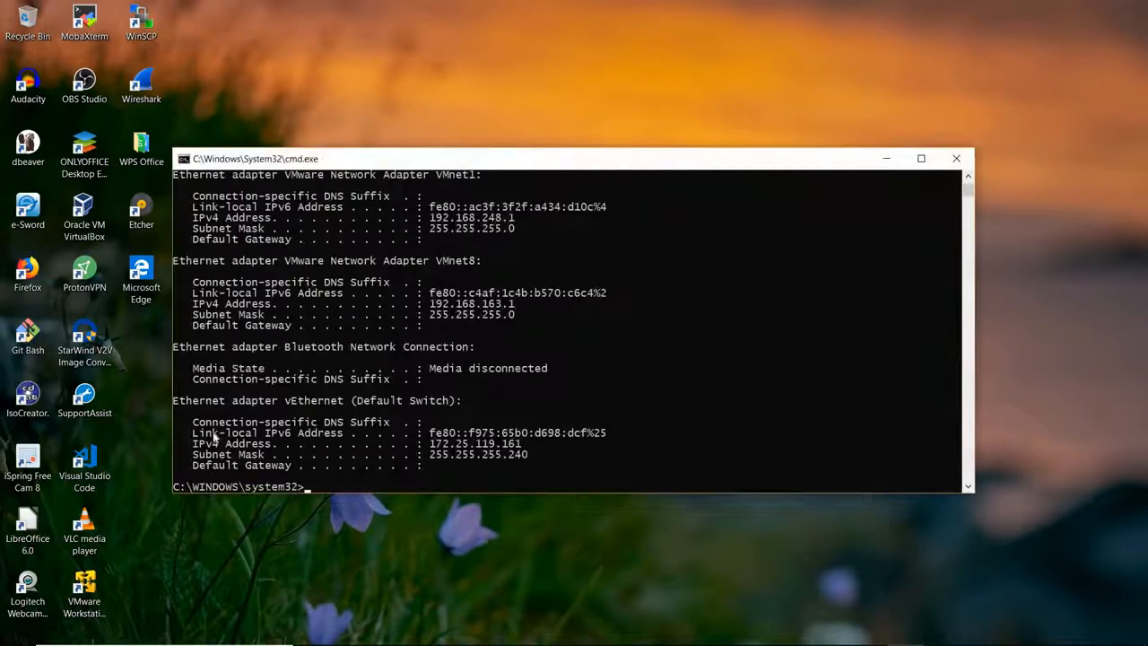
scroll(down, 3)
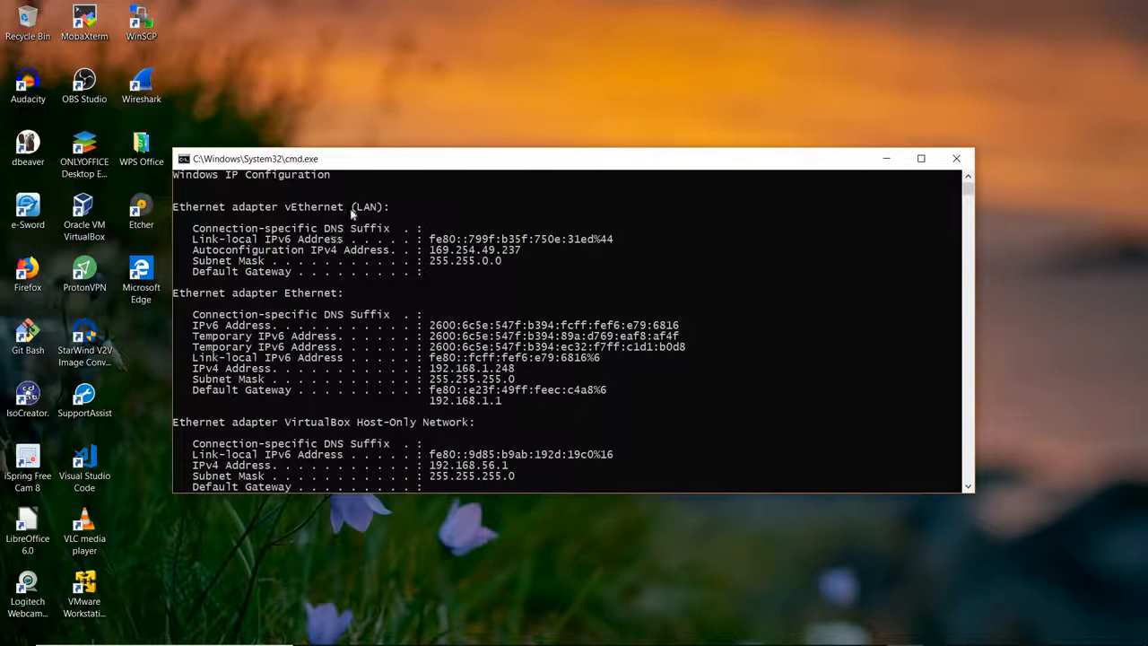
mouse_move(300, 216)
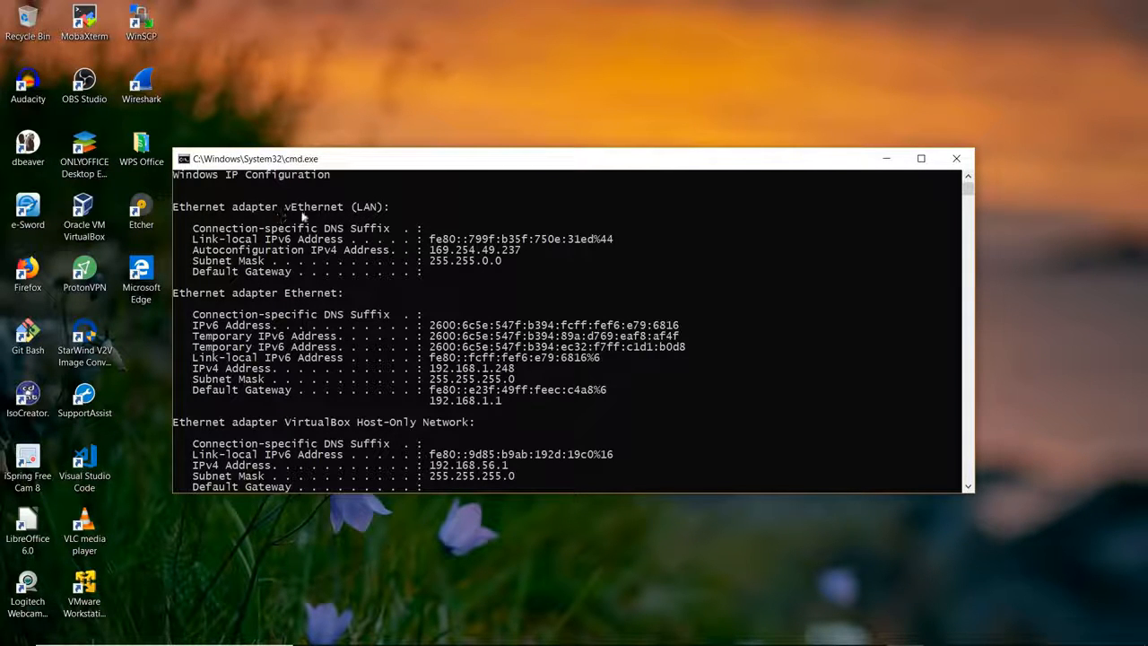
mouse_move(410, 261)
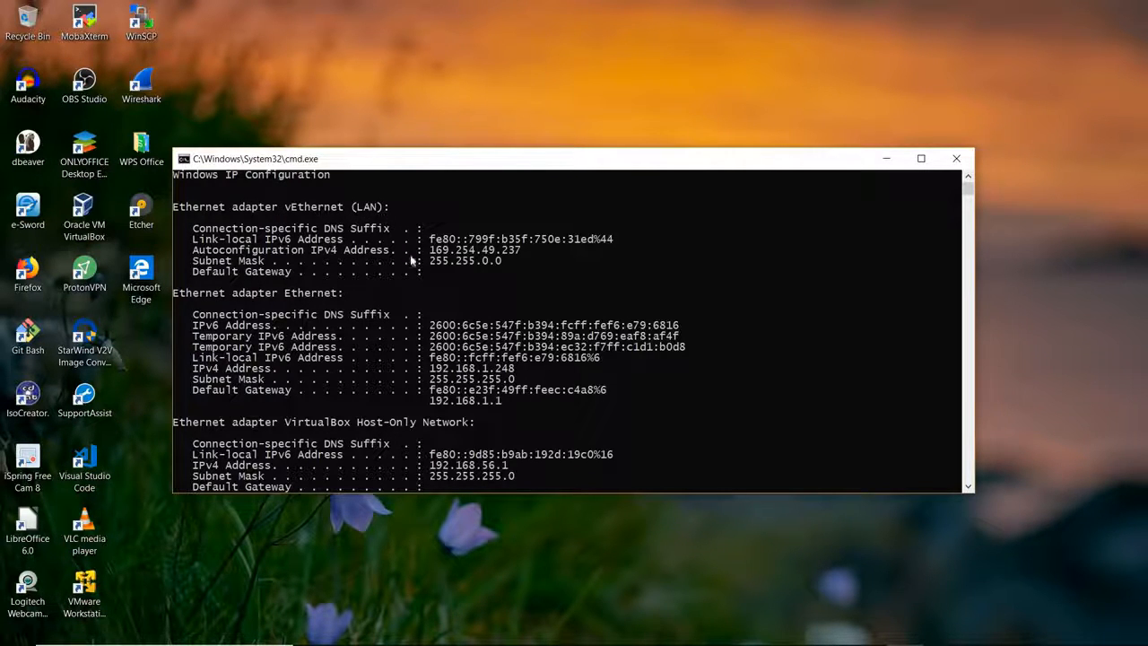
mouse_move(531, 263)
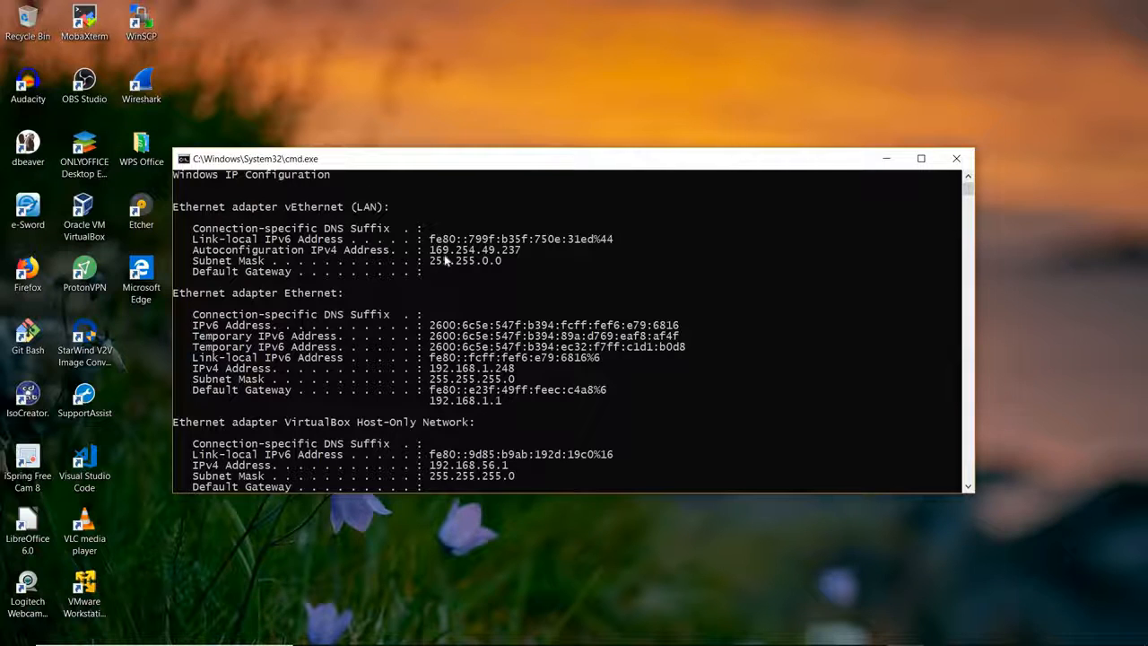
mouse_move(370, 260)
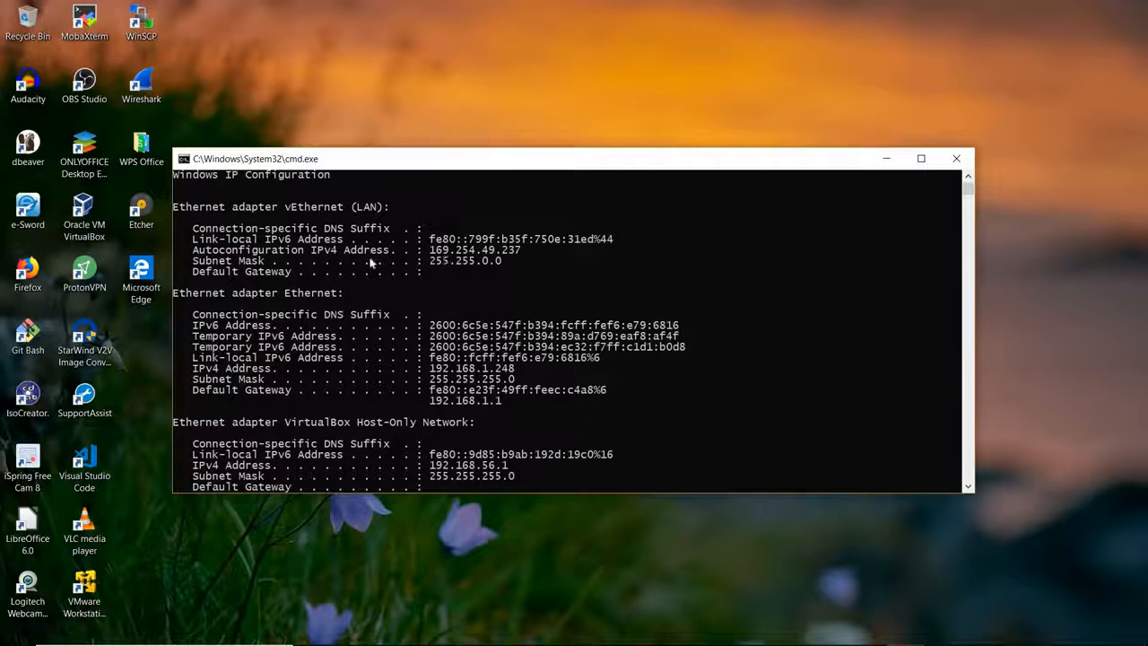
mouse_move(359, 260)
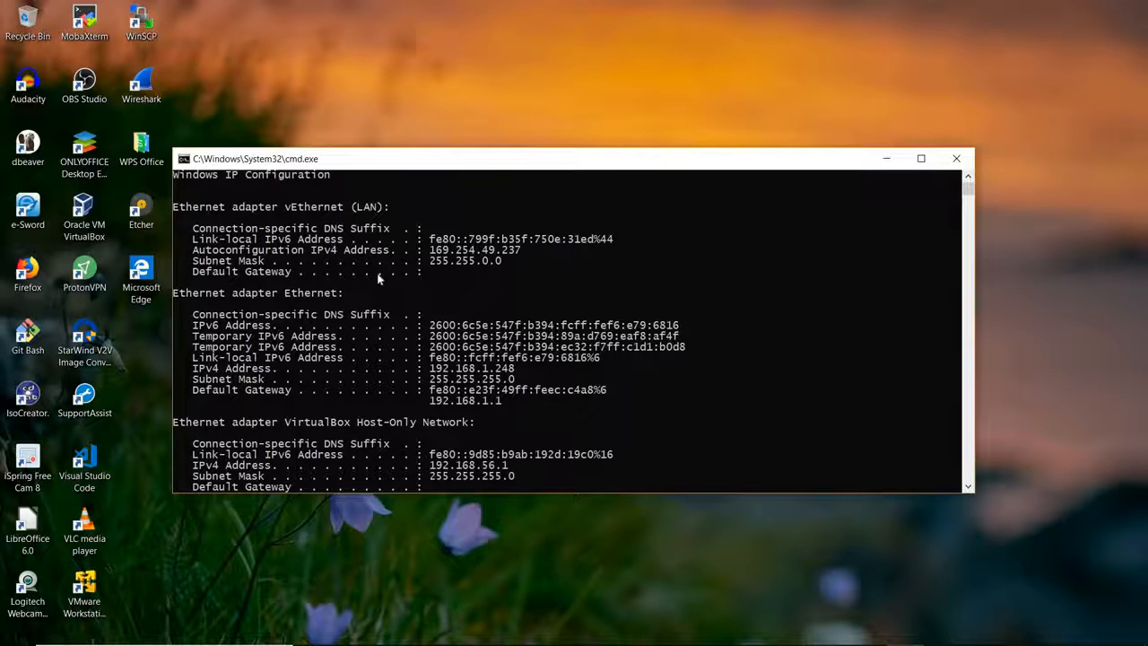
mouse_move(409, 277)
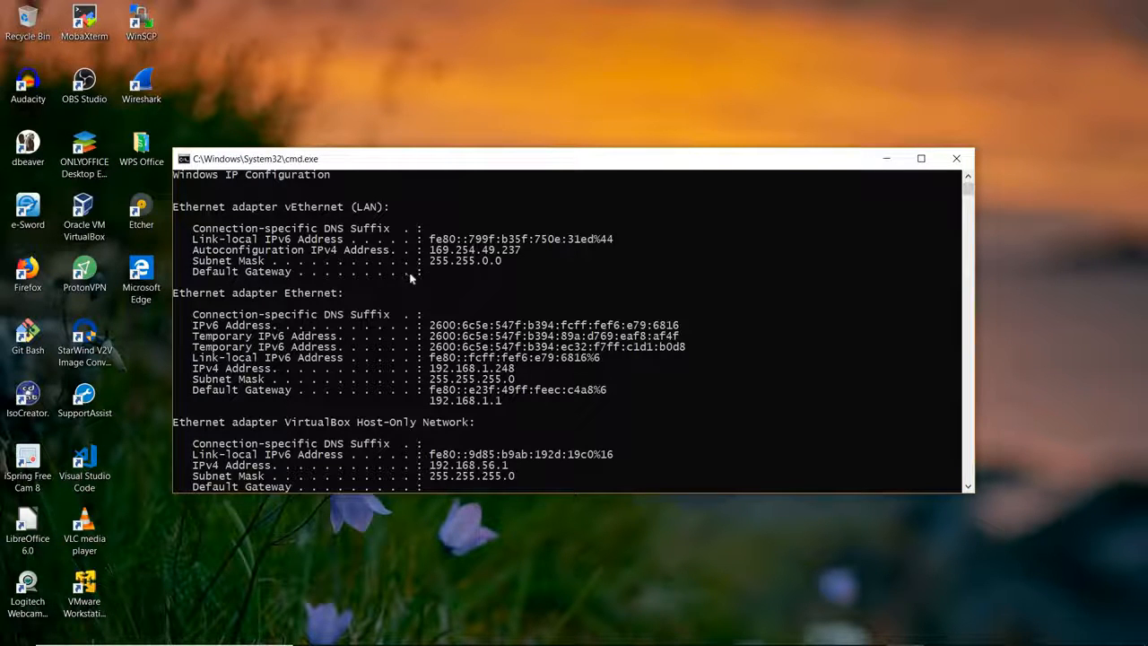
mouse_move(453, 267)
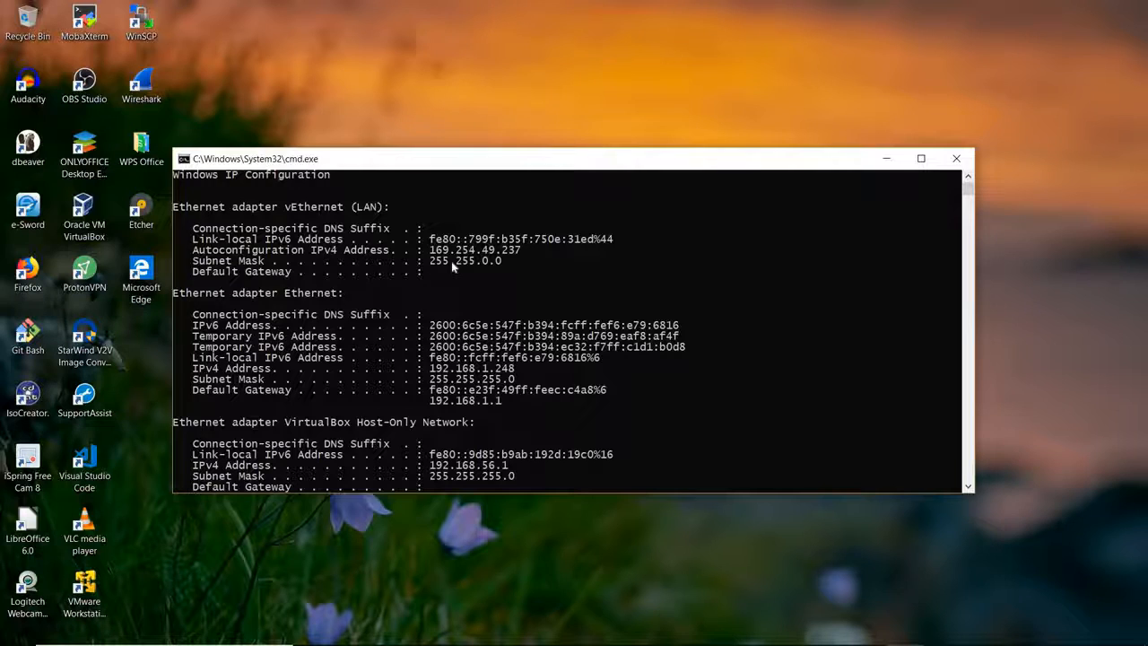
click(956, 159)
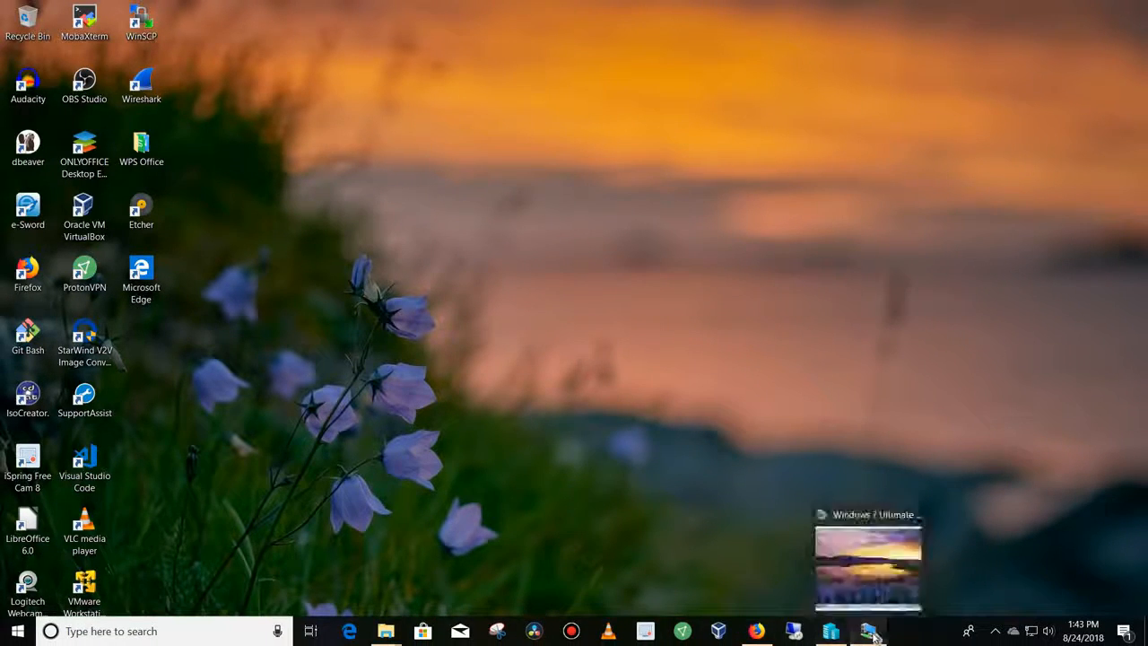
- Restore the Windows 7 VM window and search 'cmd' from its Start menu
click(868, 560)
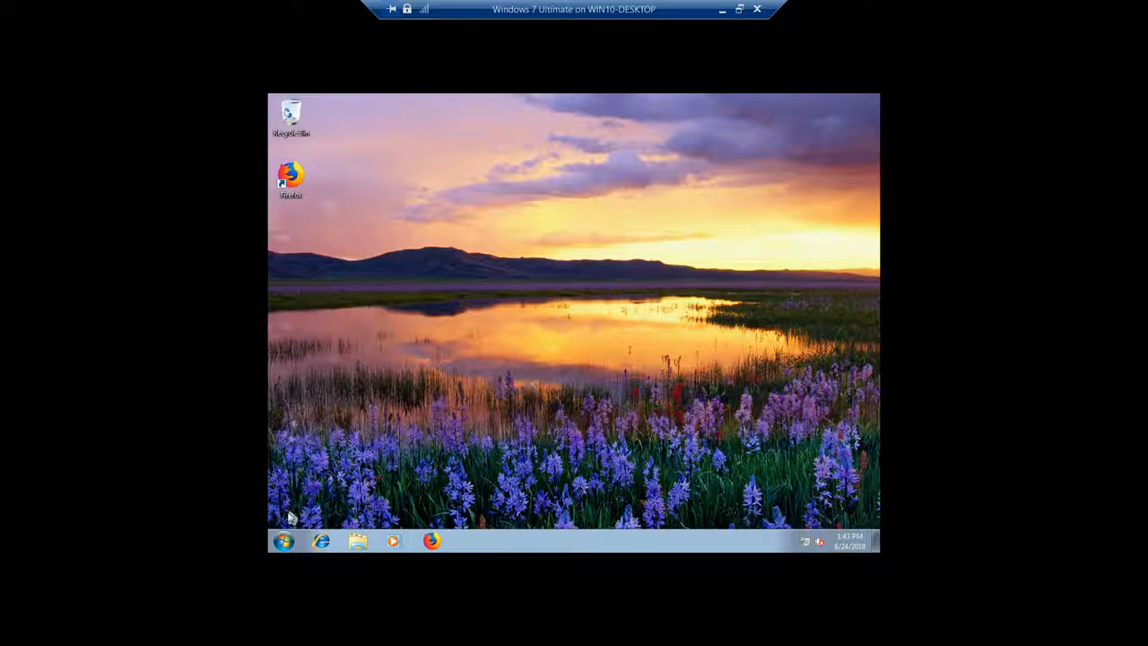
click(283, 540)
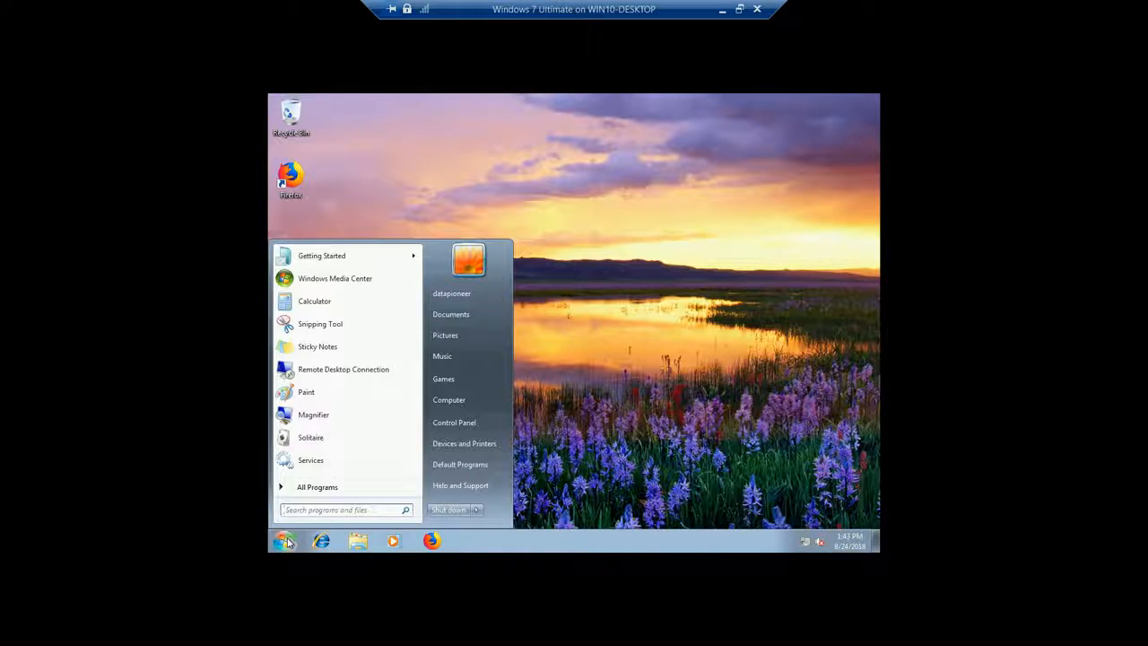
text(cmd)
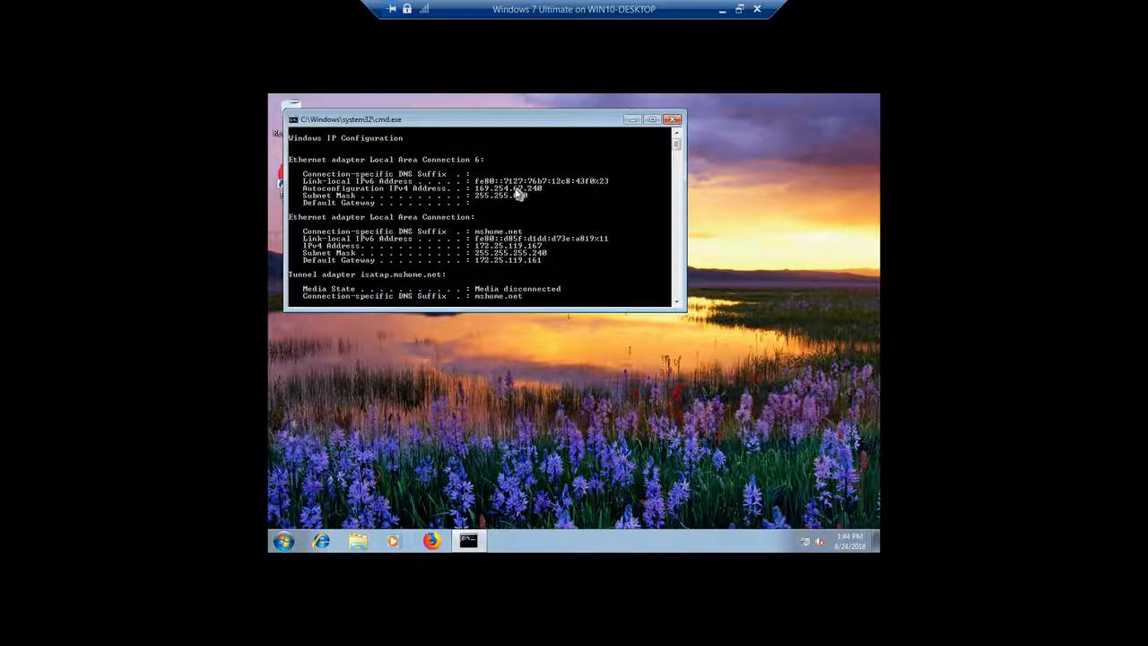
mouse_move(545, 199)
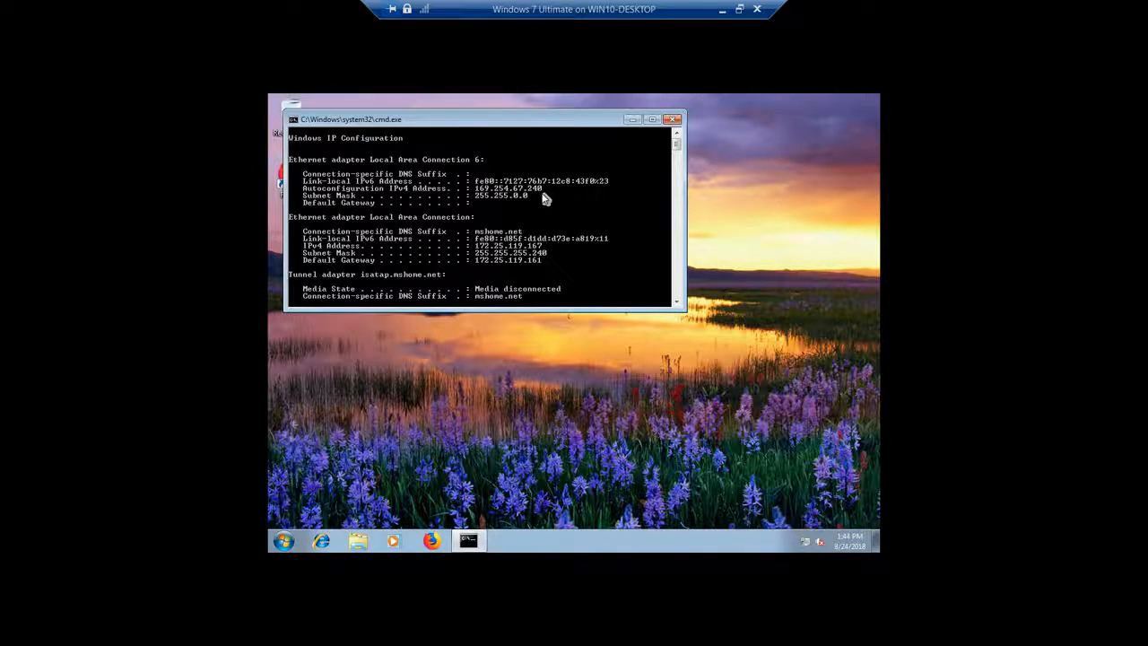
mouse_move(551, 195)
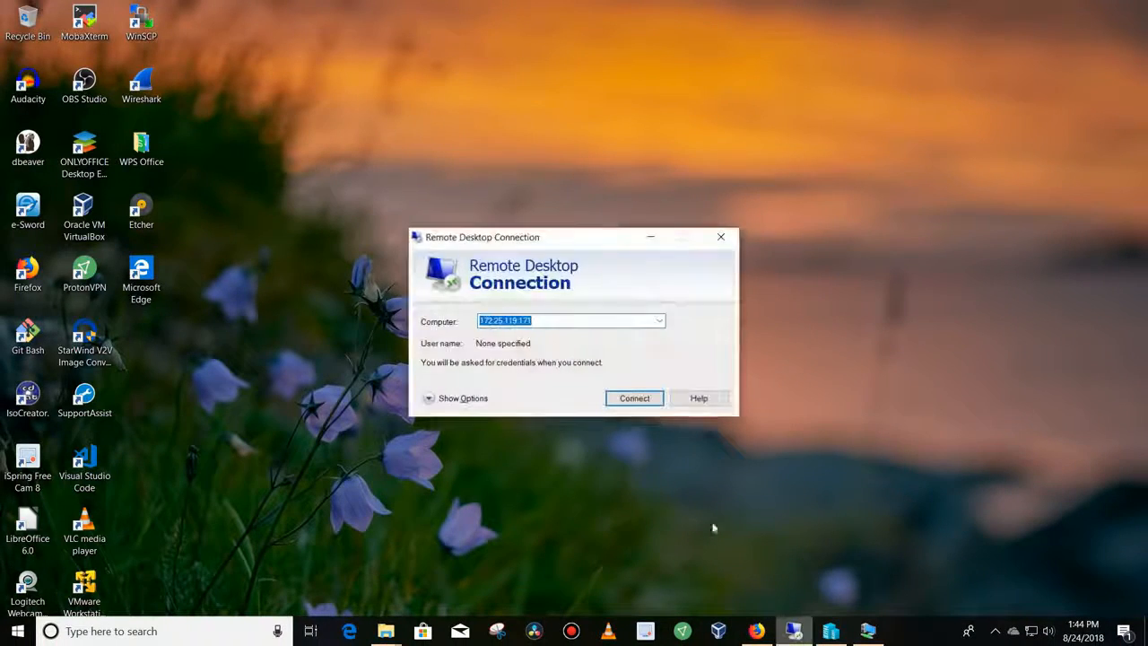
- Enter 169.254.67.240 as the computer to connect to, then switch back to the Windows 7 VM
click(660, 320)
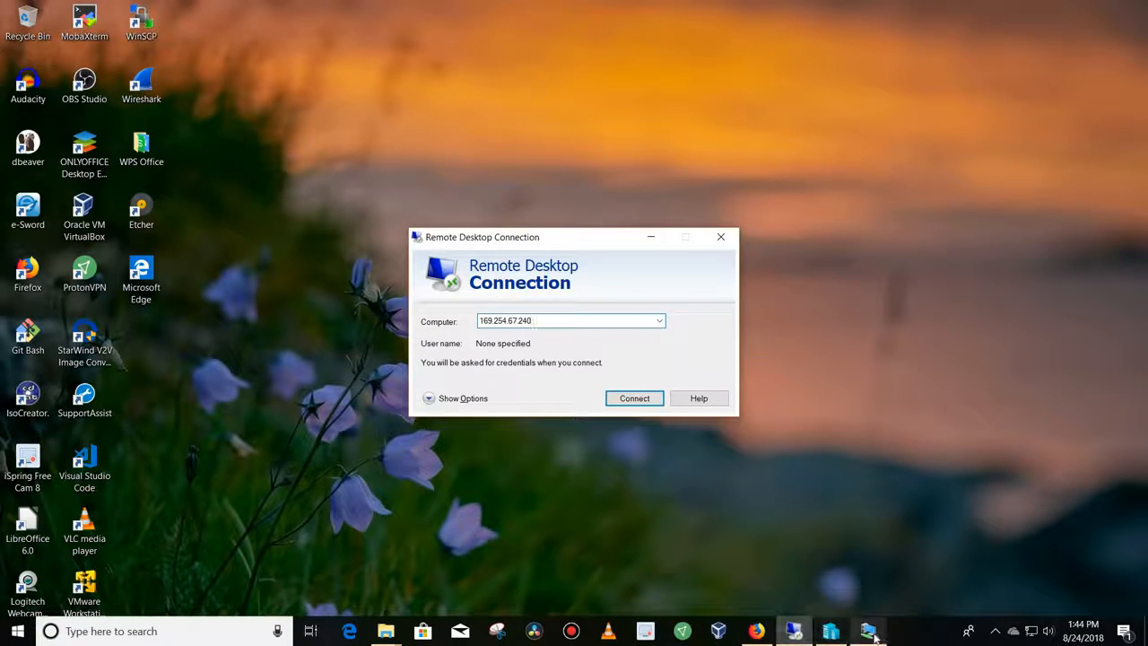
click(634, 398)
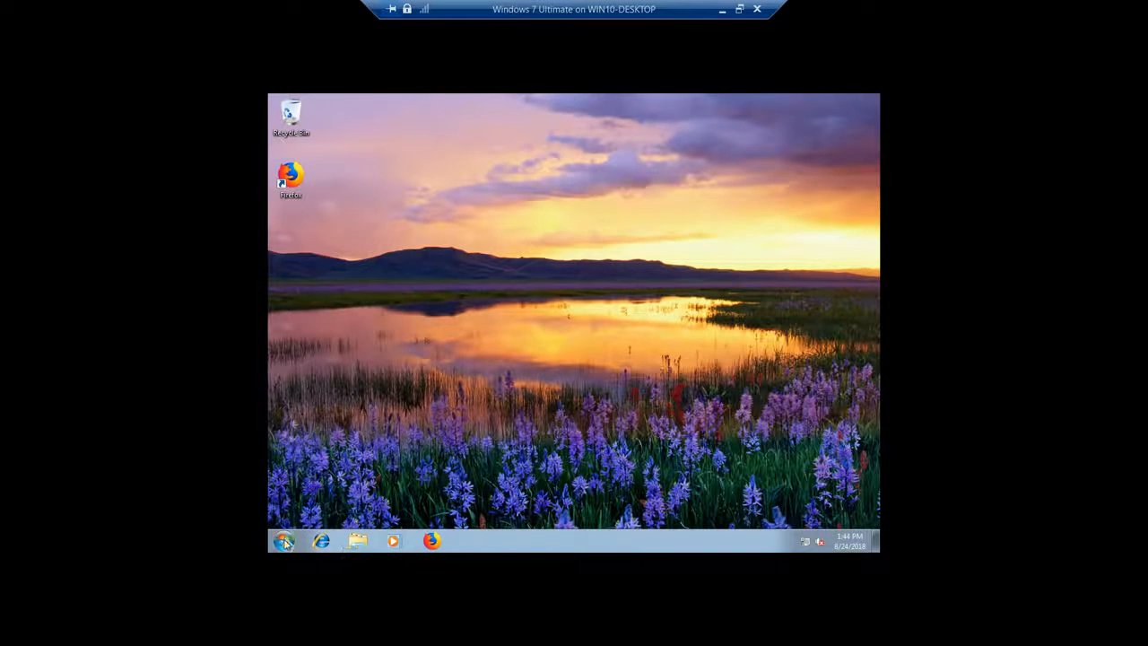
- Browse All Programs in the Windows 7 VM's Start menu, typing 'cmd /'
click(284, 541)
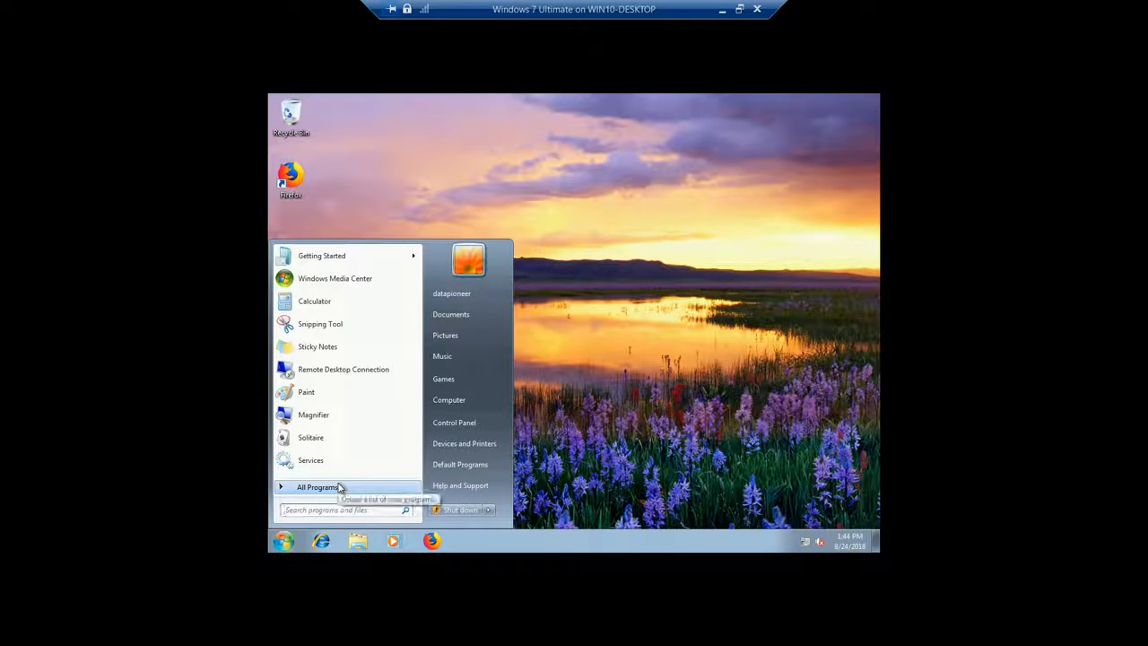
click(317, 486)
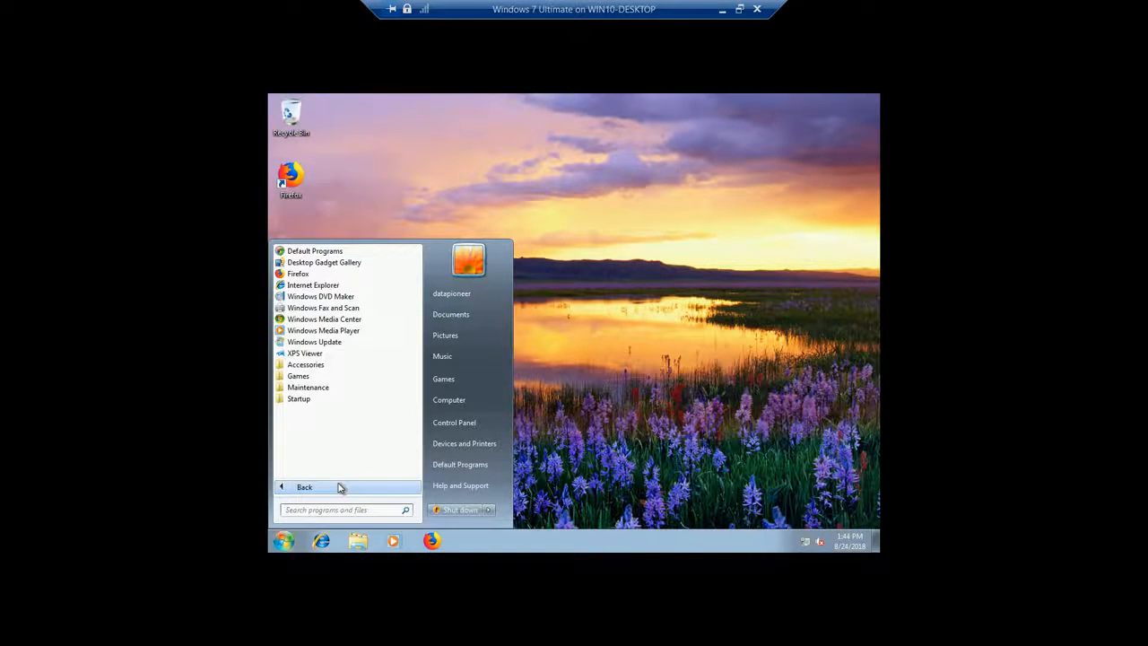
text(cmd /)
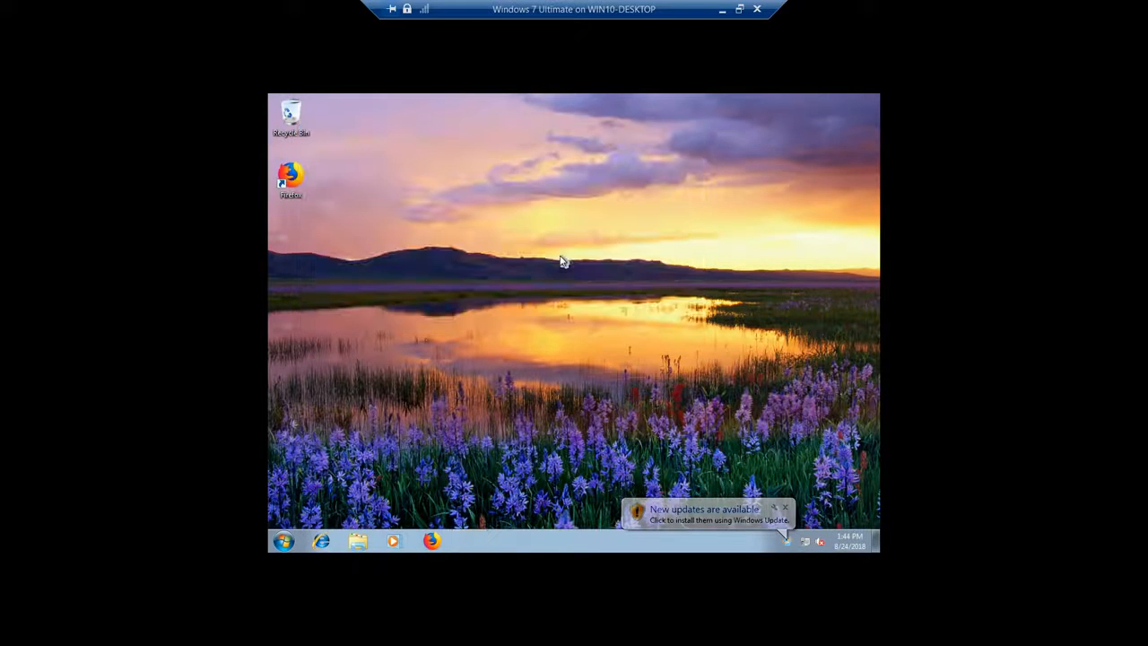
mouse_move(724, 140)
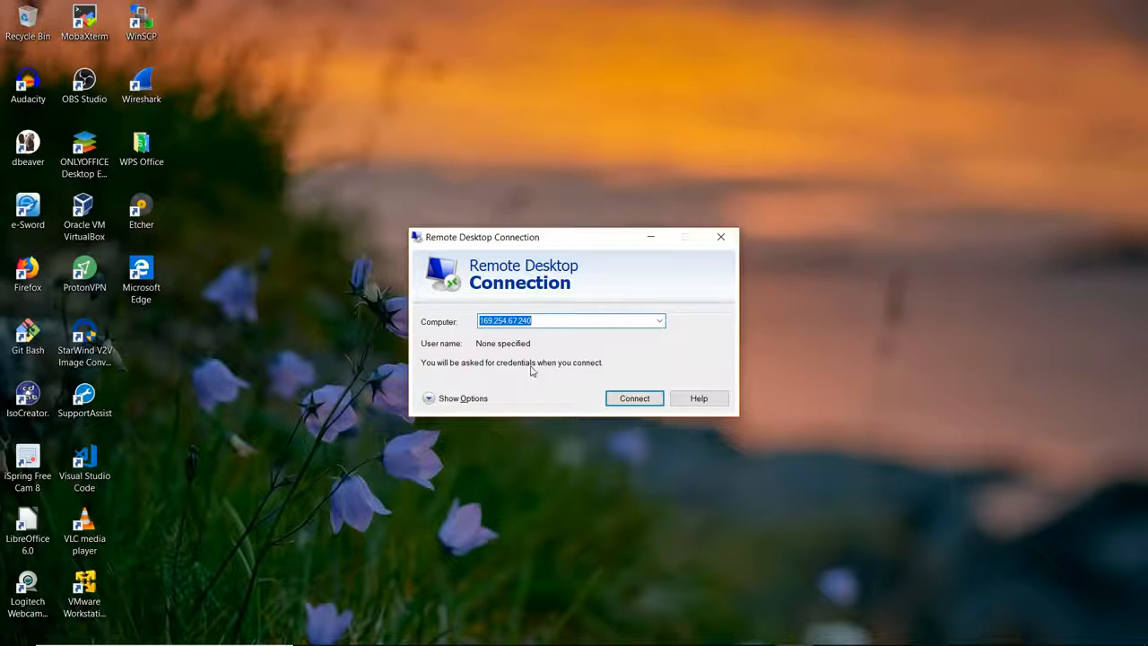
mouse_move(525, 333)
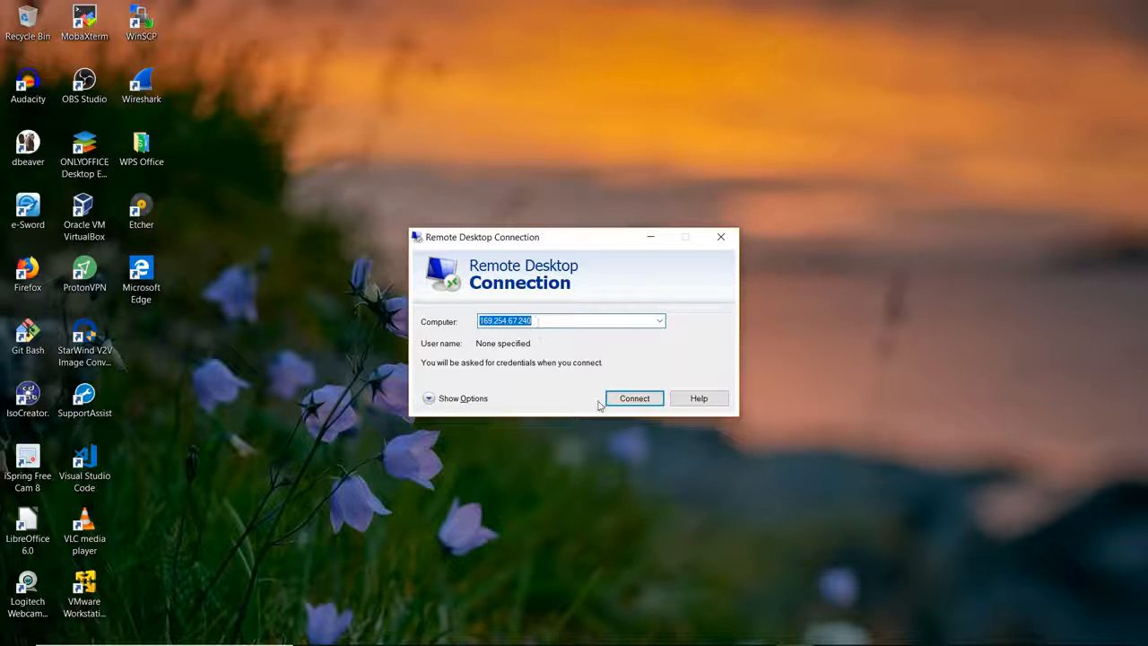
- Connect to 169.254.67.240 and show more account choices in the Windows Security prompt
click(634, 397)
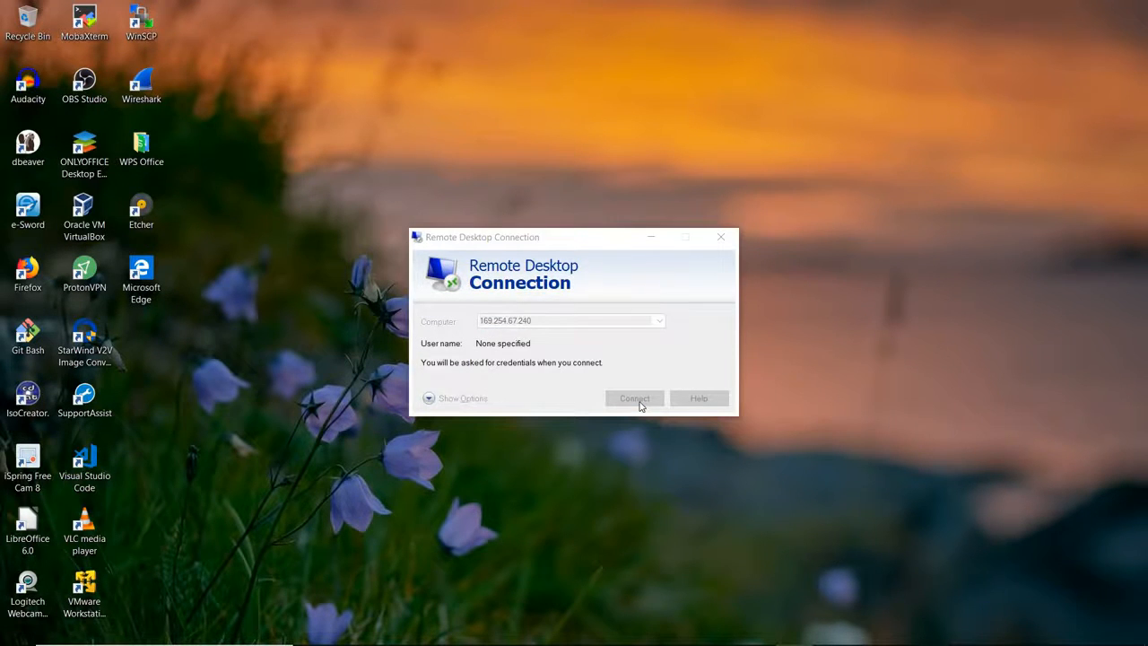
click(634, 398)
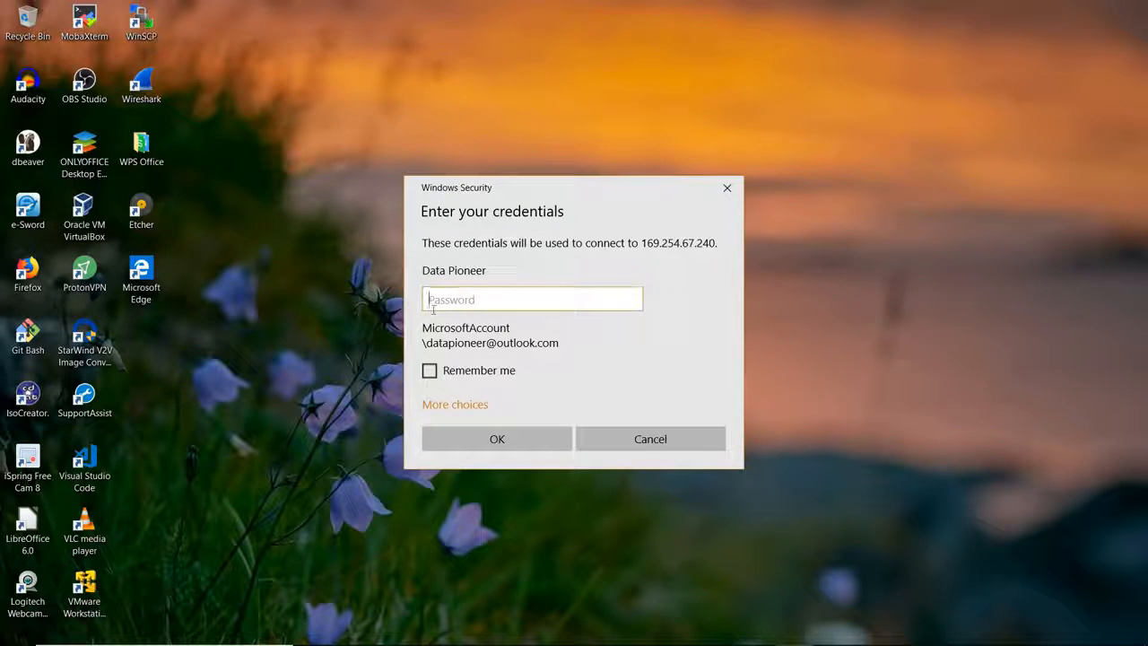
mouse_move(474, 283)
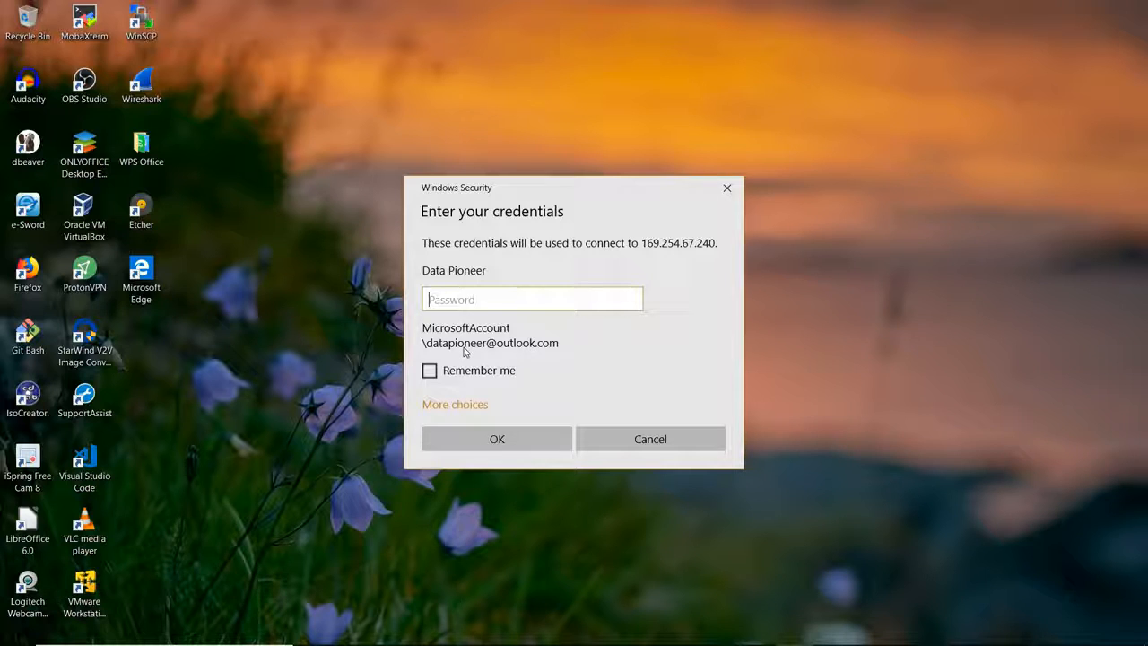
mouse_move(458, 347)
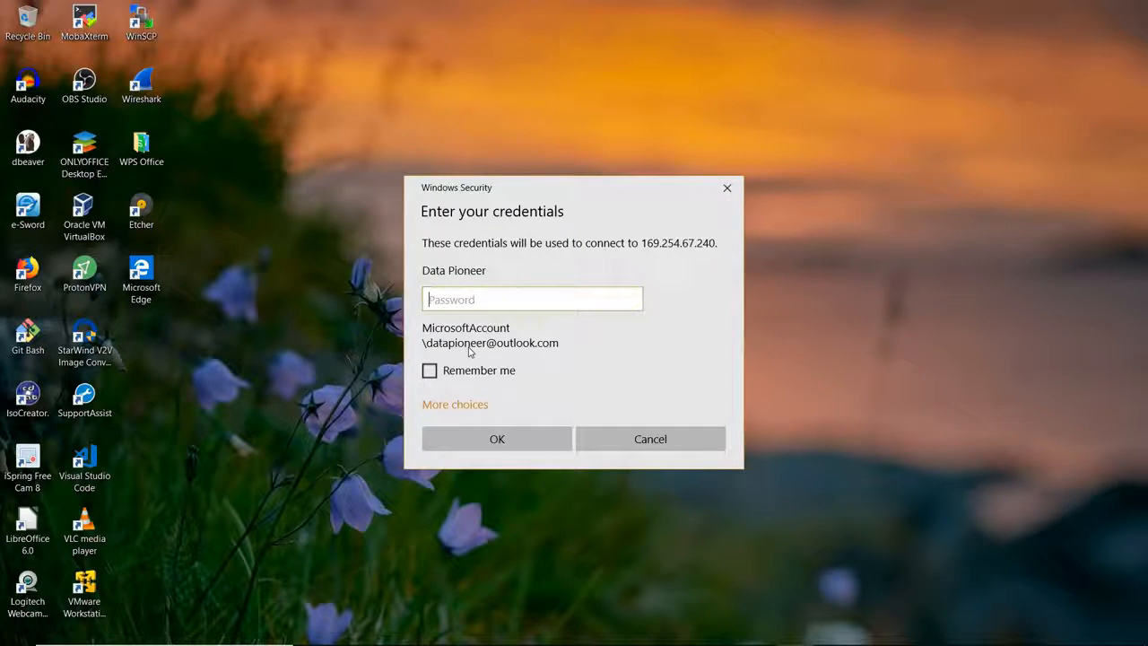
click(454, 404)
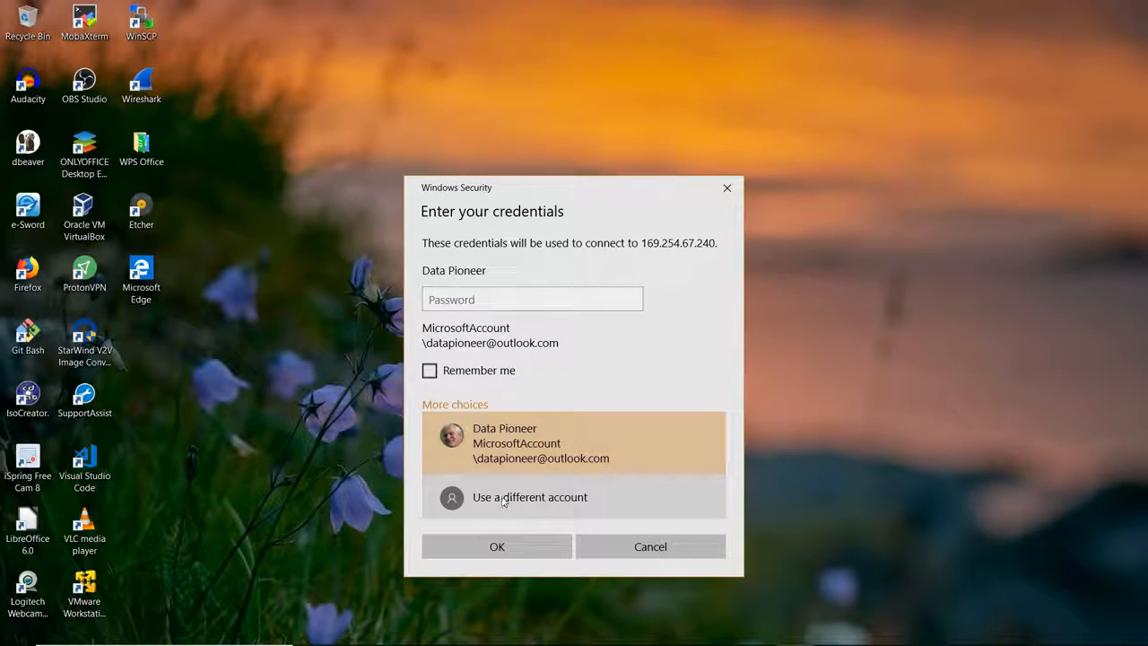
click(529, 497)
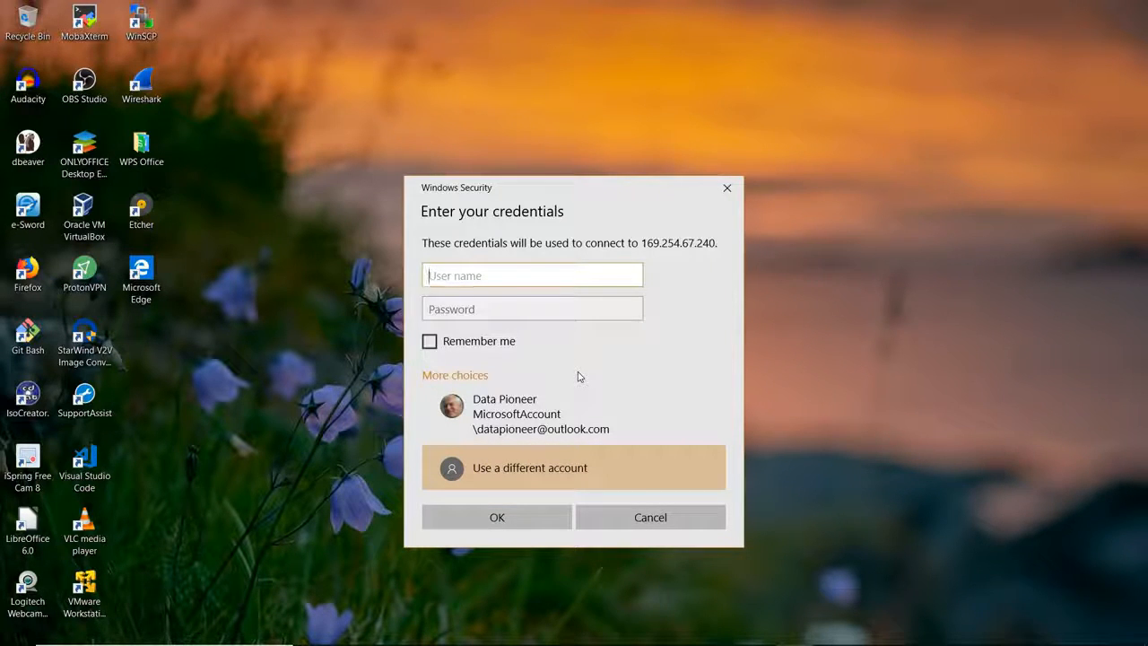
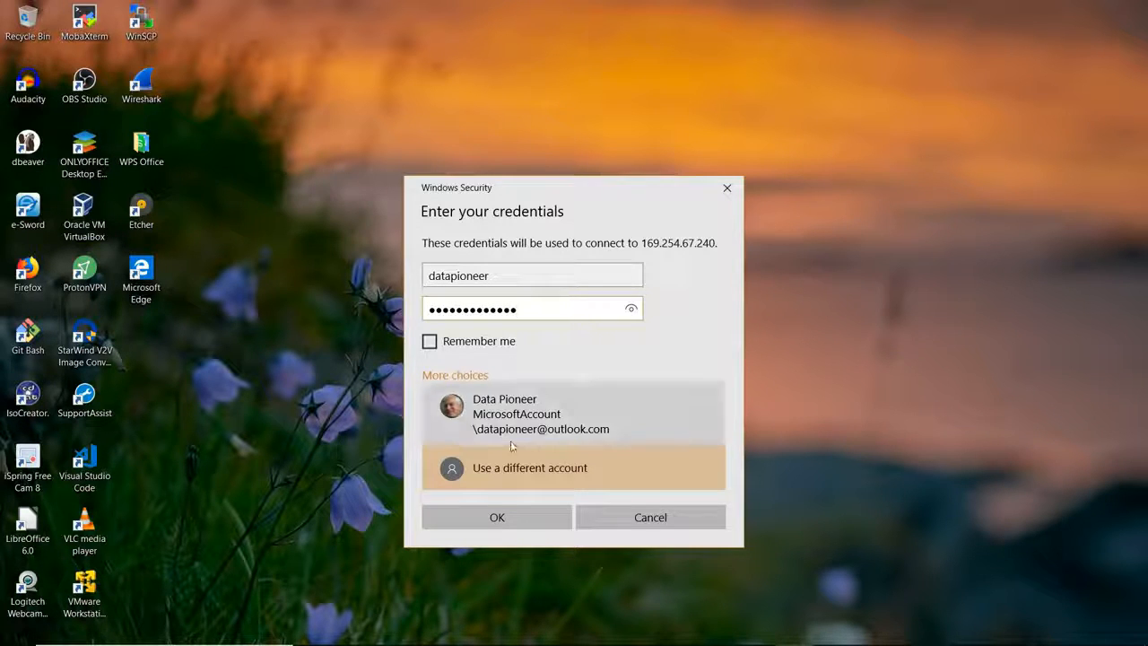
click(497, 517)
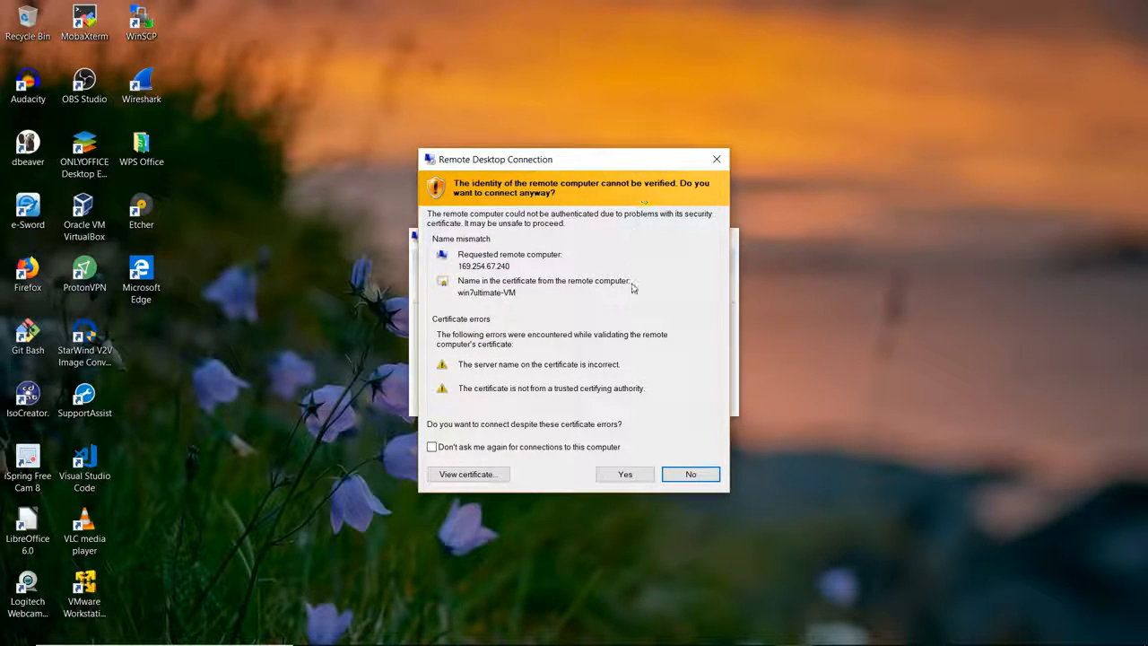
mouse_move(642, 413)
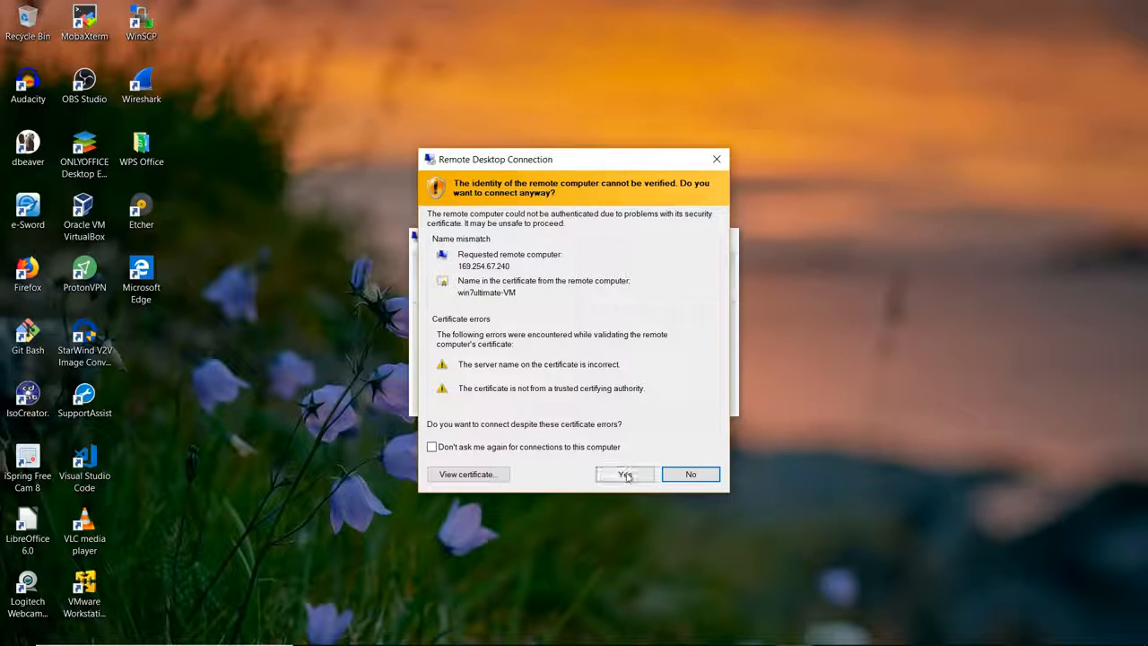
- Accept the certificate warning and dismiss the Windows update notification
click(624, 474)
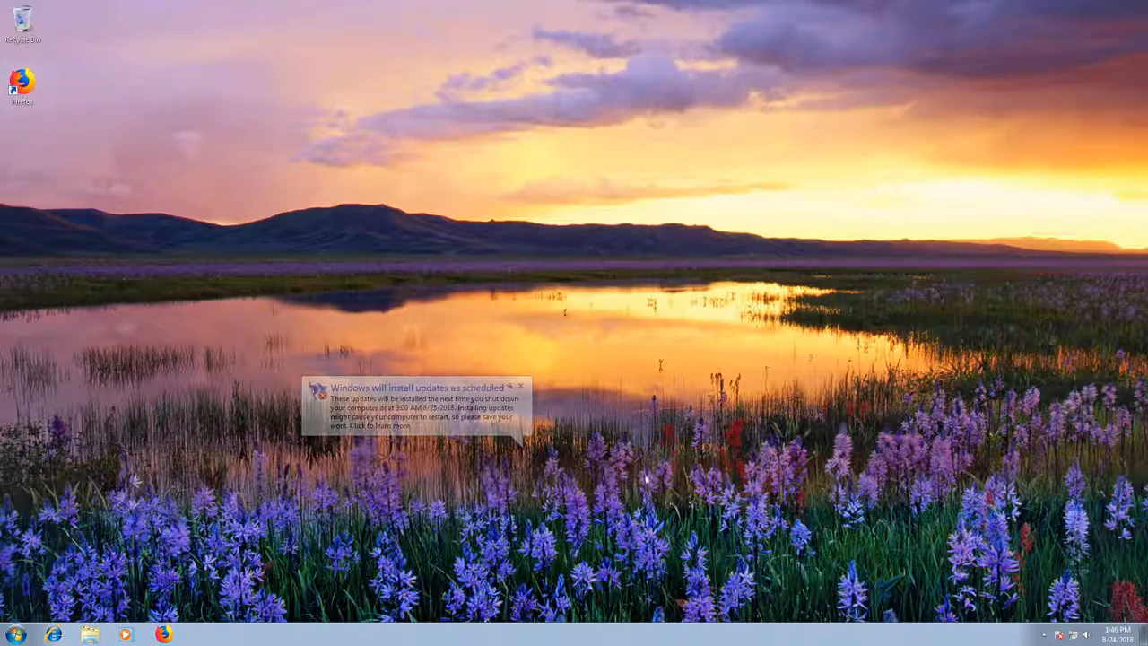
click(520, 385)
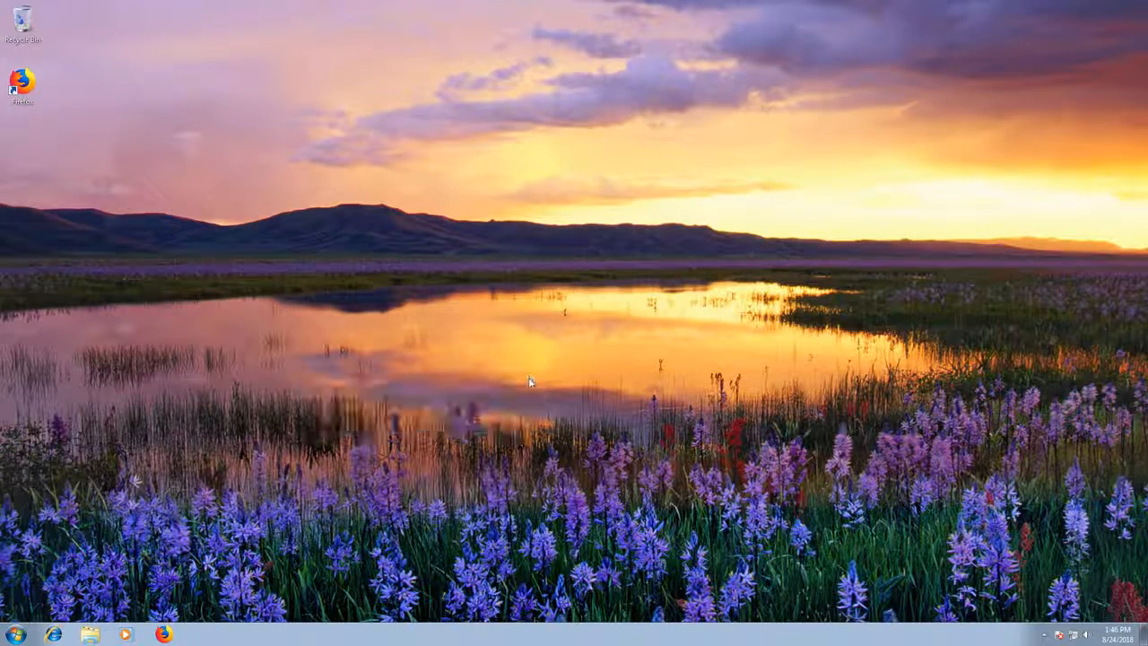
mouse_move(561, 370)
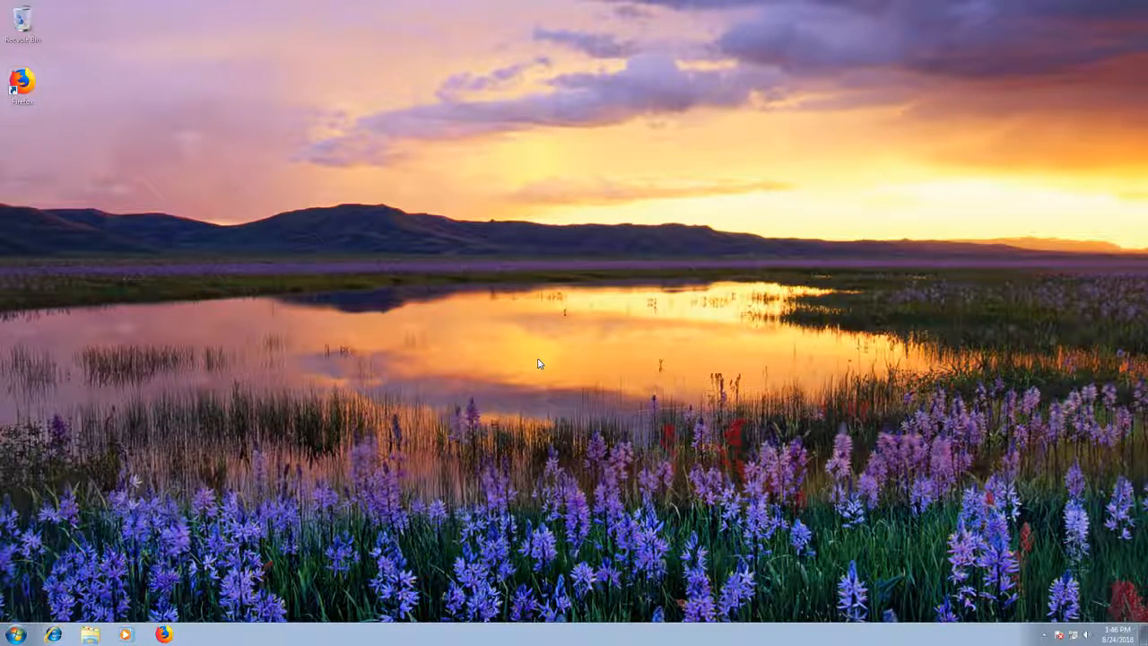
mouse_move(549, 349)
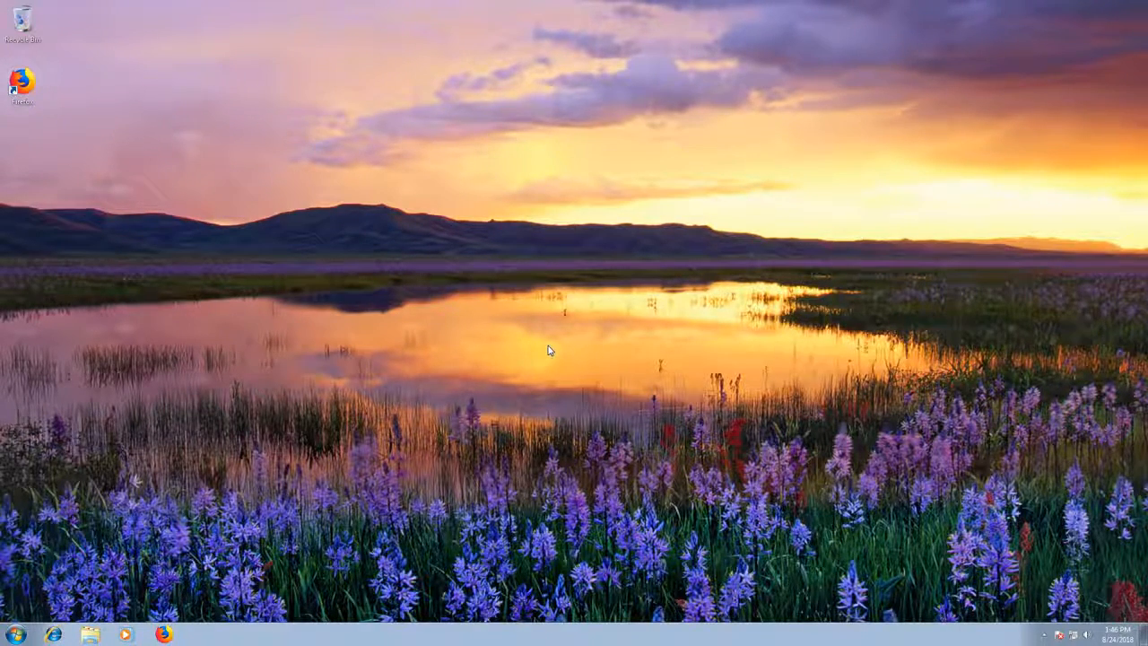
right_click(550, 350)
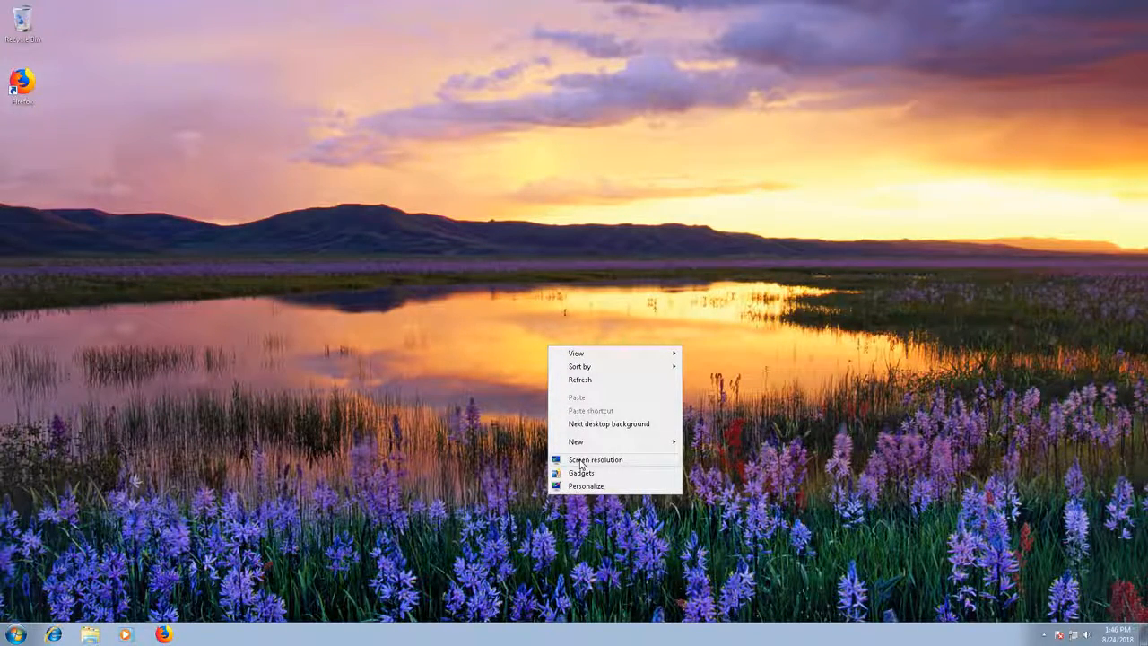
click(595, 459)
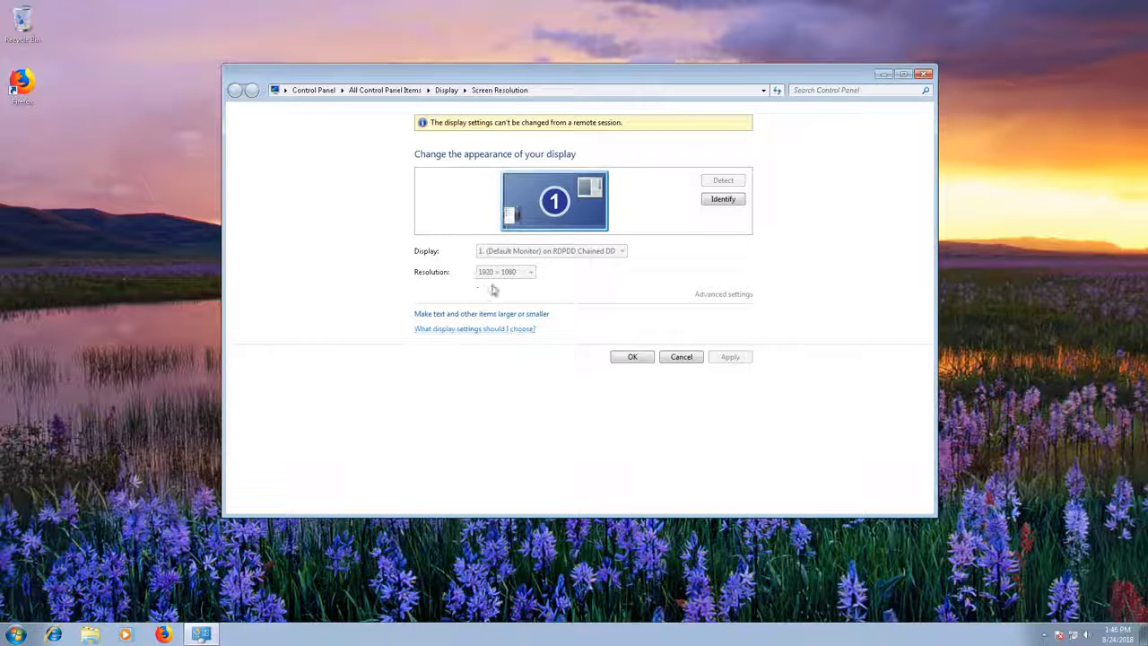
mouse_move(511, 348)
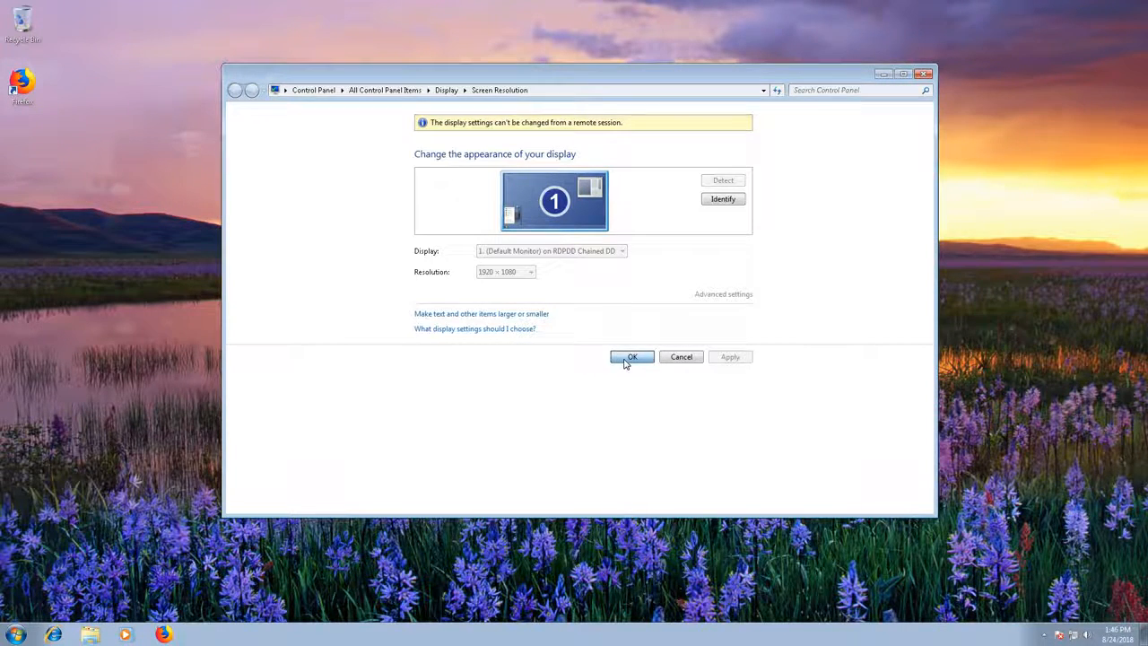
click(632, 357)
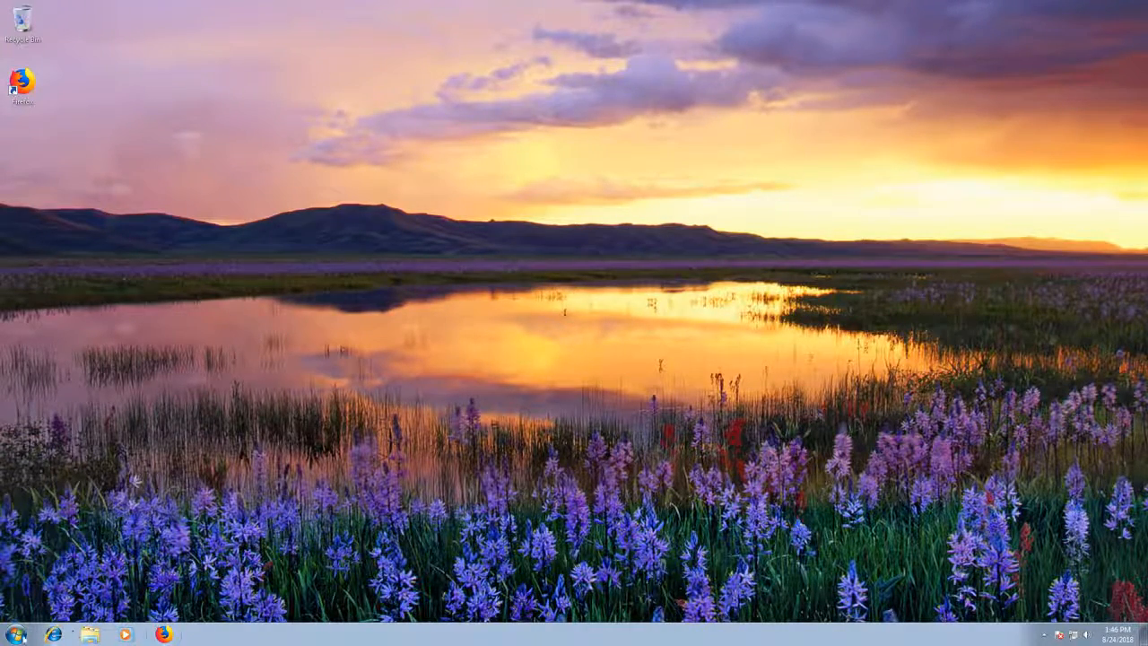
right_click(14, 634)
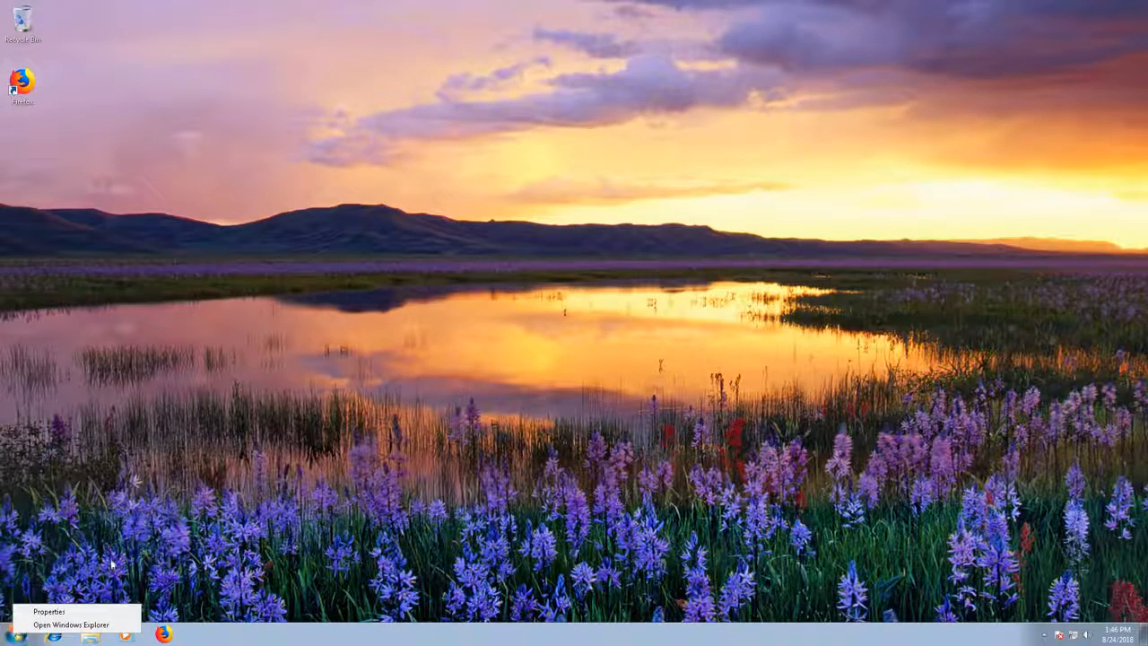
click(14, 635)
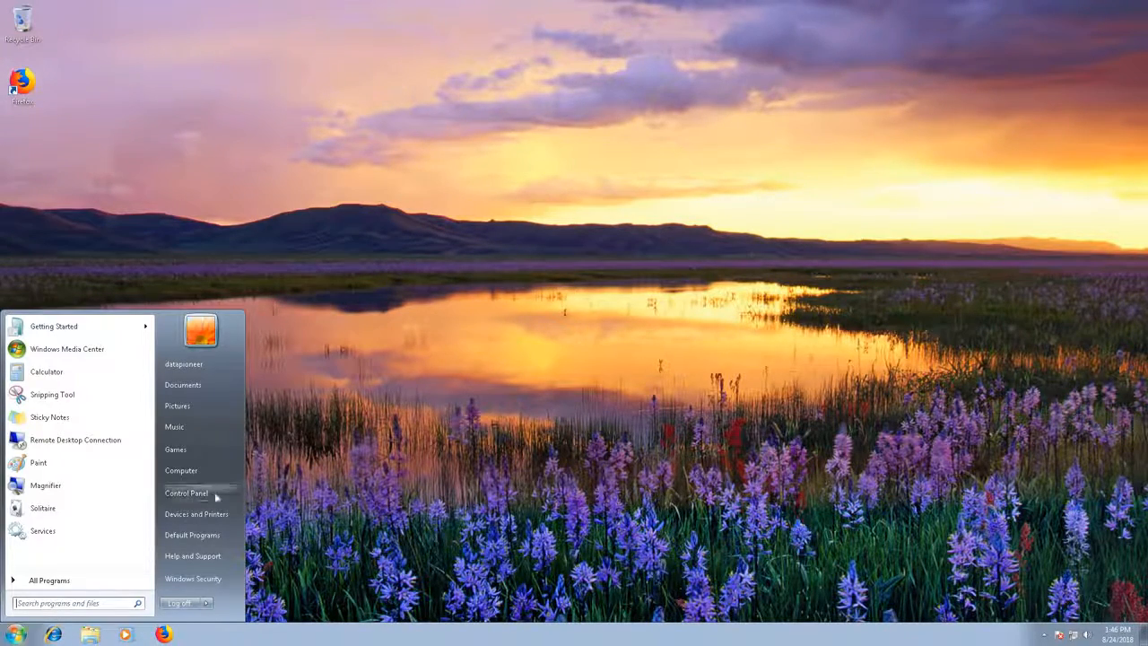
click(186, 492)
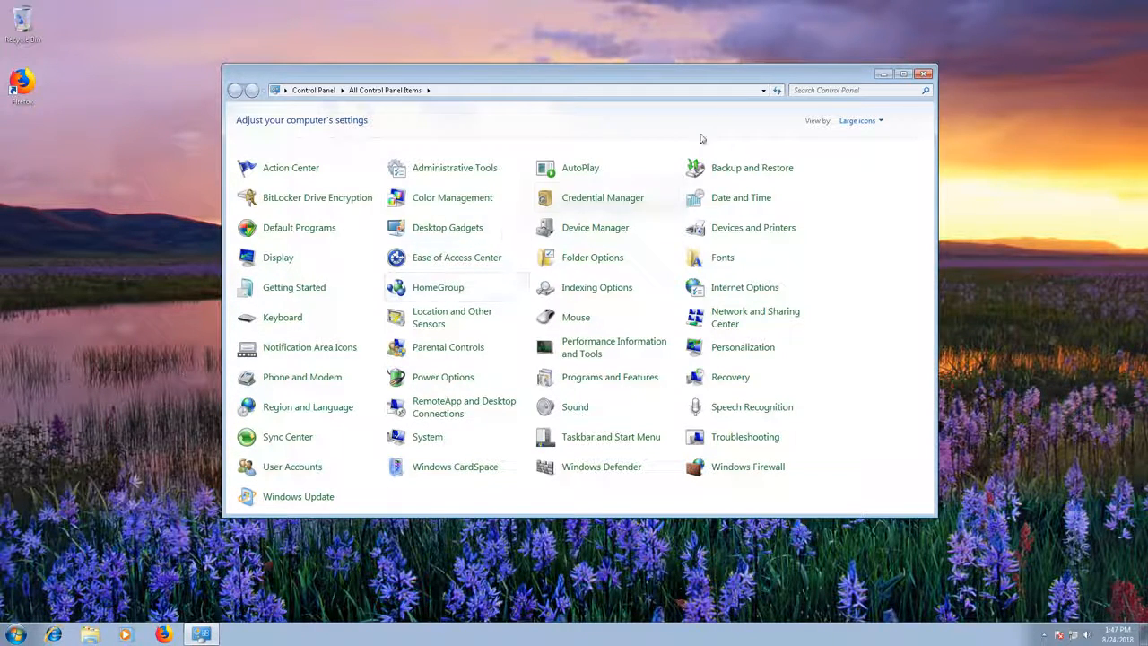
mouse_move(724, 120)
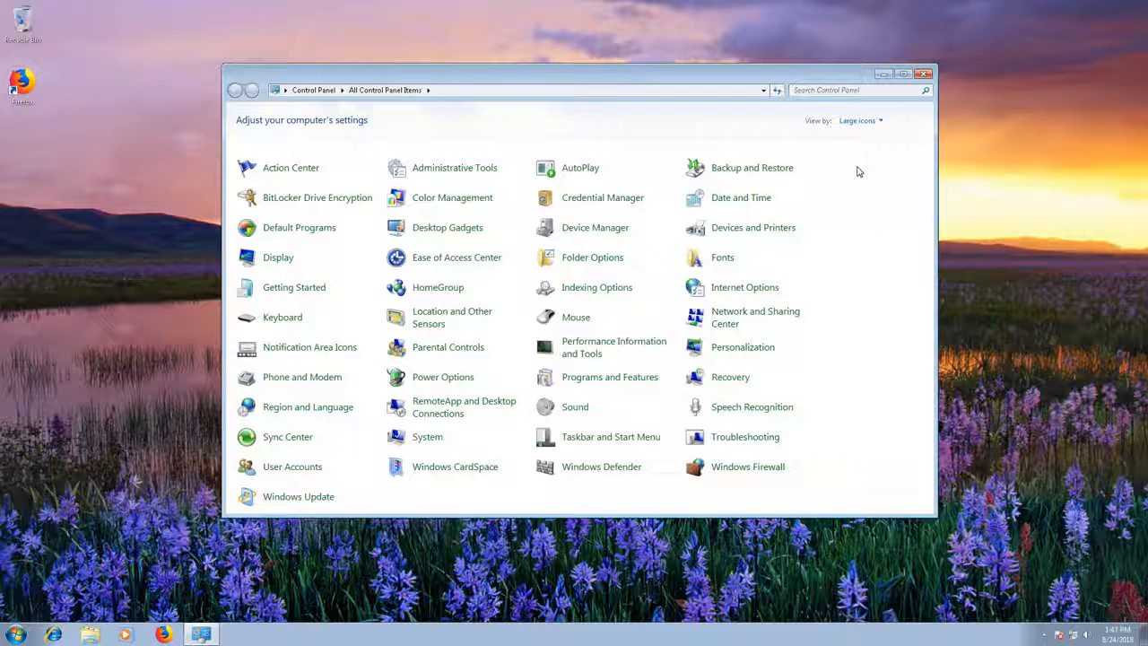
mouse_move(898, 108)
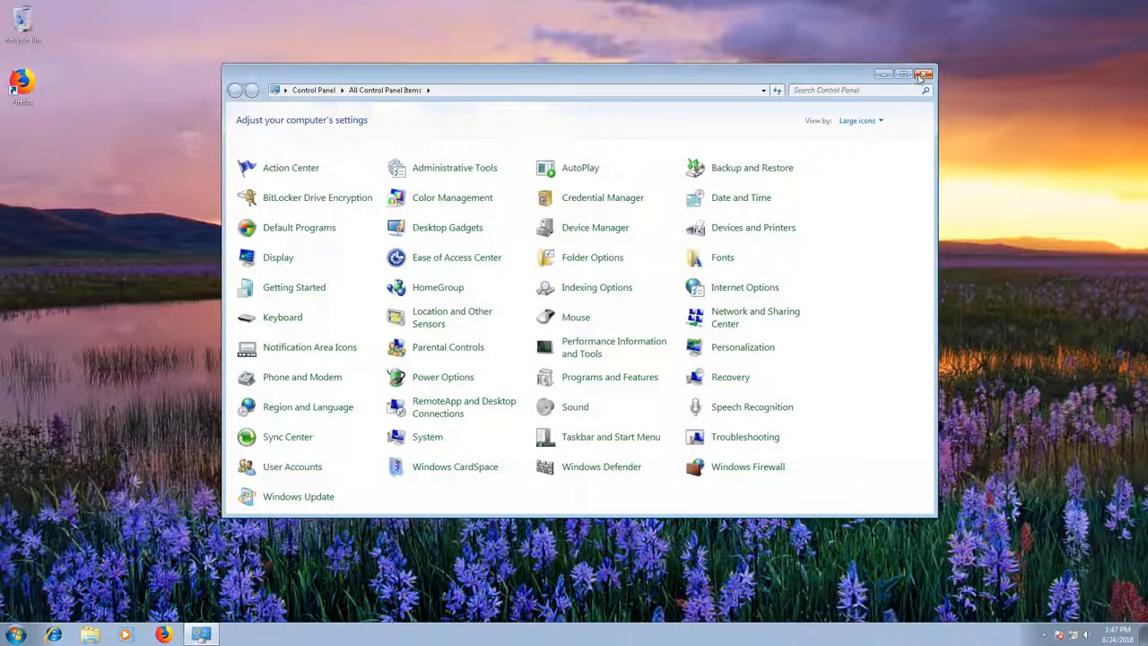
click(924, 74)
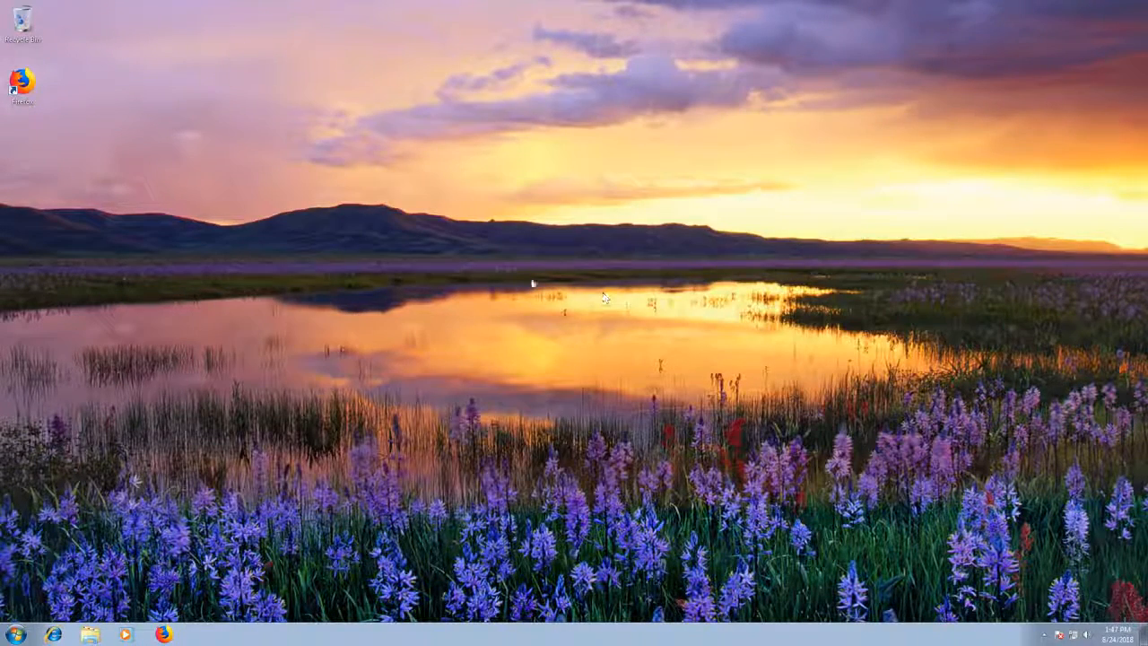
mouse_move(531, 283)
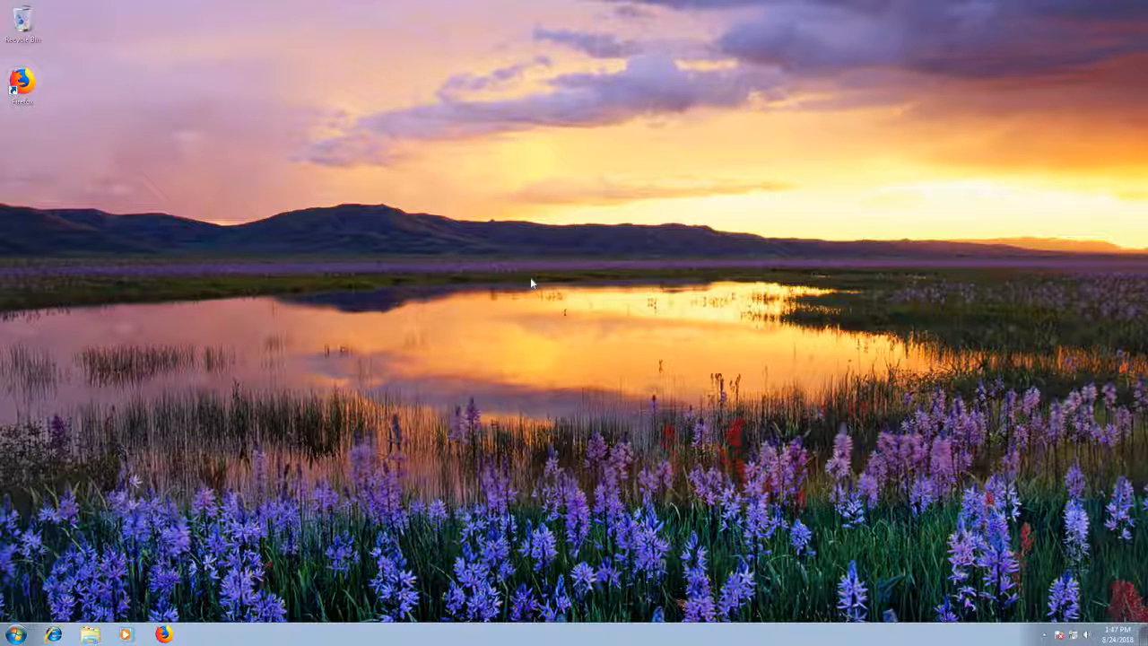
mouse_move(381, 338)
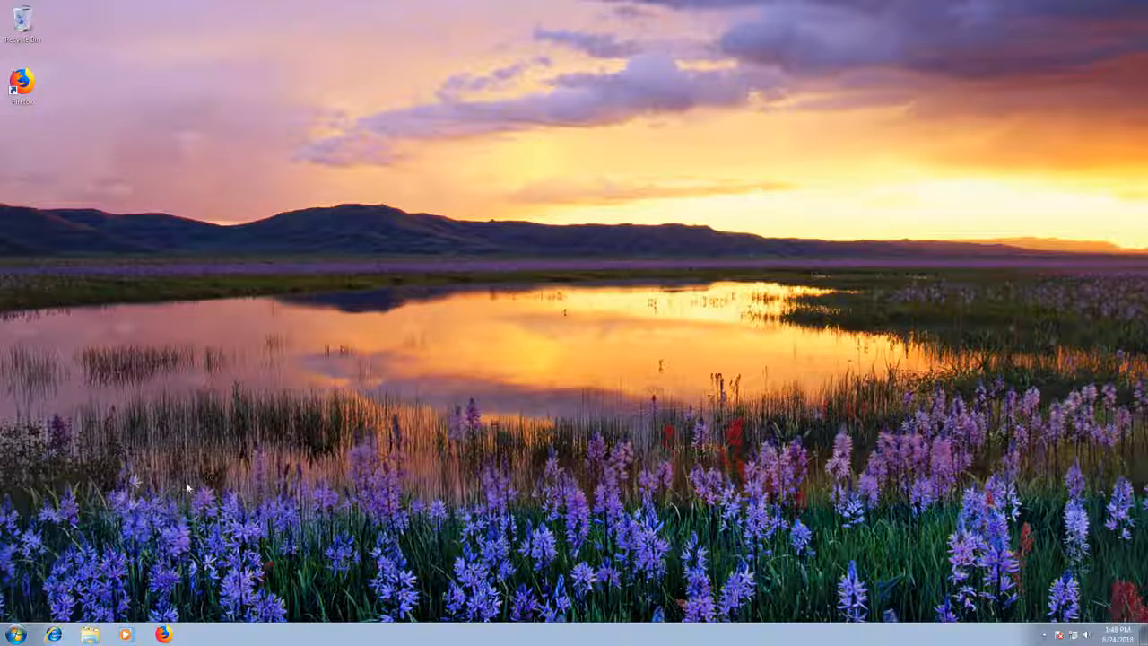
- Log off the remote Windows 7 session from the Start menu
click(15, 634)
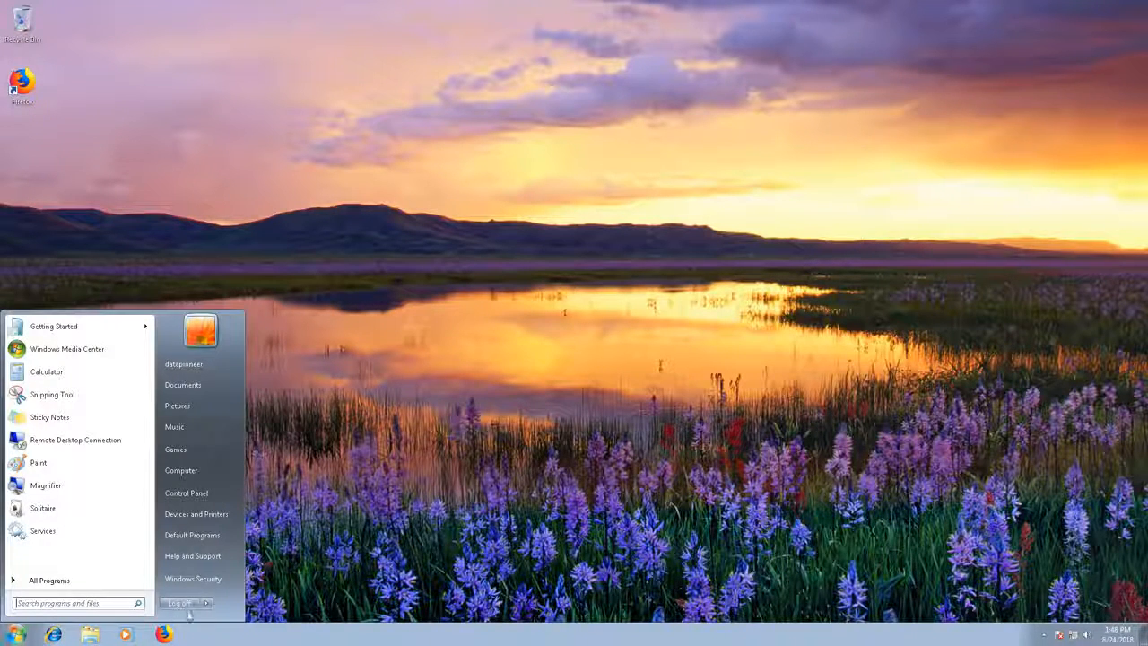
click(183, 603)
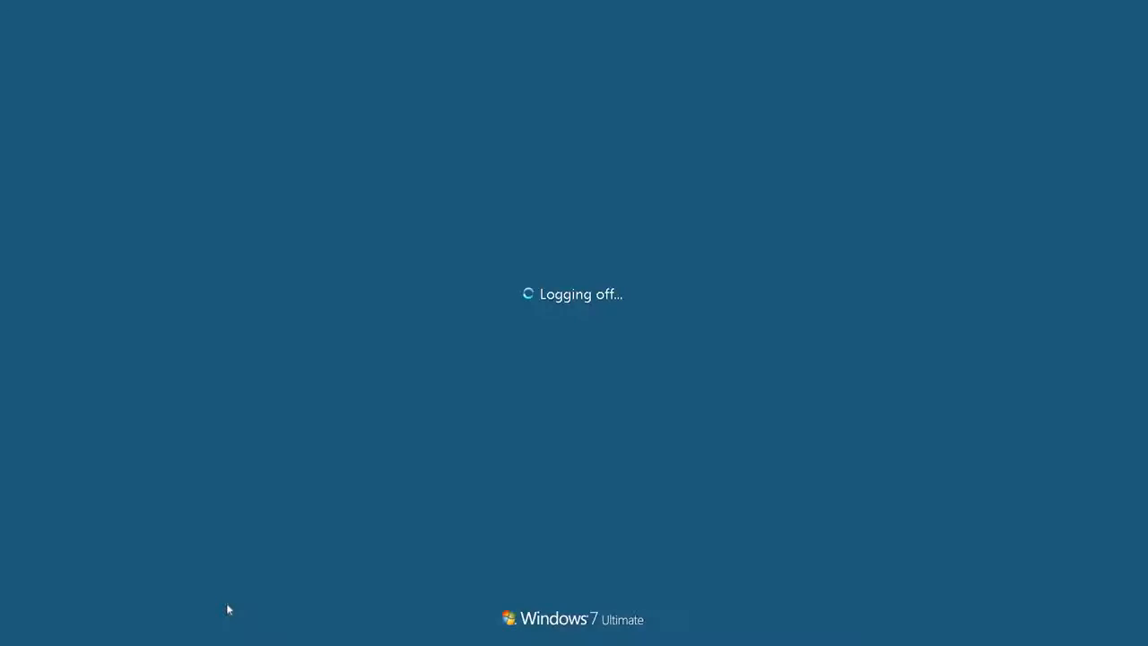